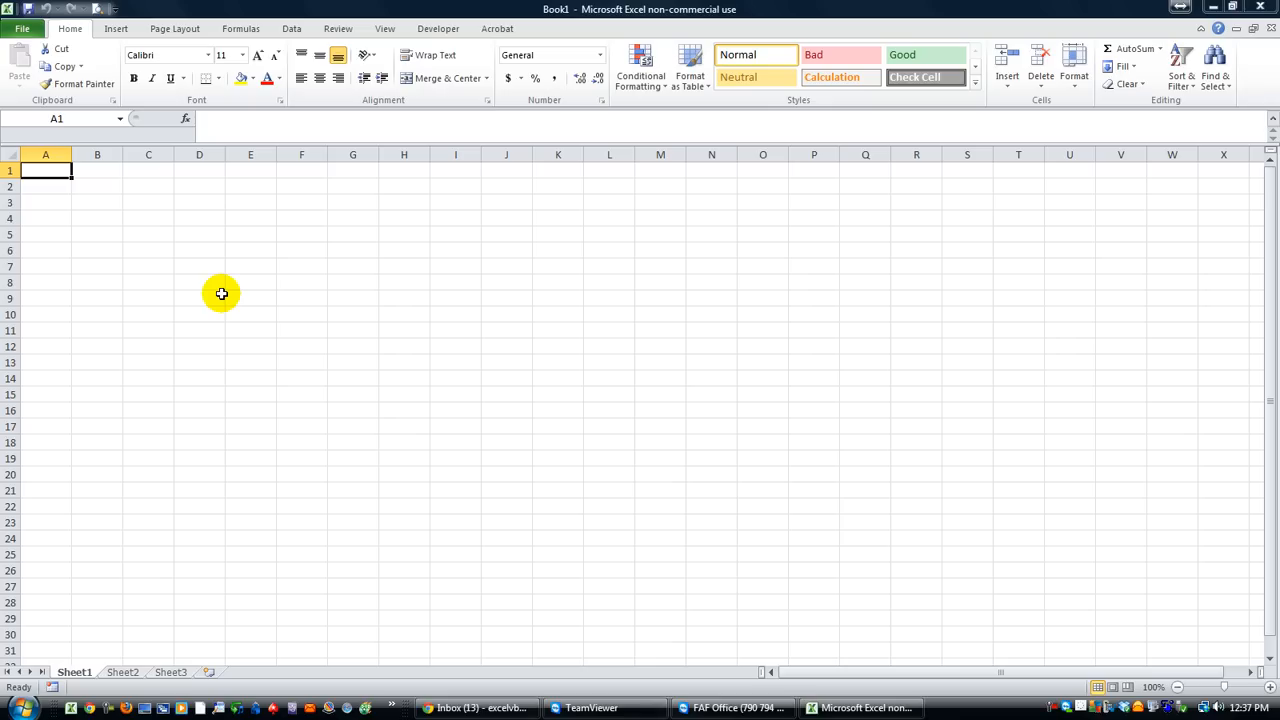
mouse_move(124, 268)
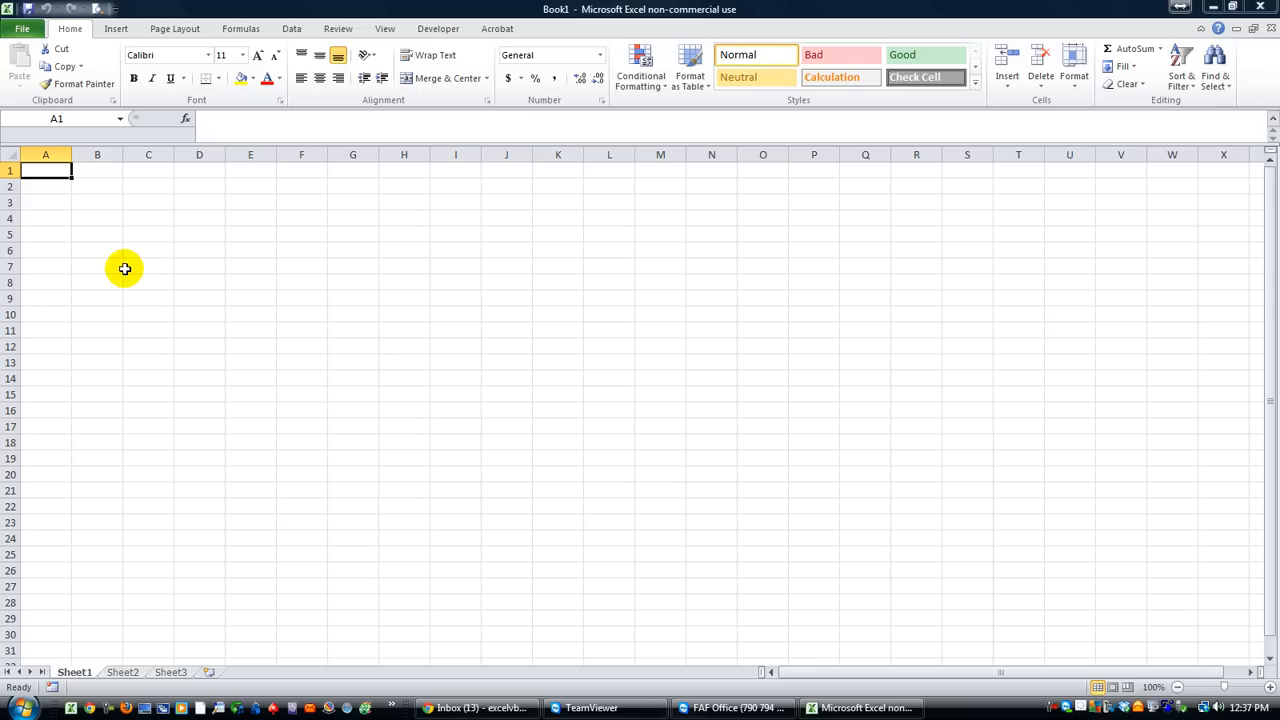
mouse_move(85, 227)
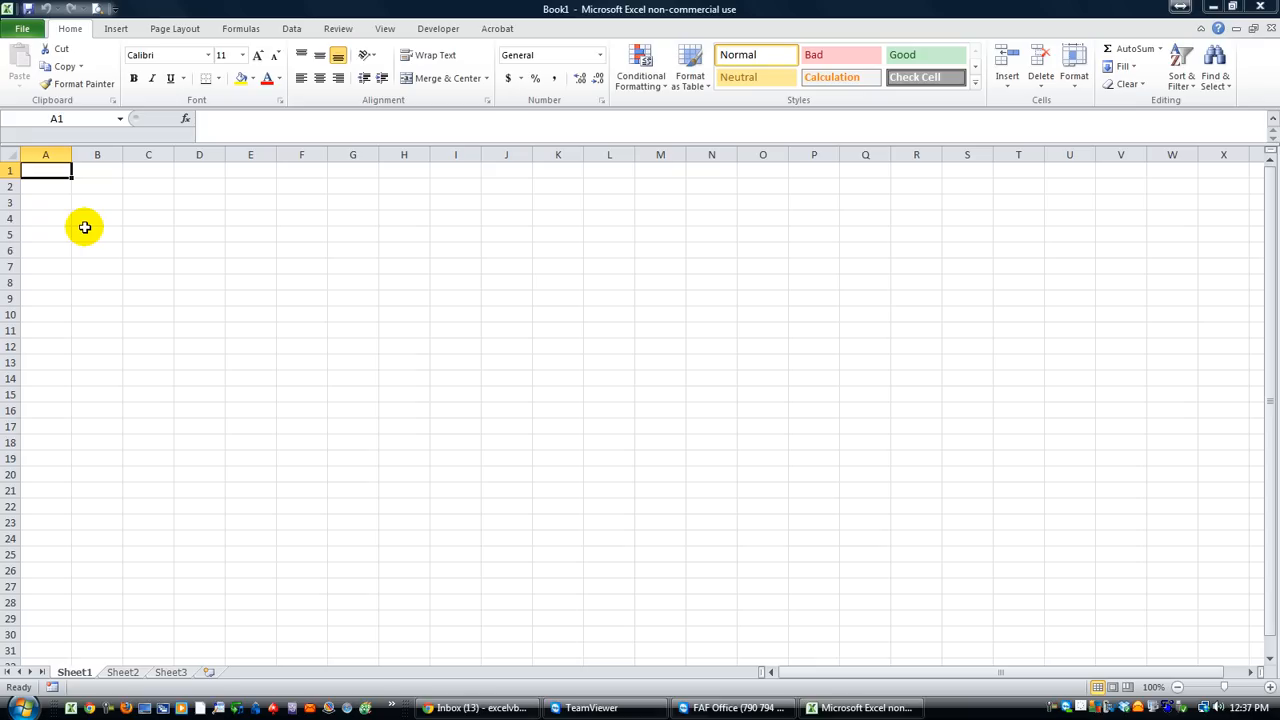
mouse_move(228, 237)
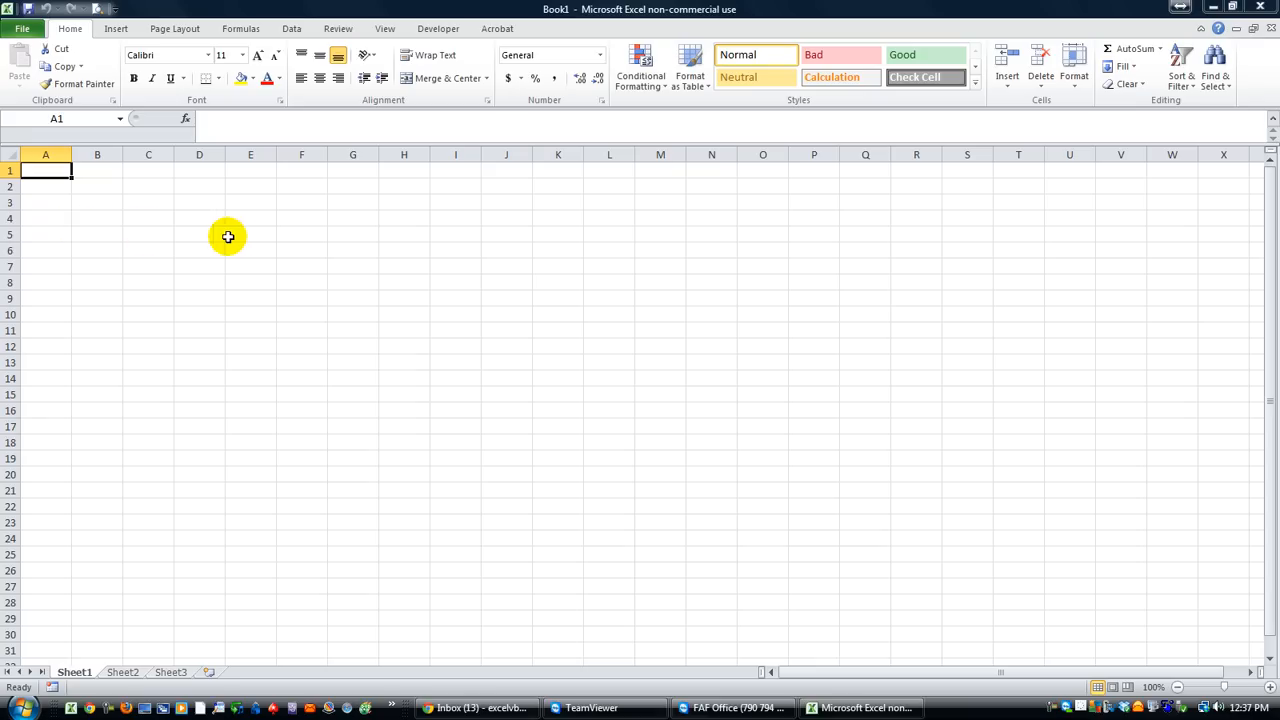
Step: Open the VBA editor for Book1 and place a Click ME command button on UserForm1
left_click(250, 234)
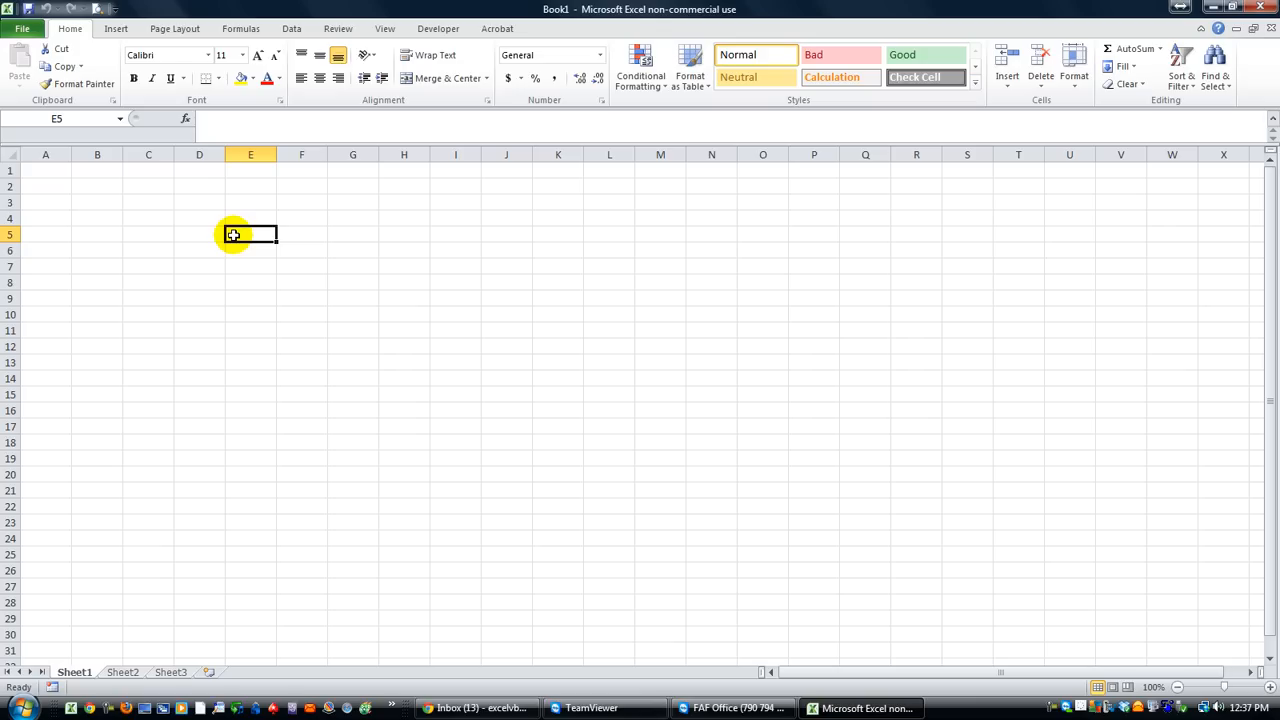
key("alt+F11")
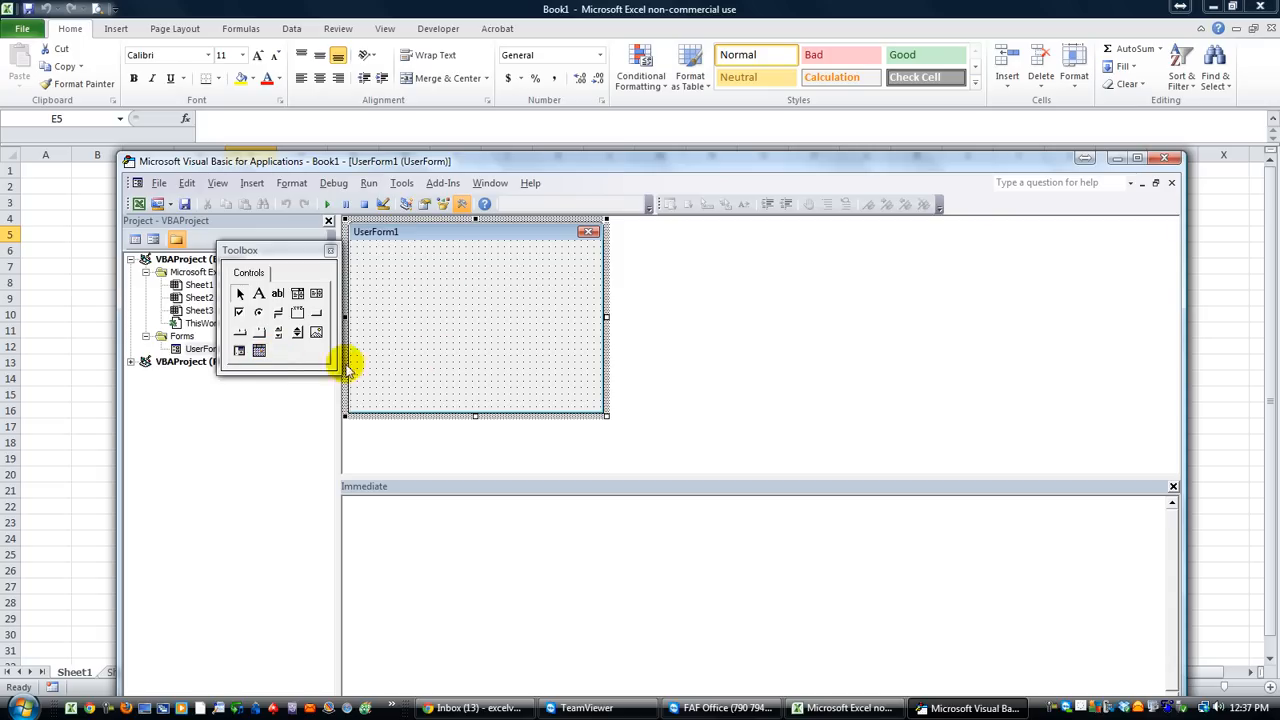
mouse_move(249, 332)
type("Click ME")
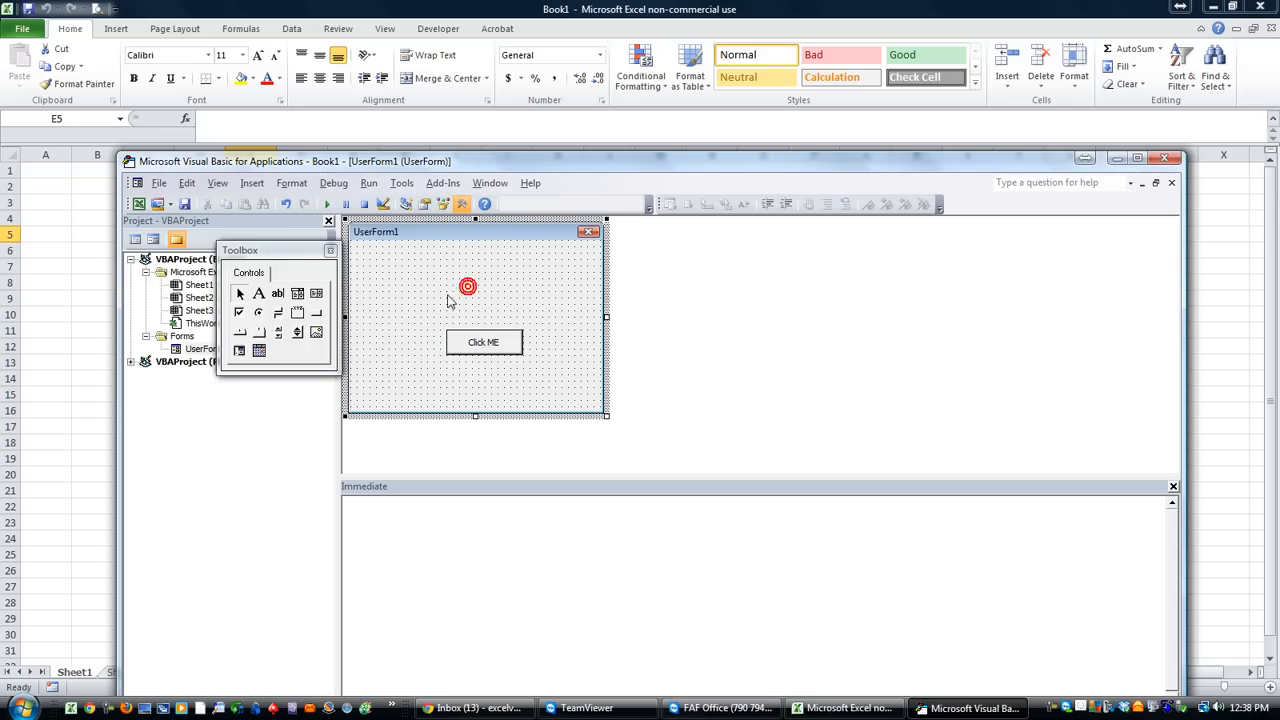
left_click(484, 342)
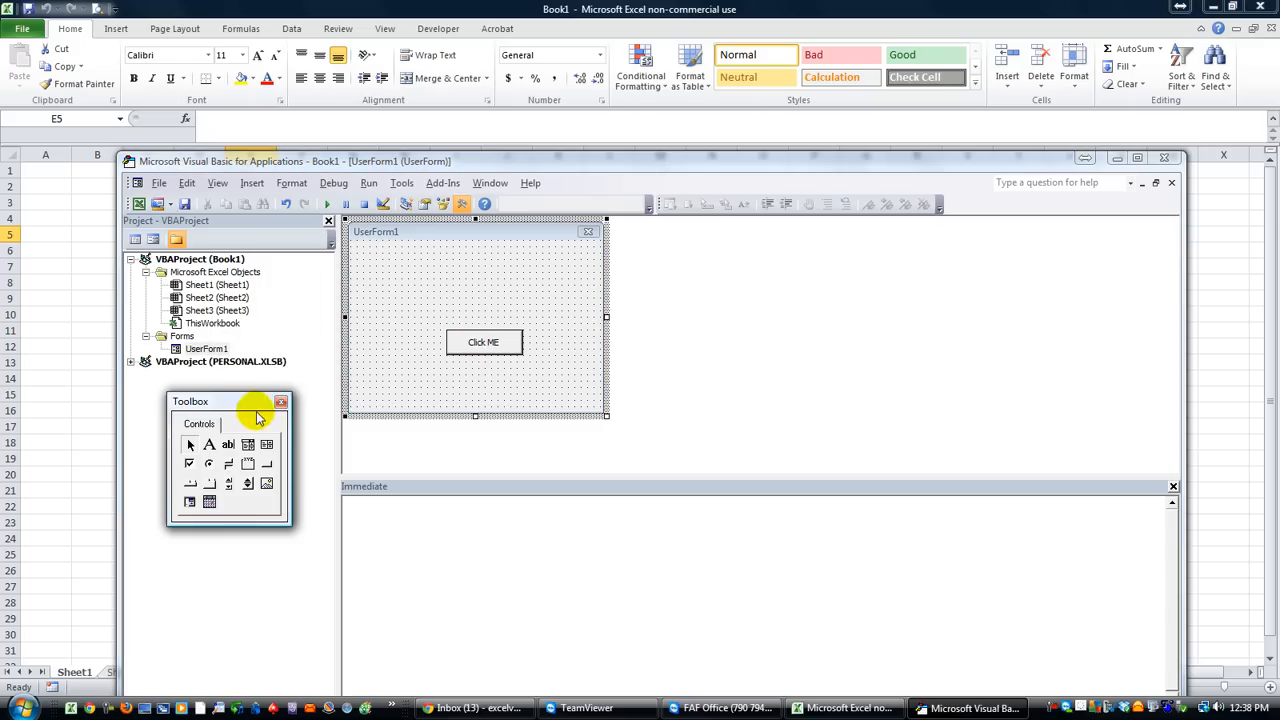
left_click(484, 342)
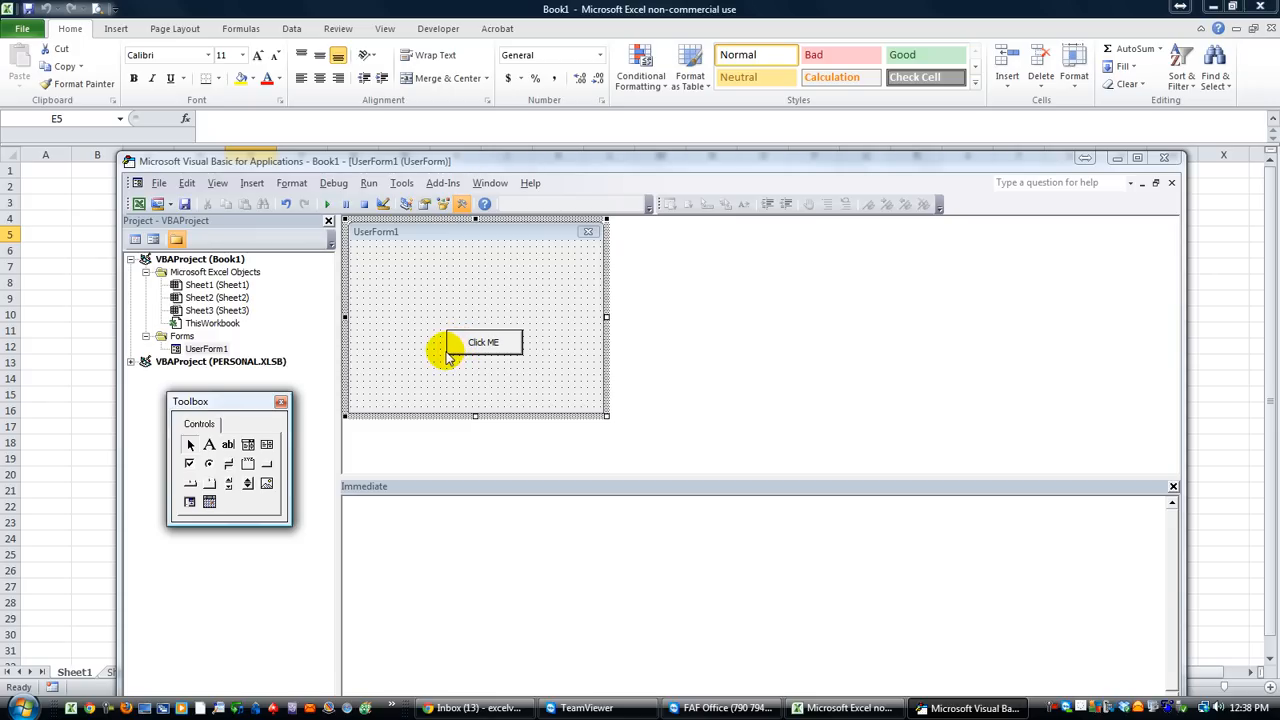
mouse_move(463, 362)
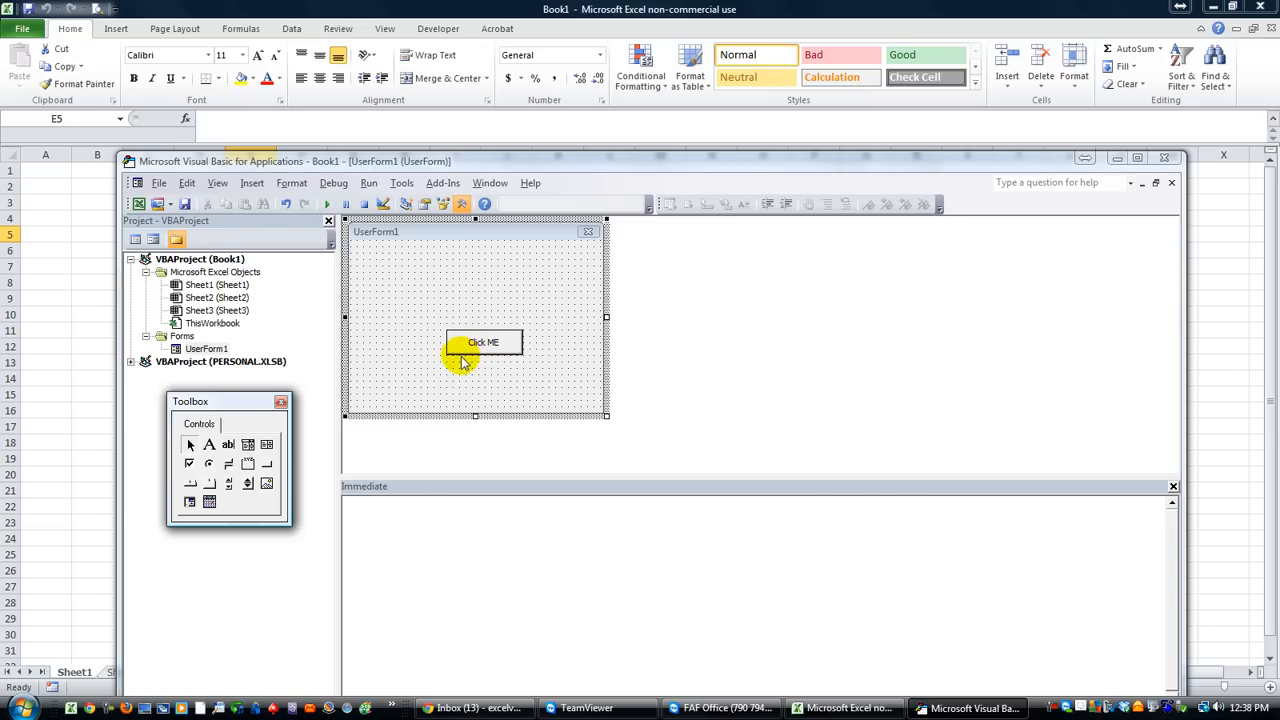
mouse_move(565, 278)
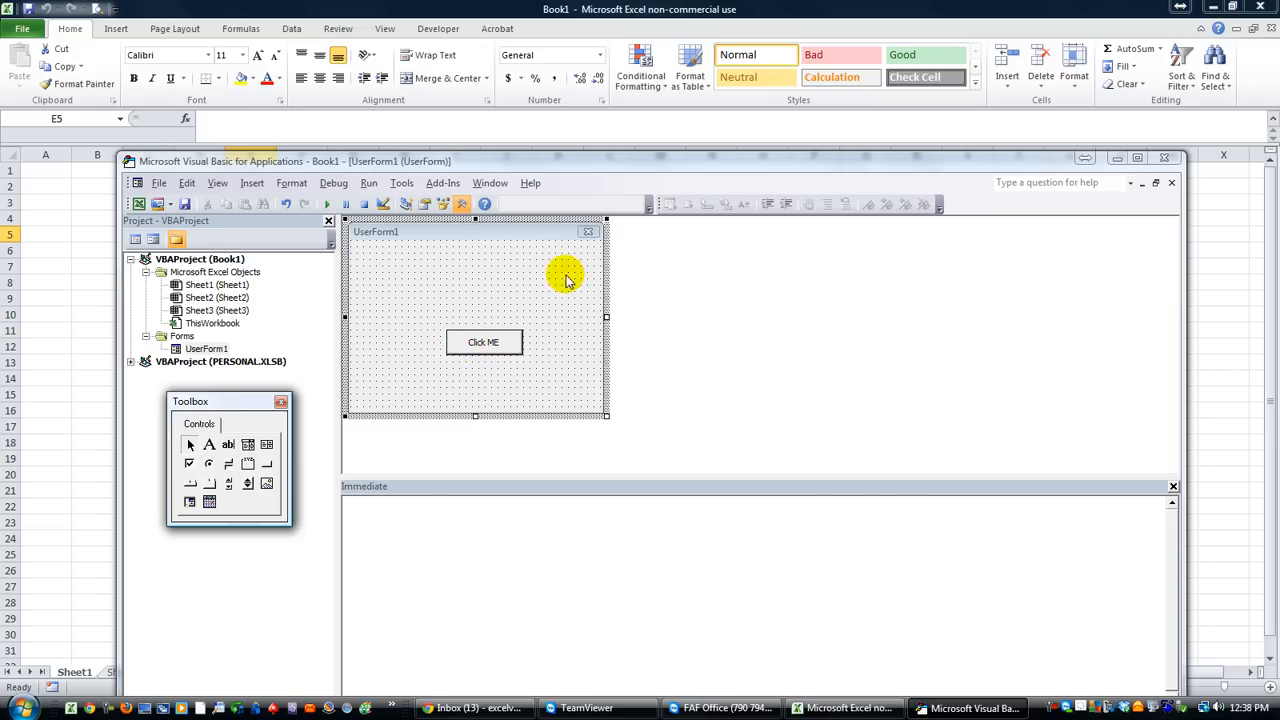
mouse_move(588, 231)
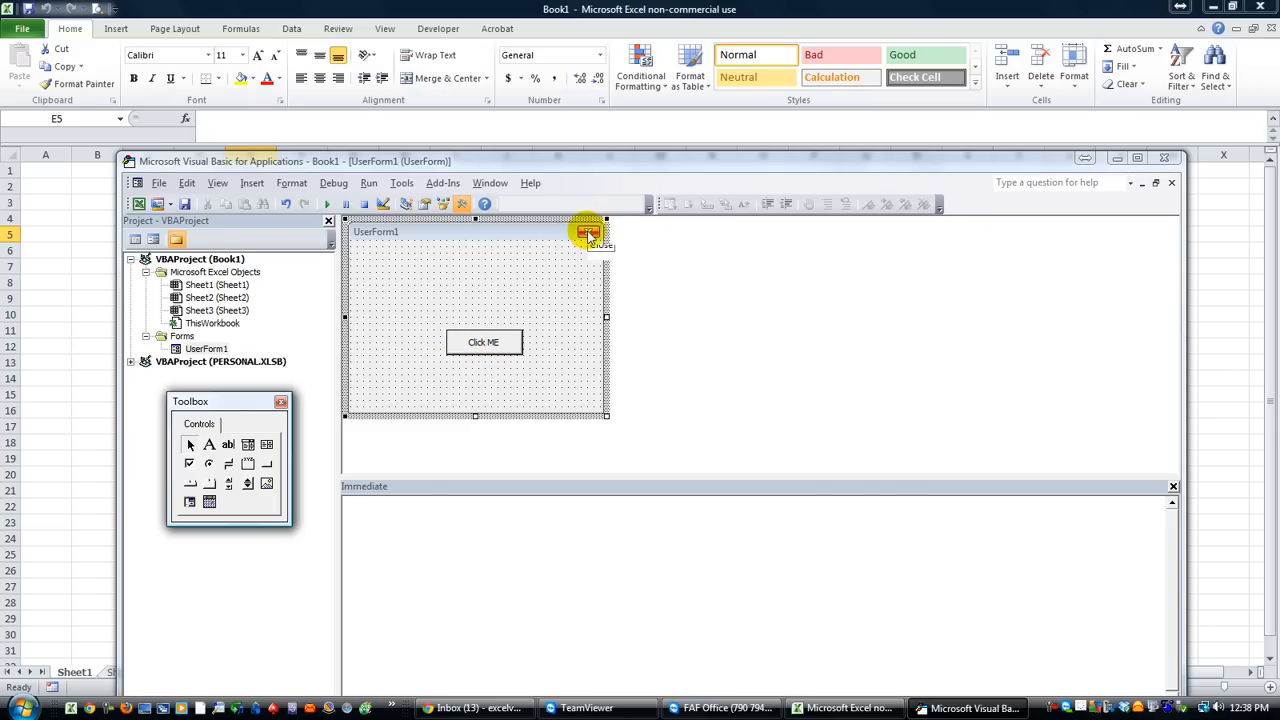
mouse_move(570, 305)
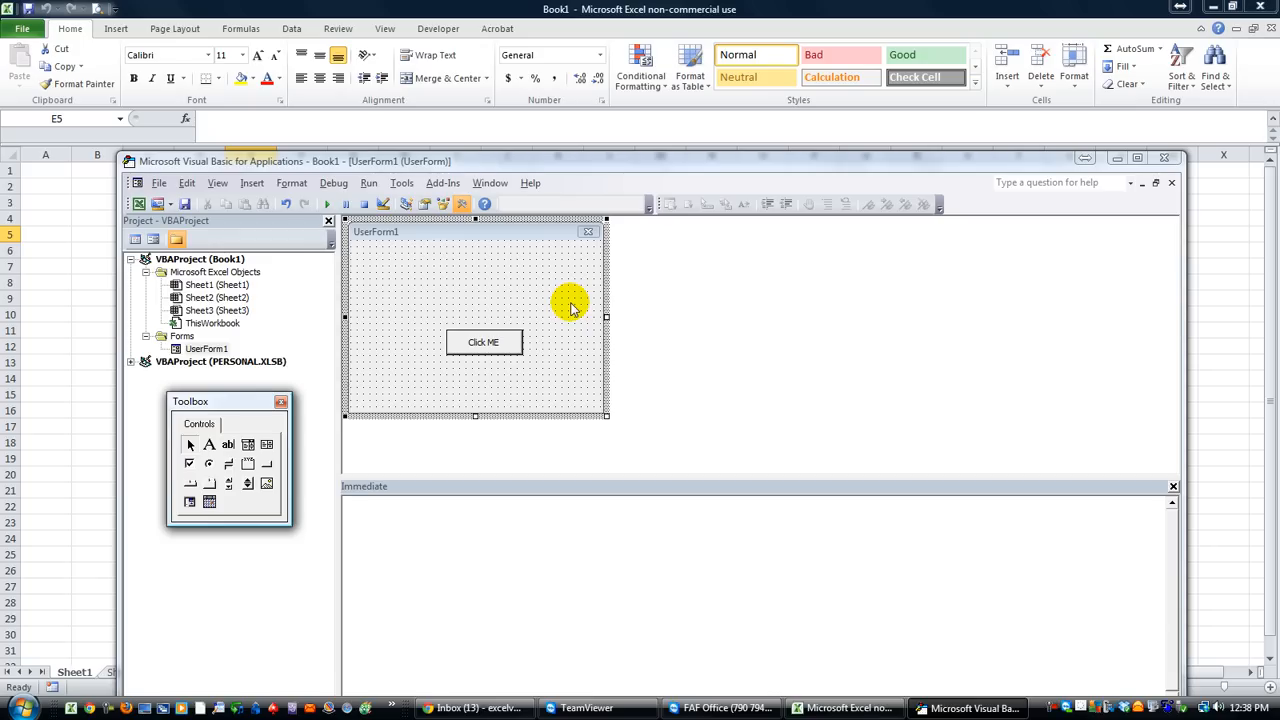
mouse_move(562, 310)
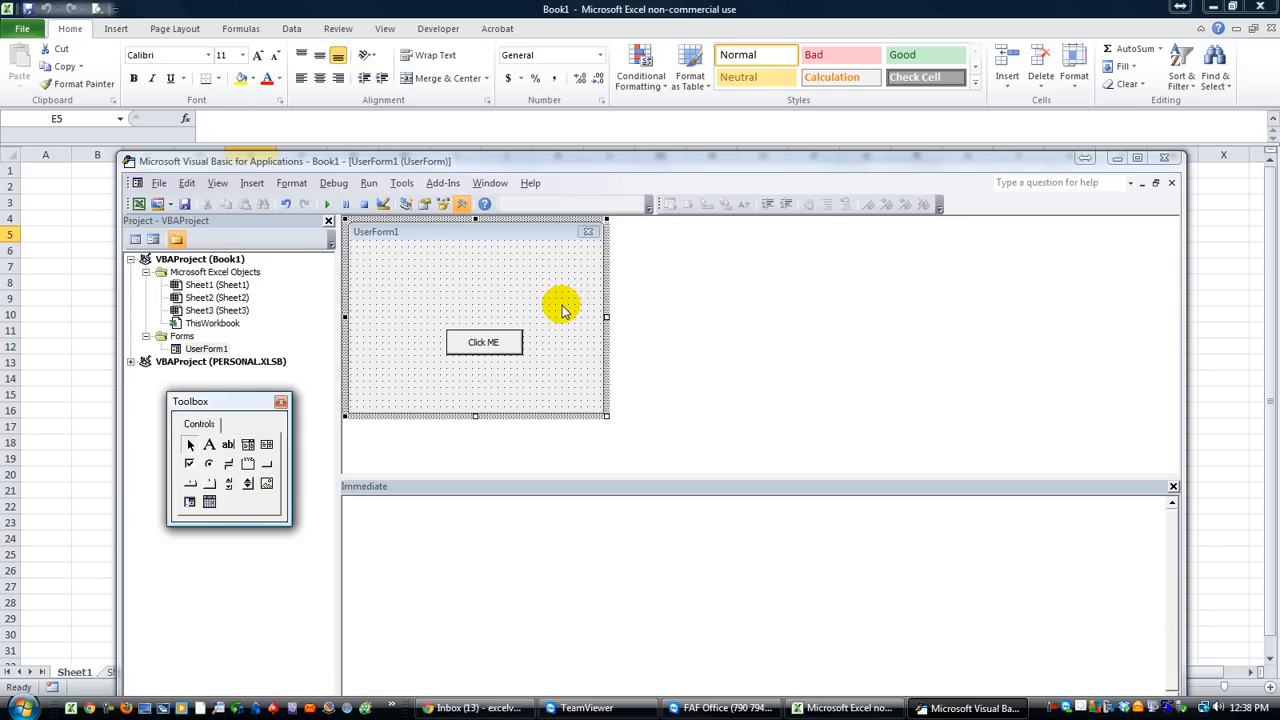
left_click(484, 342)
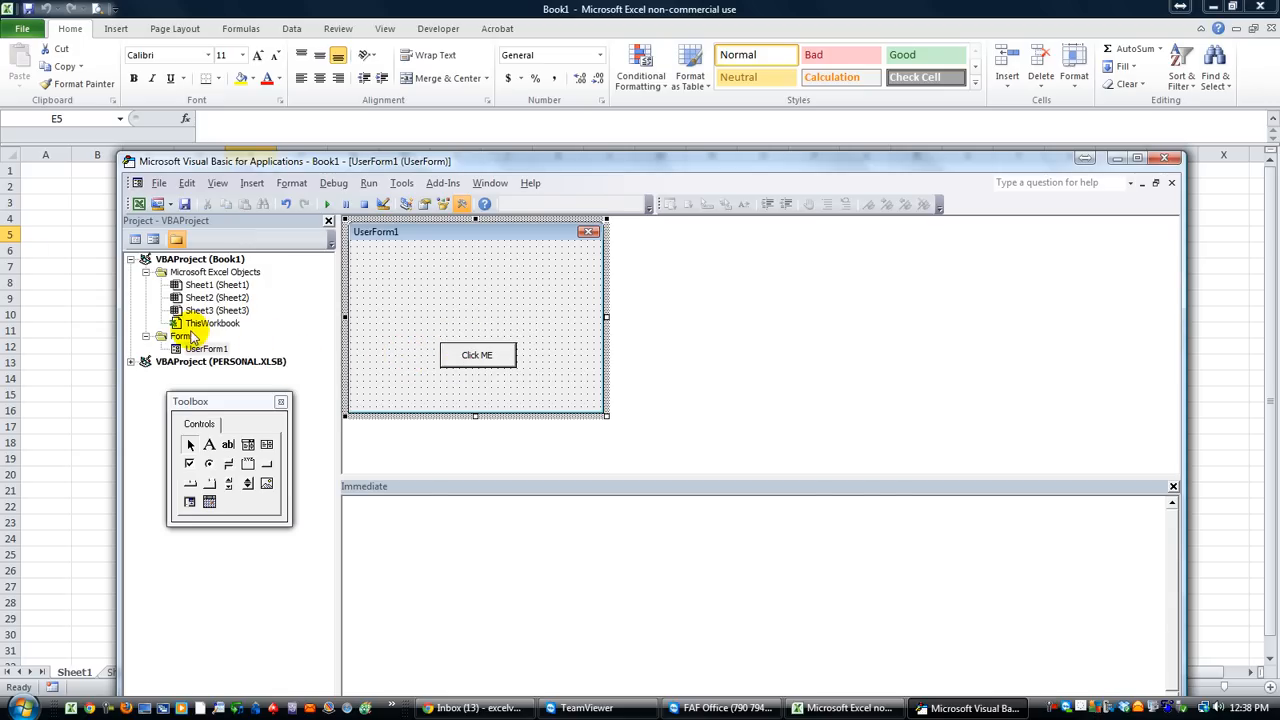
Step: Insert Module1 and declare a new Sub HideWb procedure
left_click(160, 203)
type("su")
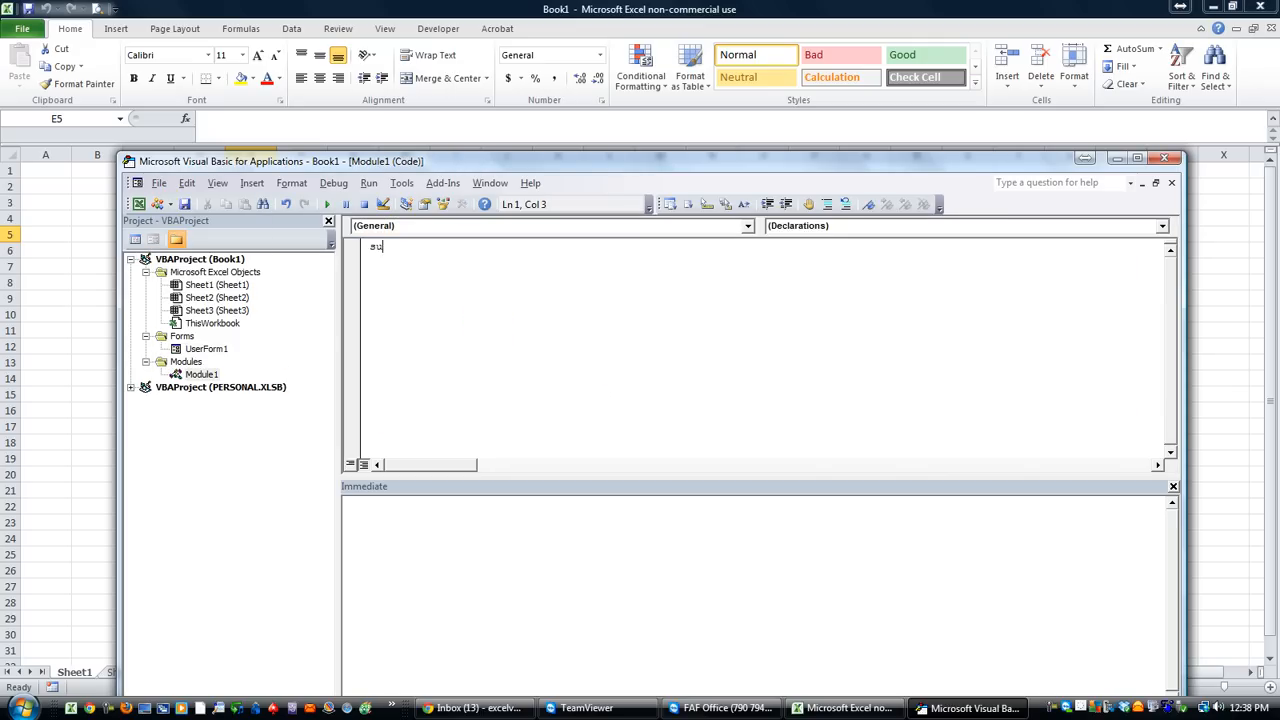
type("b")
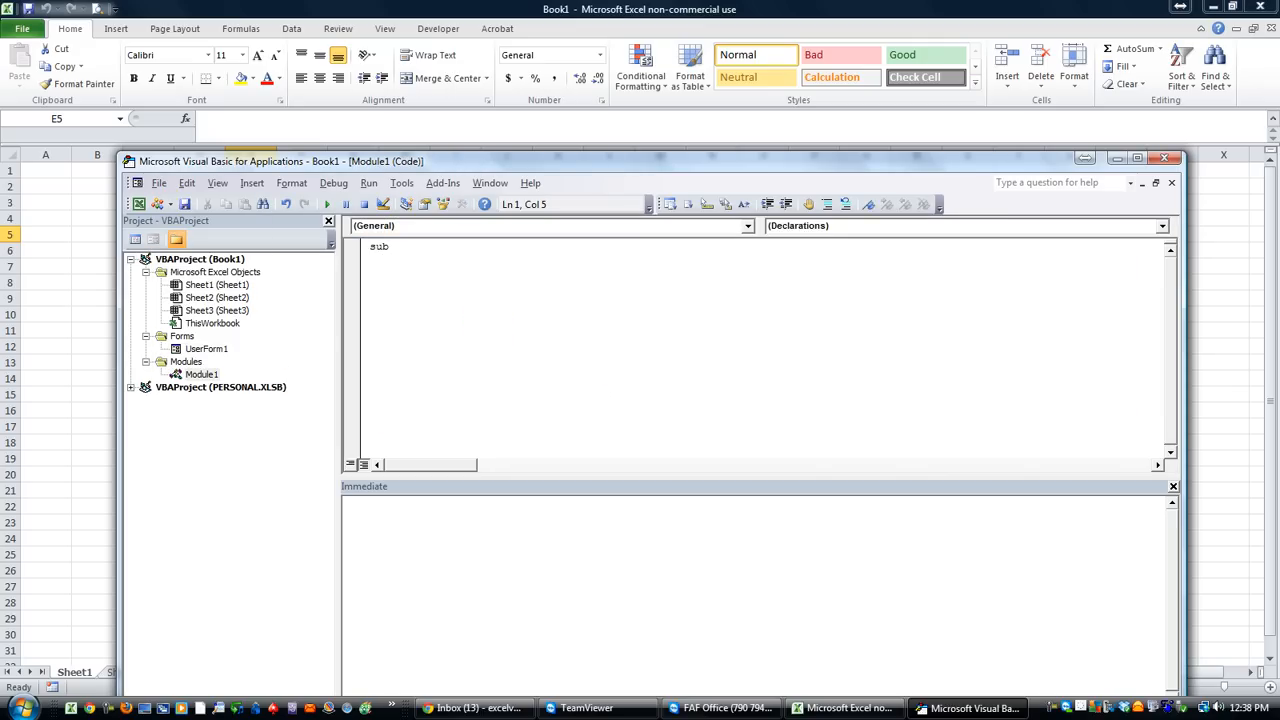
type("H")
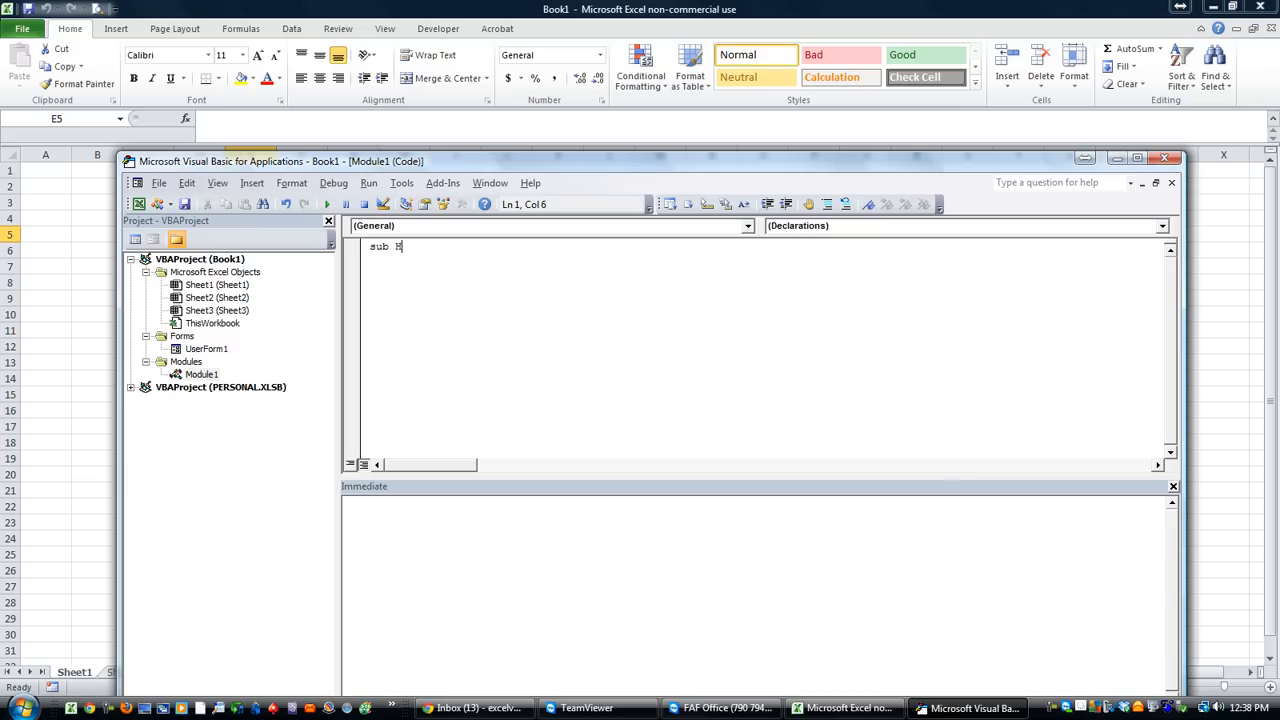
type("ideWb")
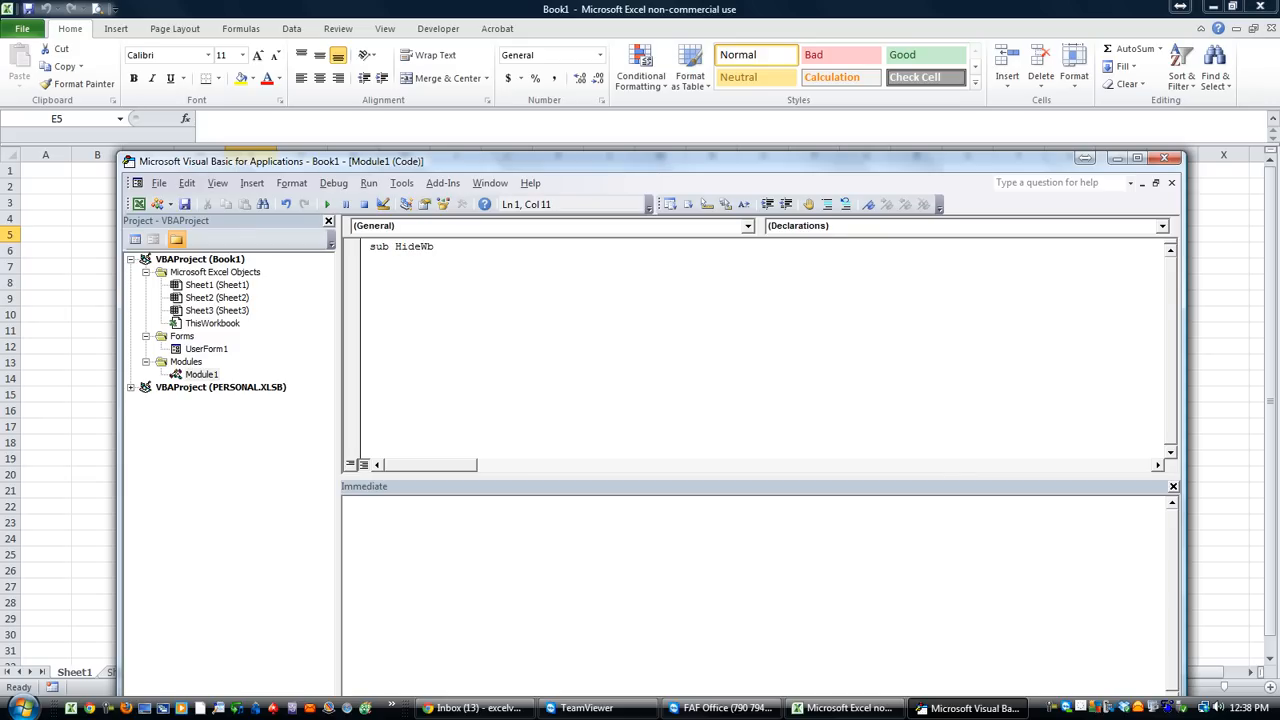
key("Enter")
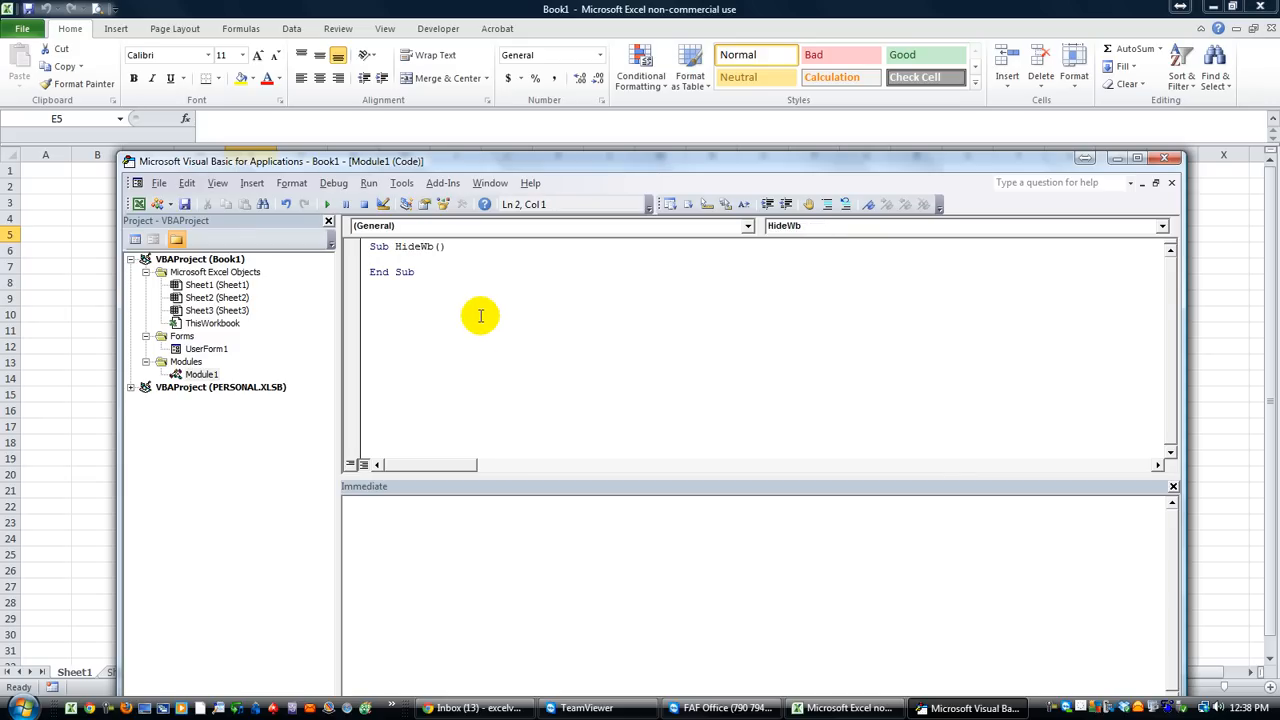
Step: Fill HideWb with Application.Visible = False followed by UserForm1.Show
type("applicati")
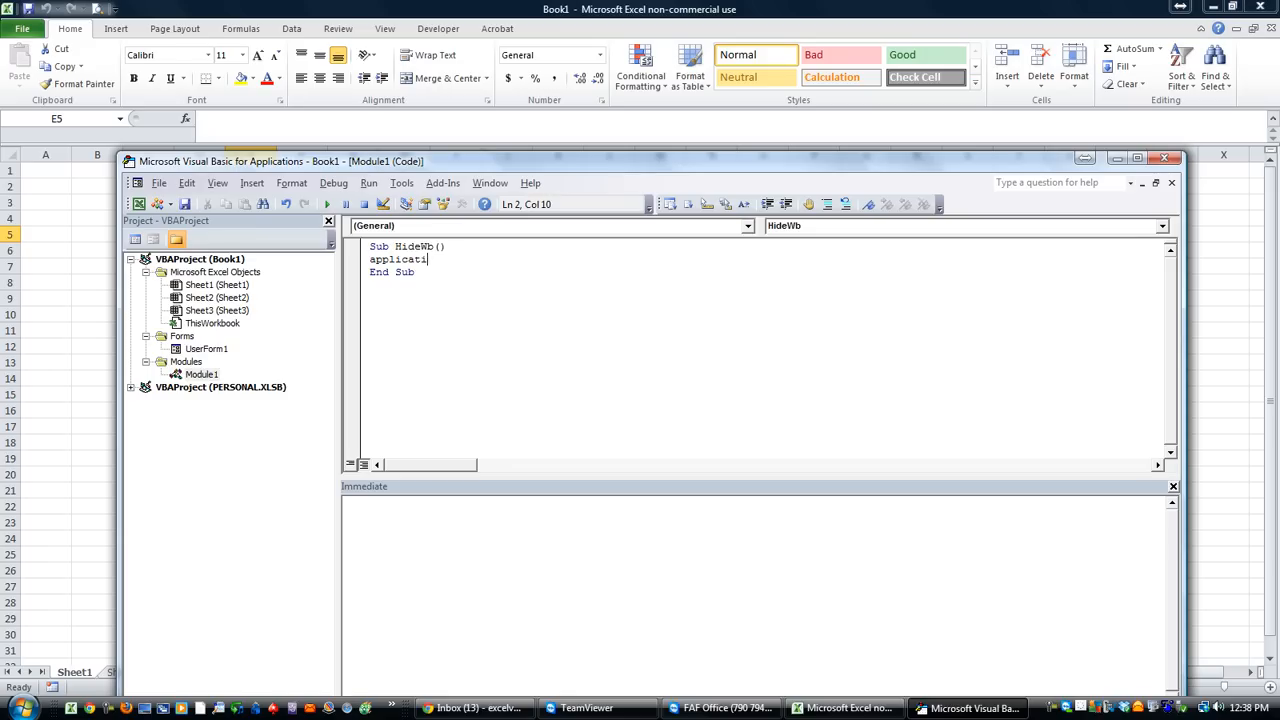
type(".hi")
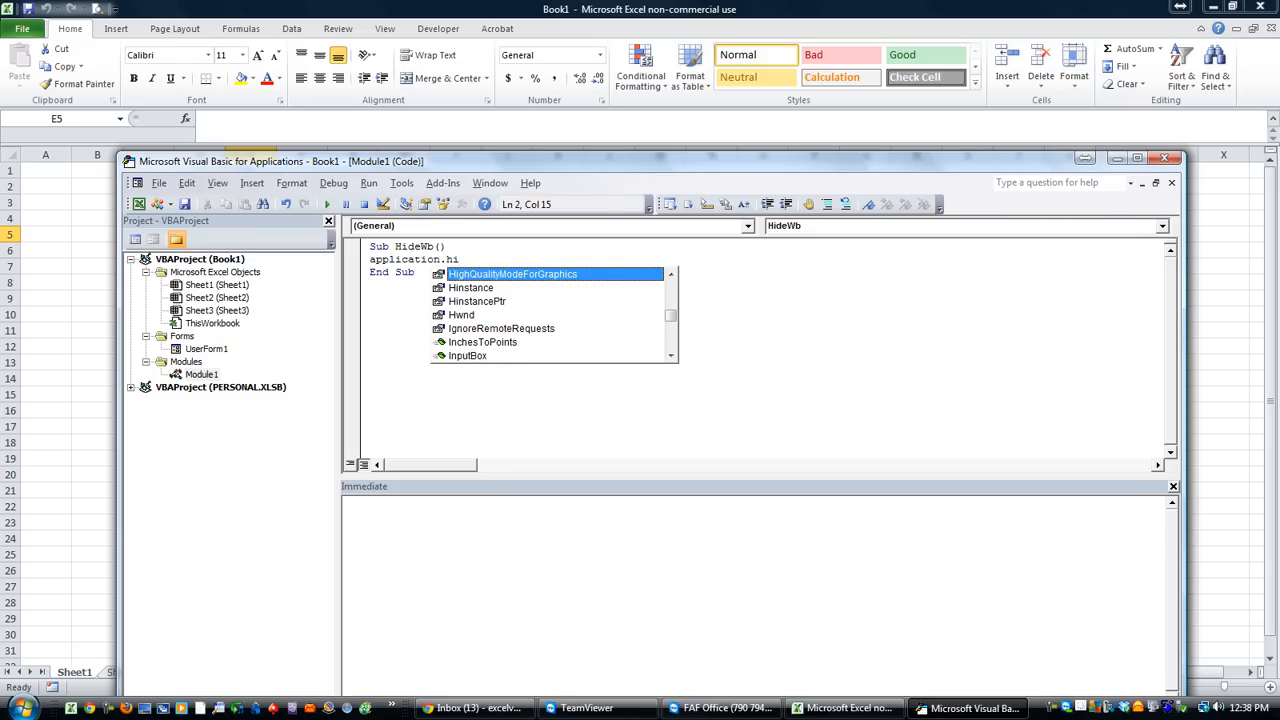
type("d")
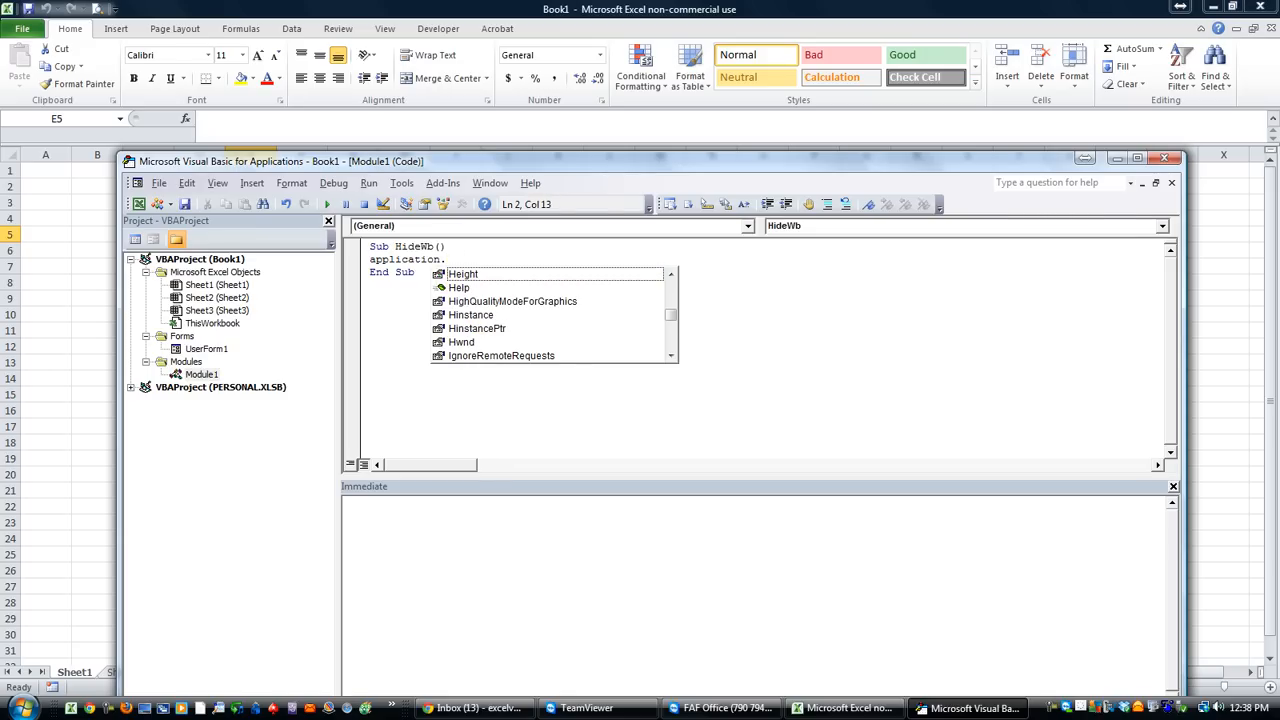
type("vi")
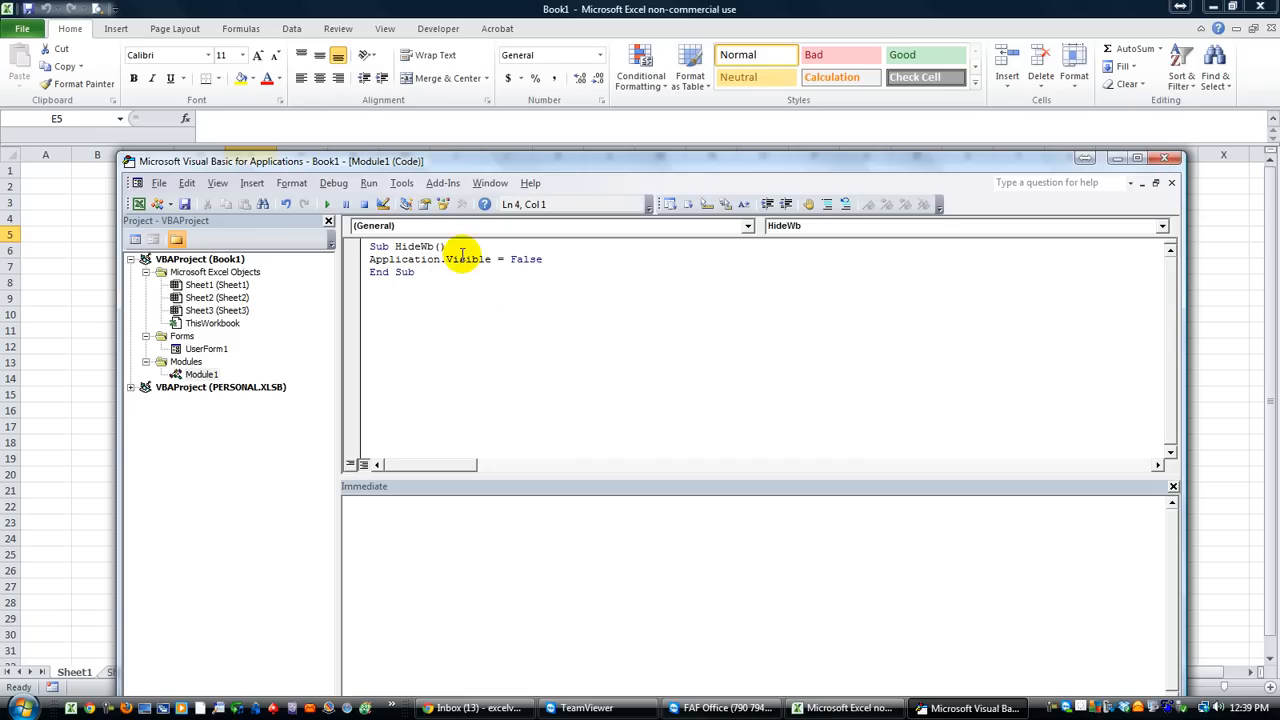
double_click(466, 259)
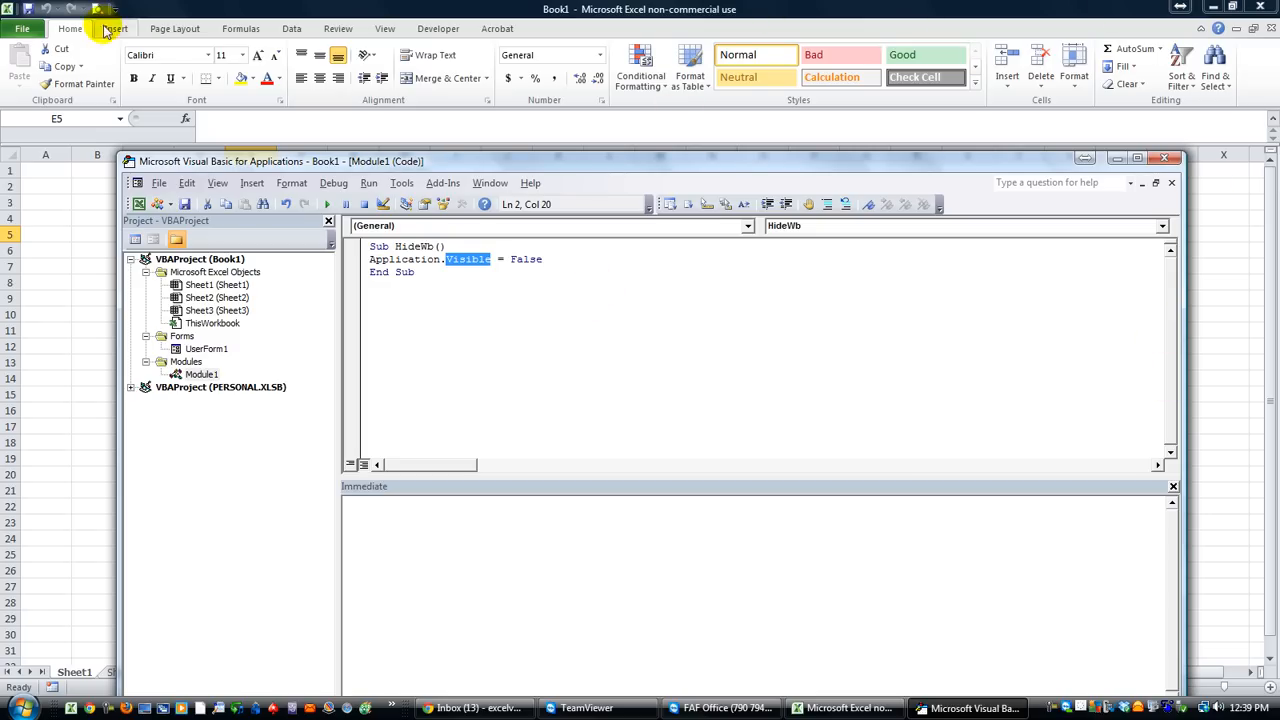
mouse_move(1020, 63)
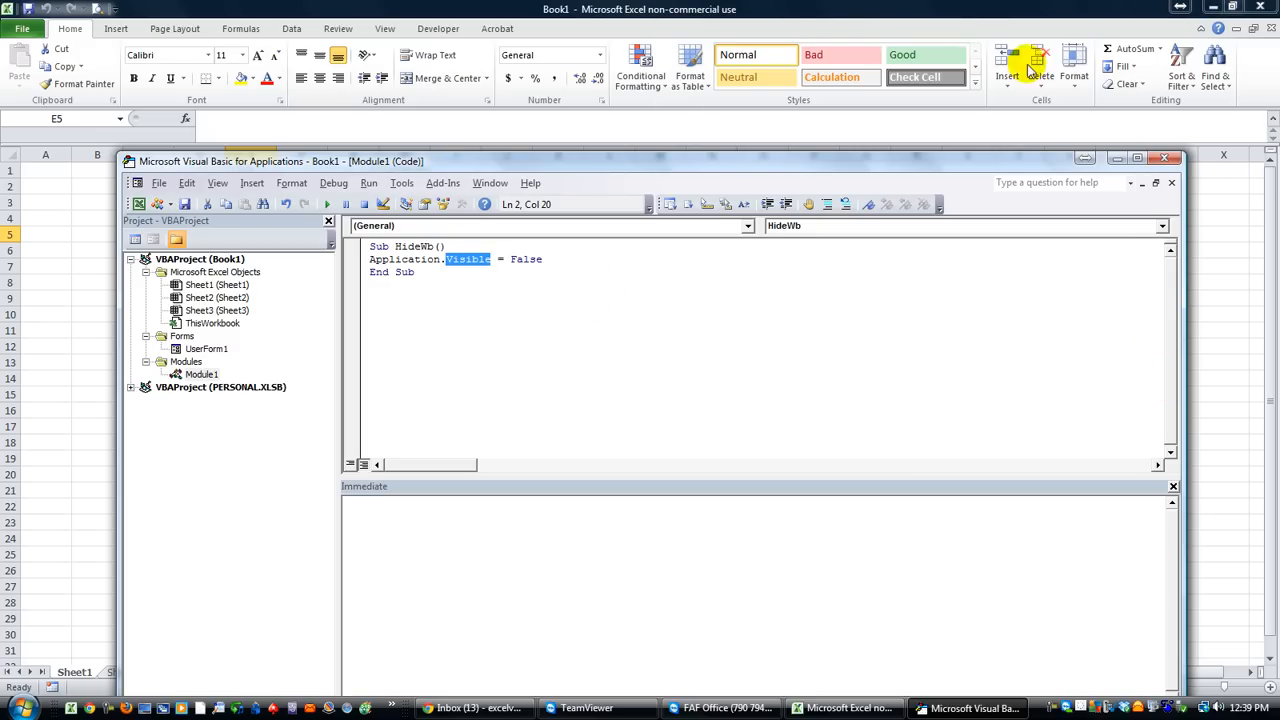
left_click(570, 259)
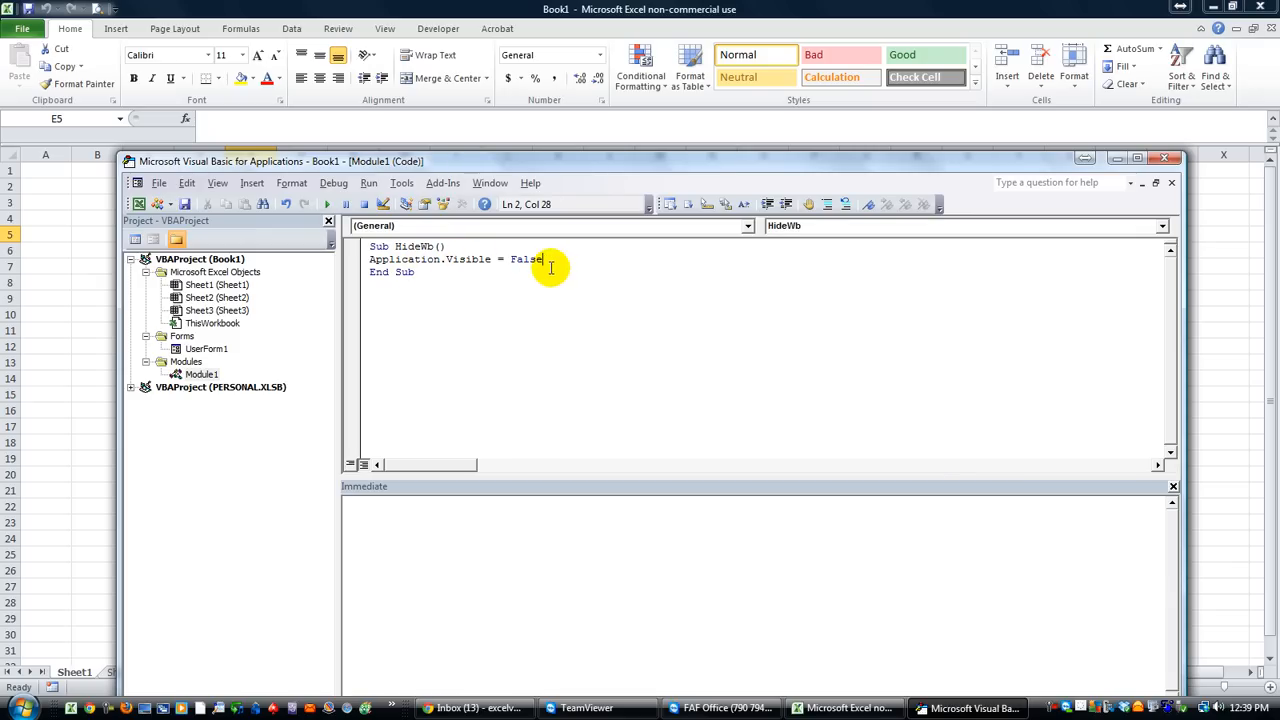
mouse_move(555, 264)
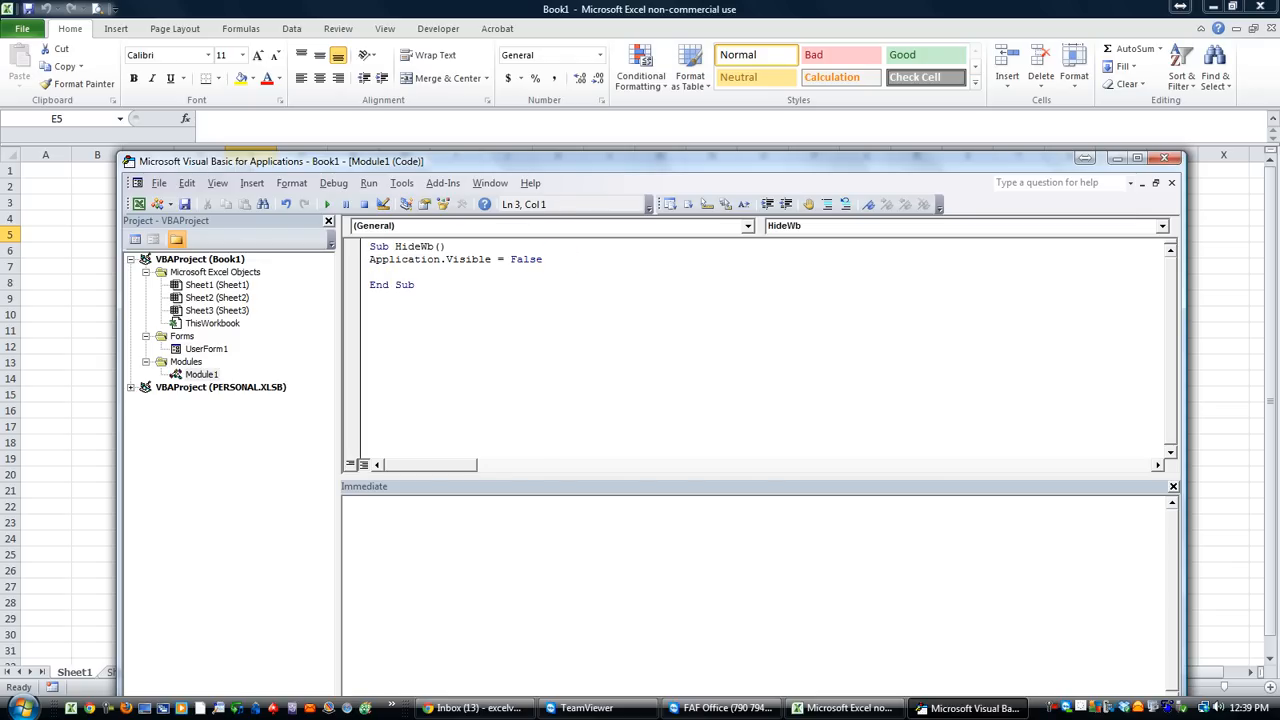
type("user")
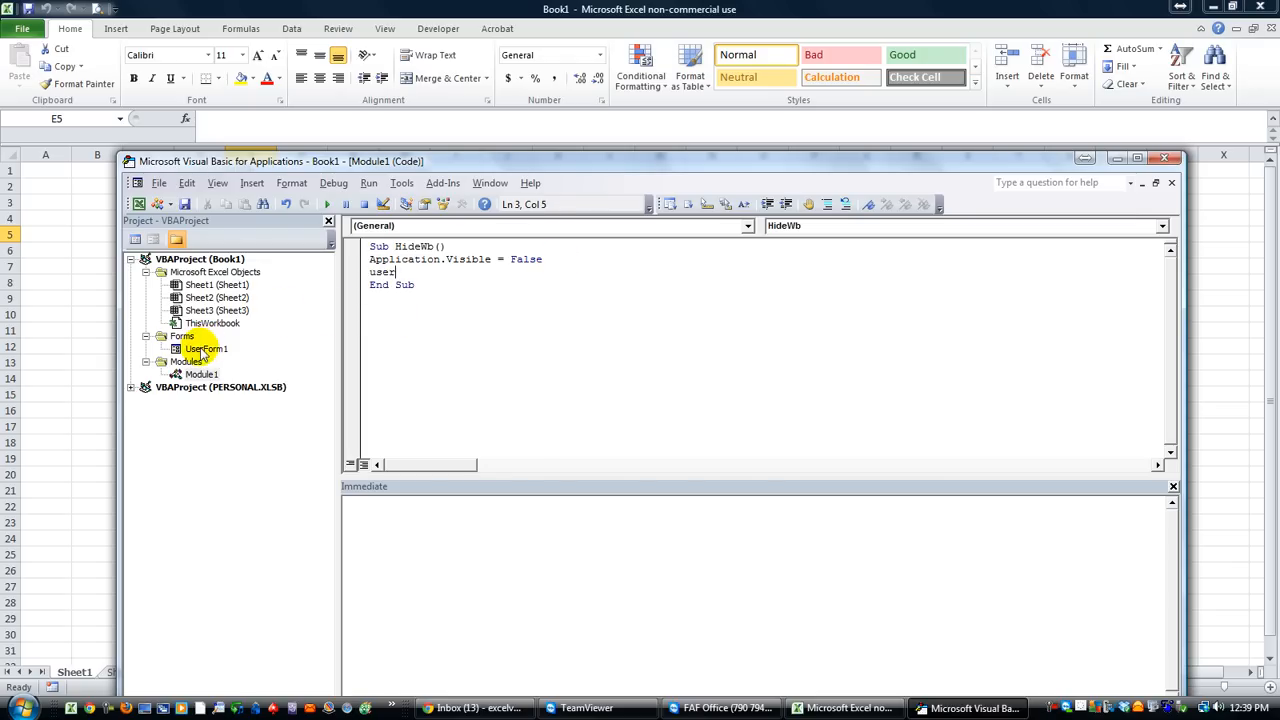
type("form")
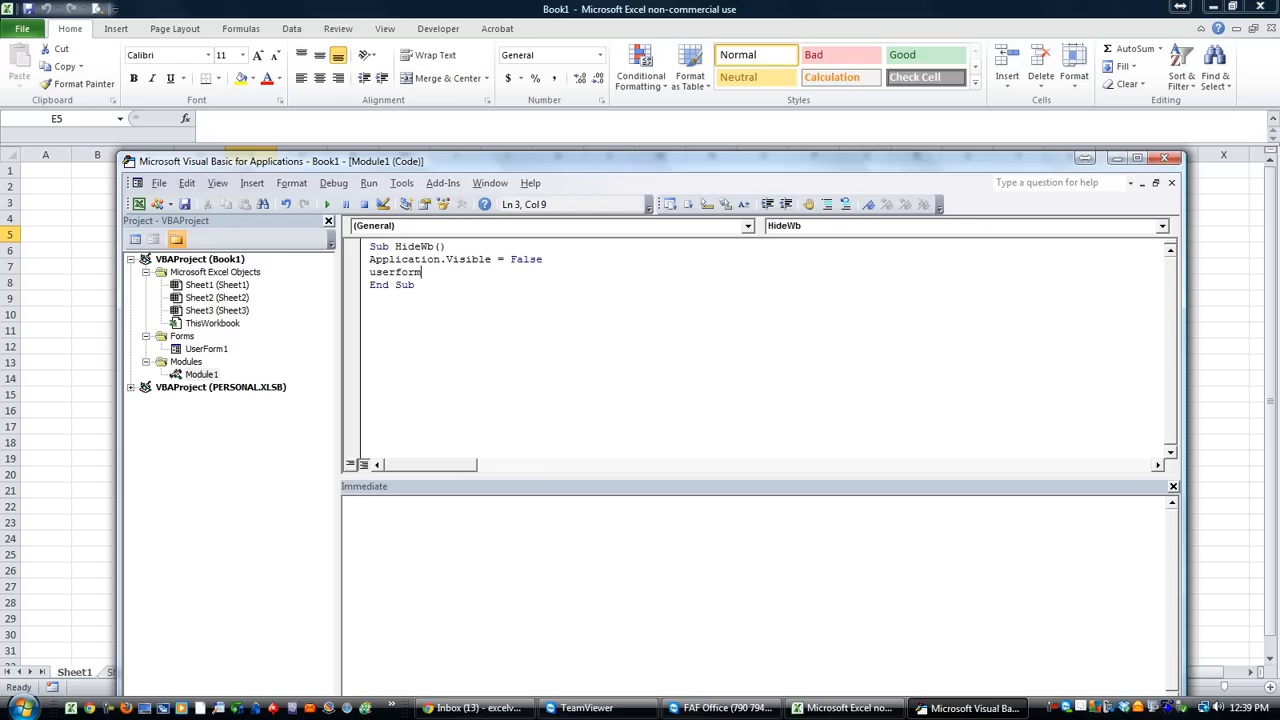
type("1.Show")
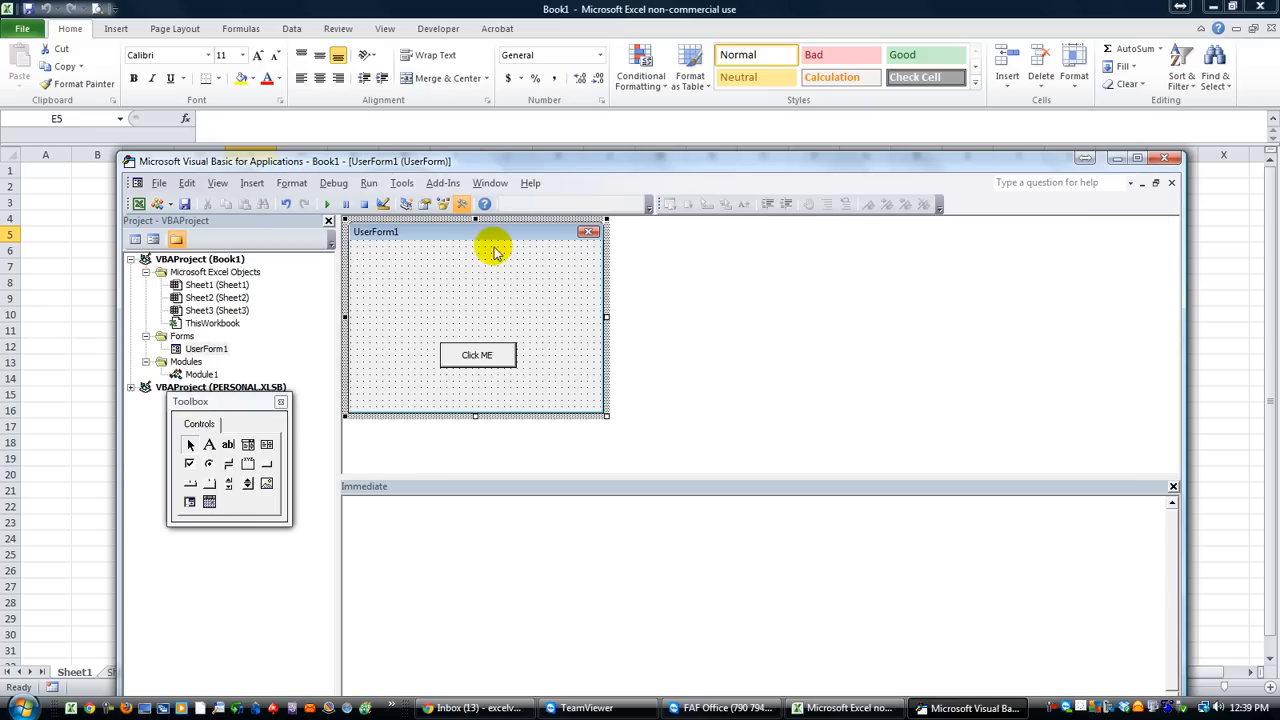
mouse_move(415, 358)
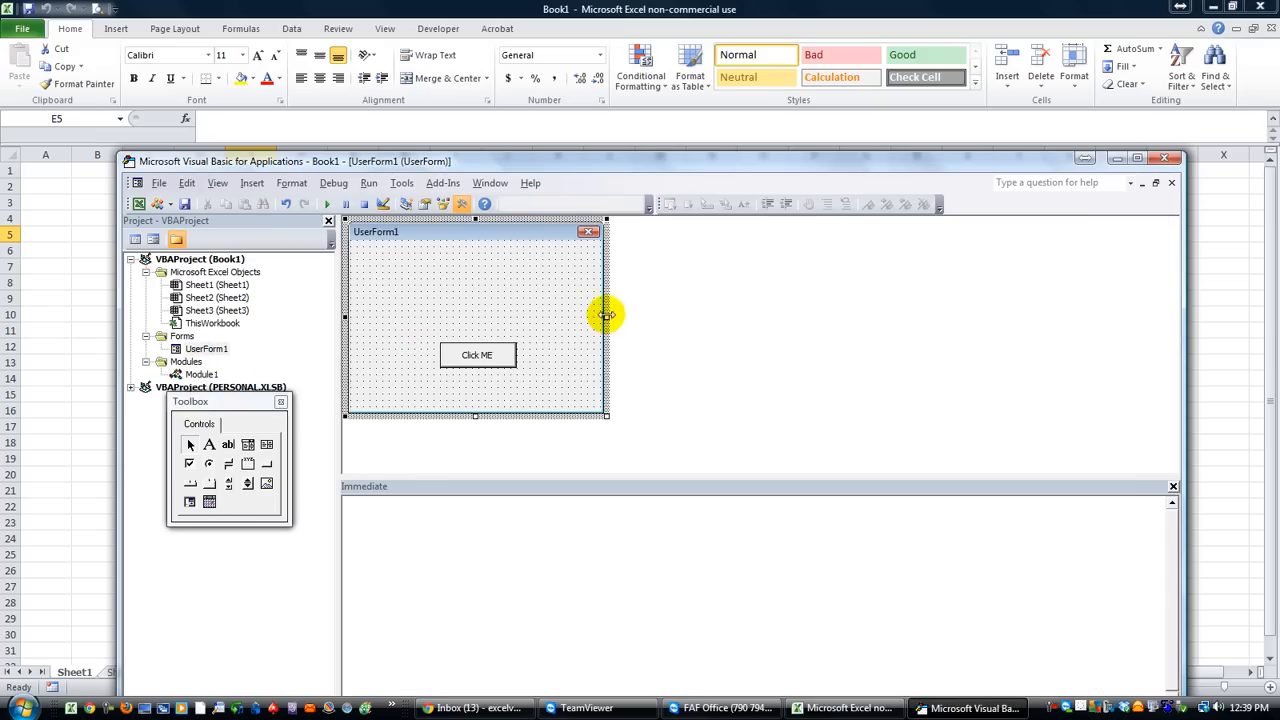
Step: Widen UserForm1, move Click ME down-right, and open its CommandButton1_Click procedure
left_click_drag(607, 316, 763, 417)
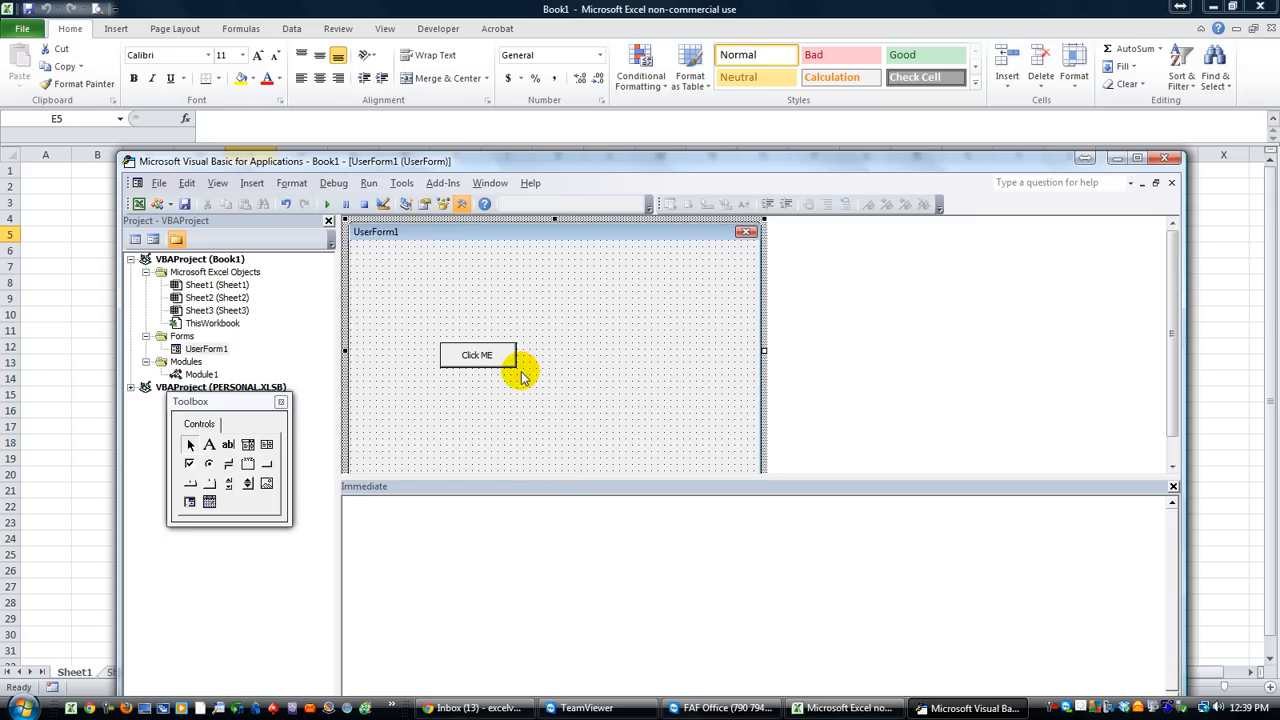
left_click_drag(477, 355, 534, 399)
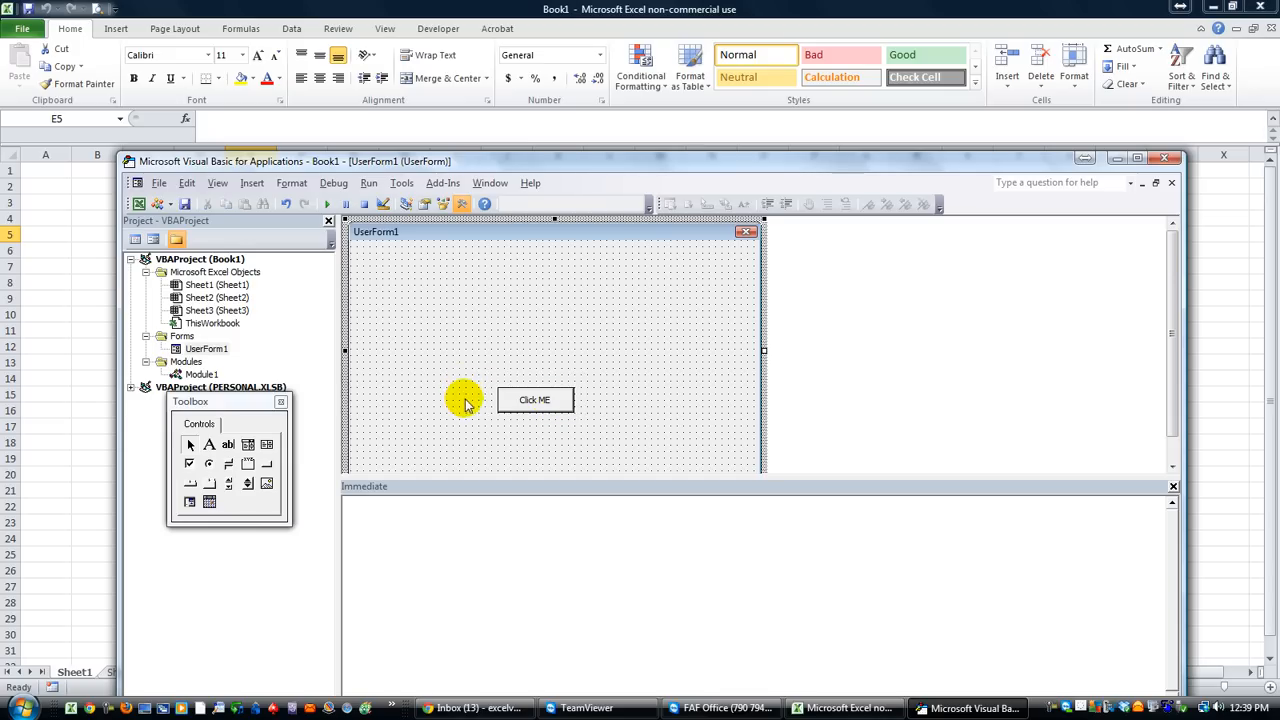
left_click(535, 400)
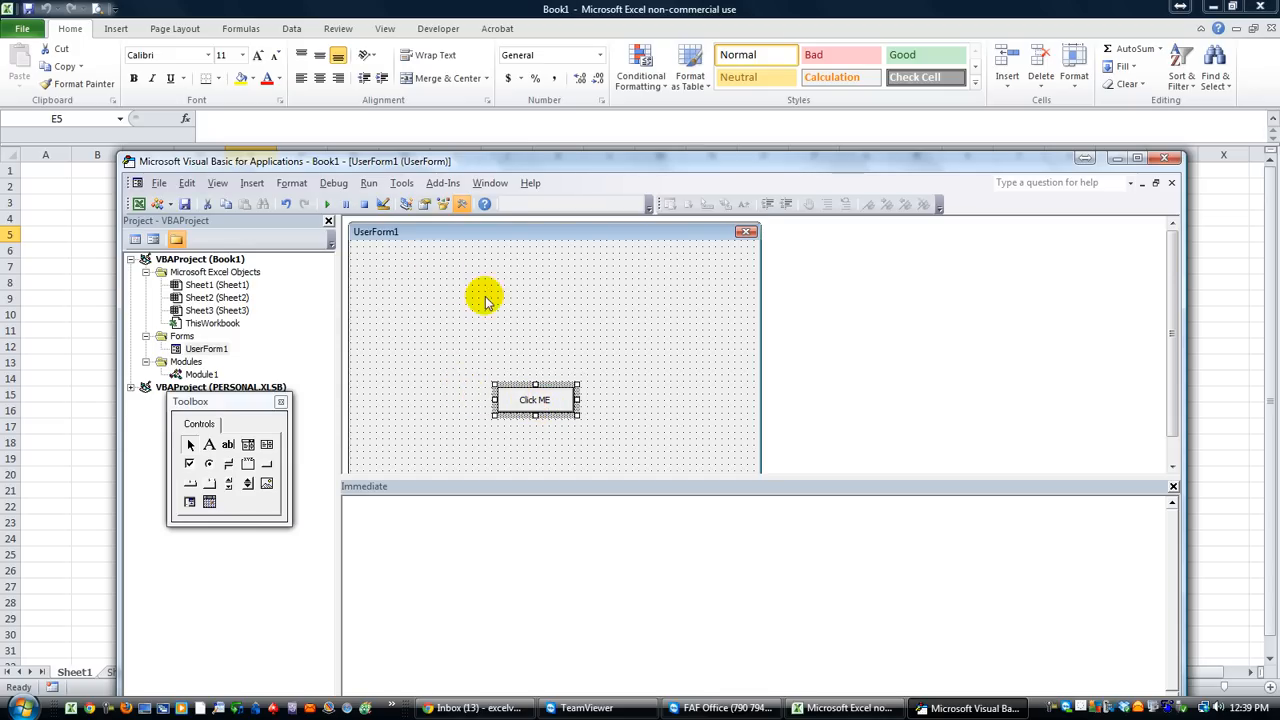
double_click(534, 399)
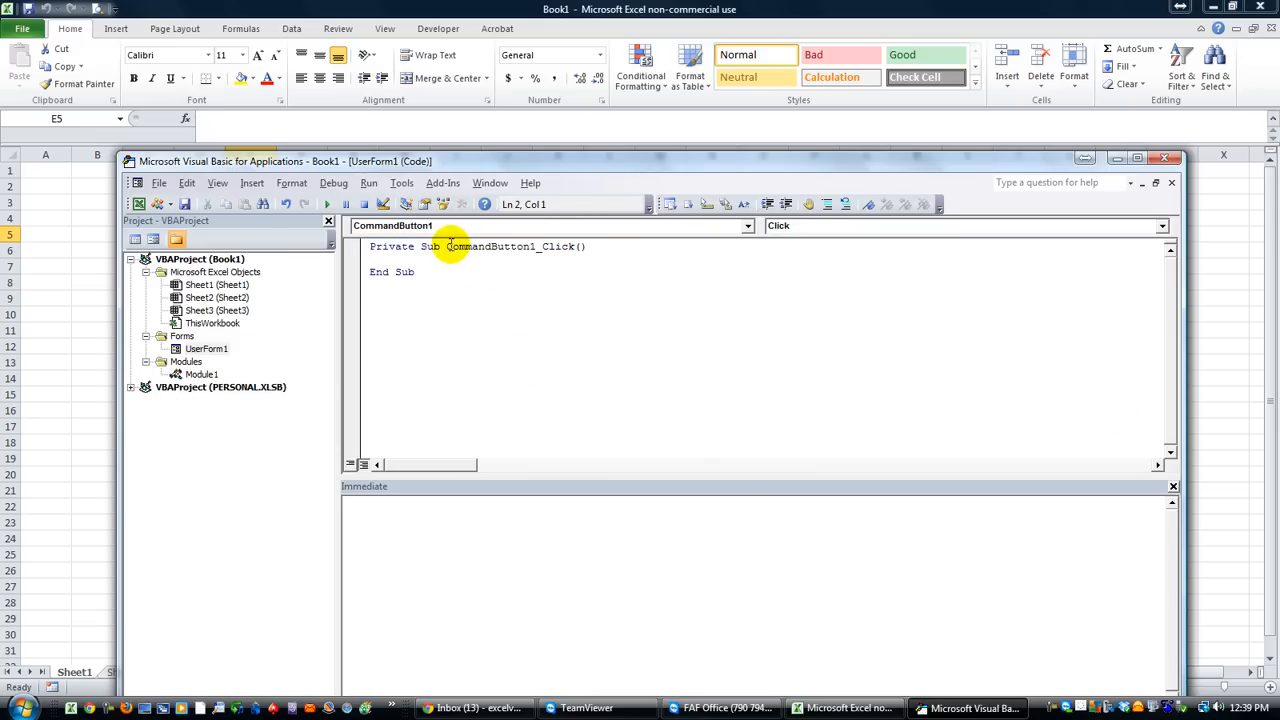
Step: Write Application.Visible = True and Me.Hide inside CommandButton1_Click
double_click(490, 246)
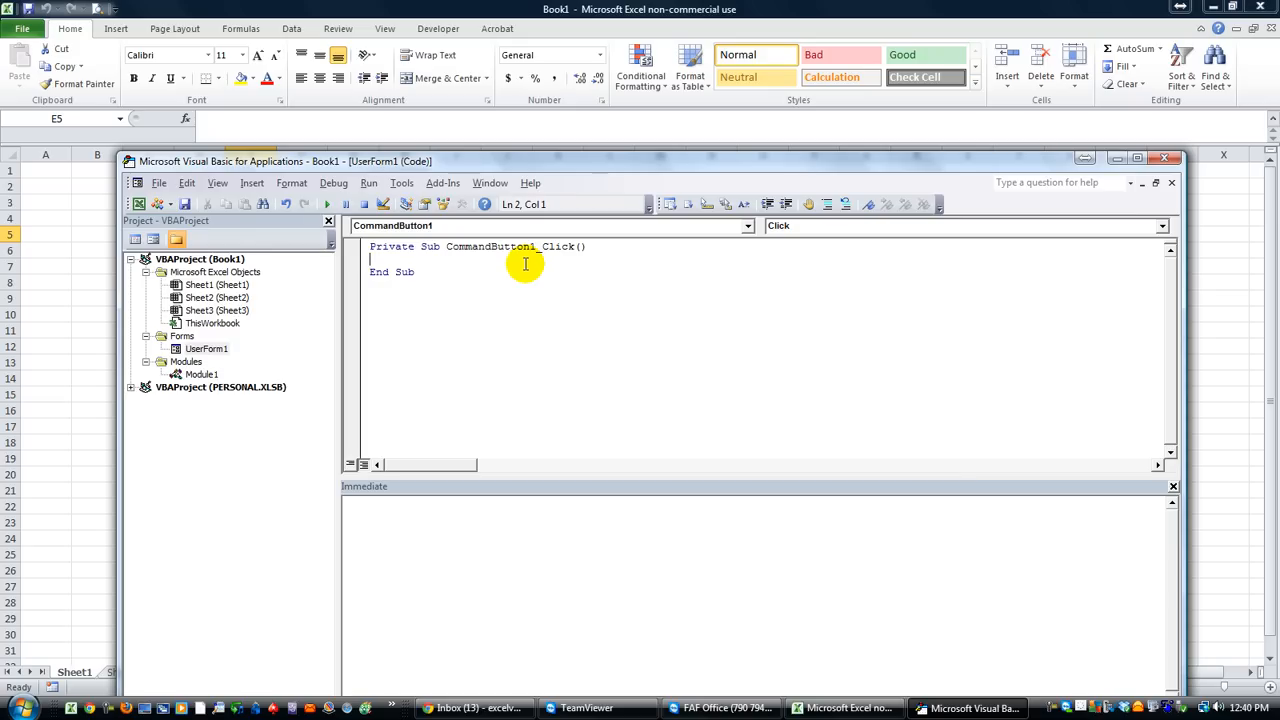
mouse_move(568, 246)
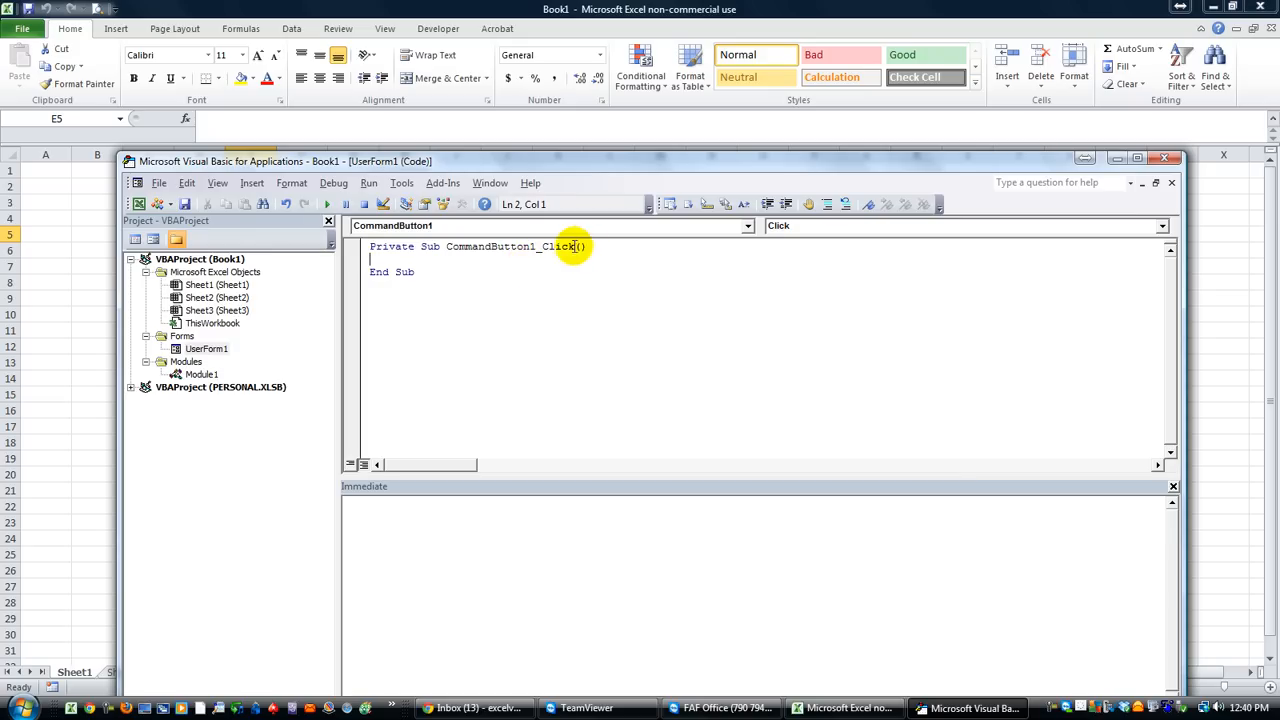
mouse_move(496, 269)
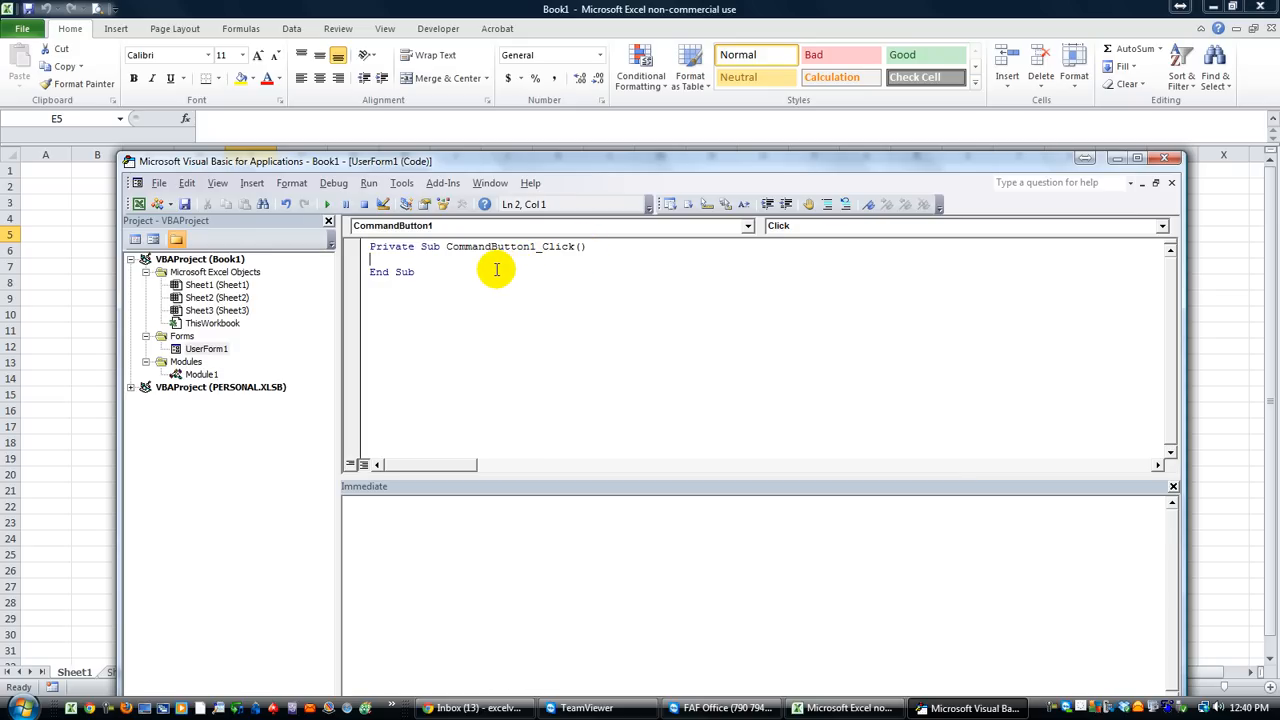
type("app")
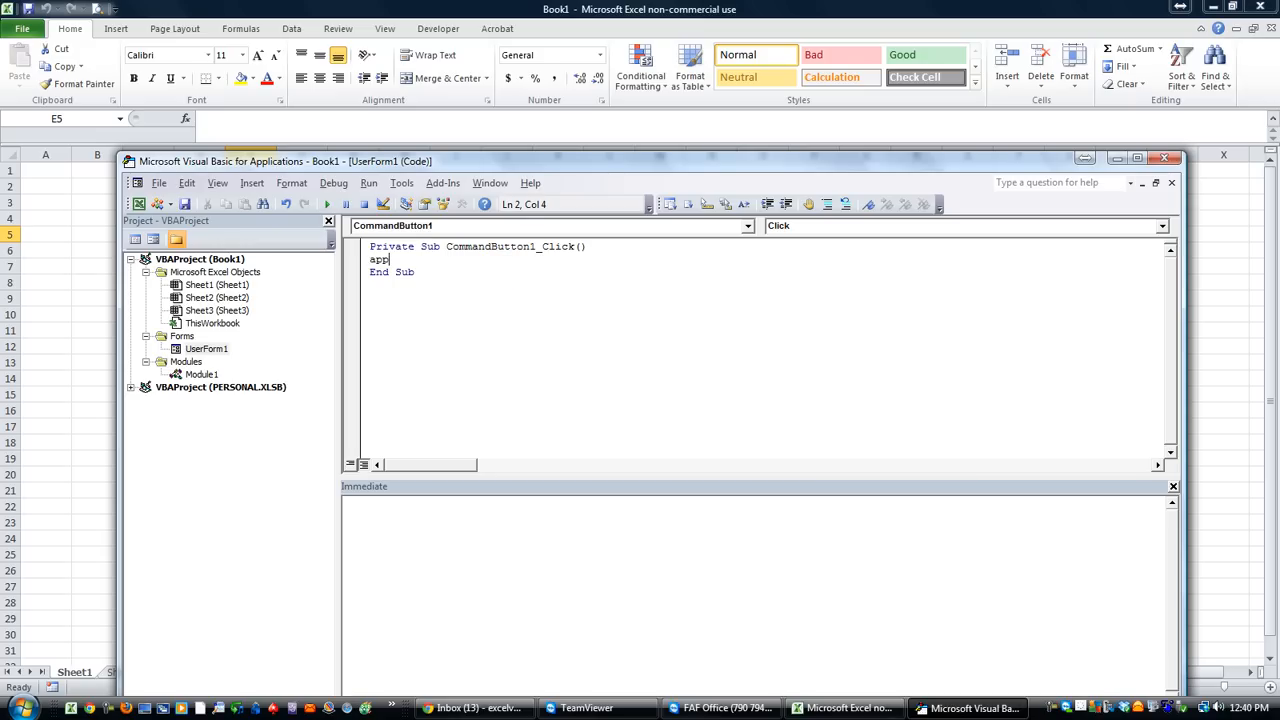
type("lication")
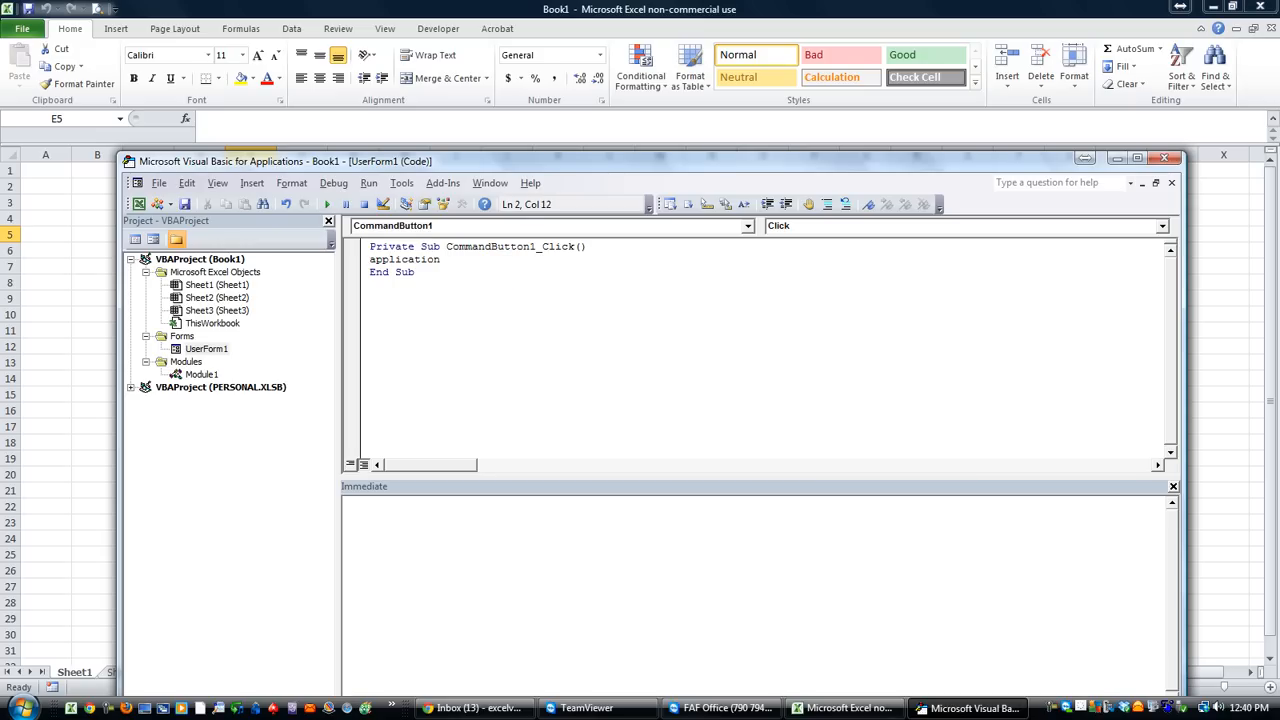
type(".vi")
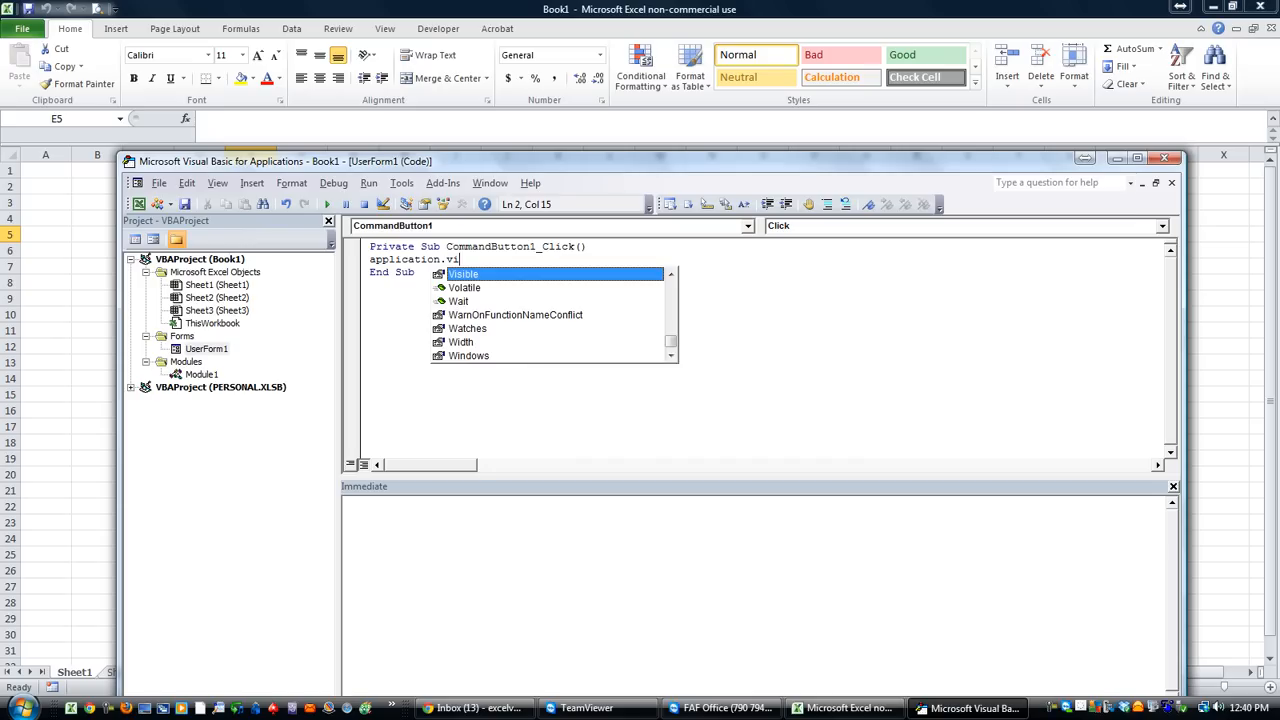
type("sible=True")
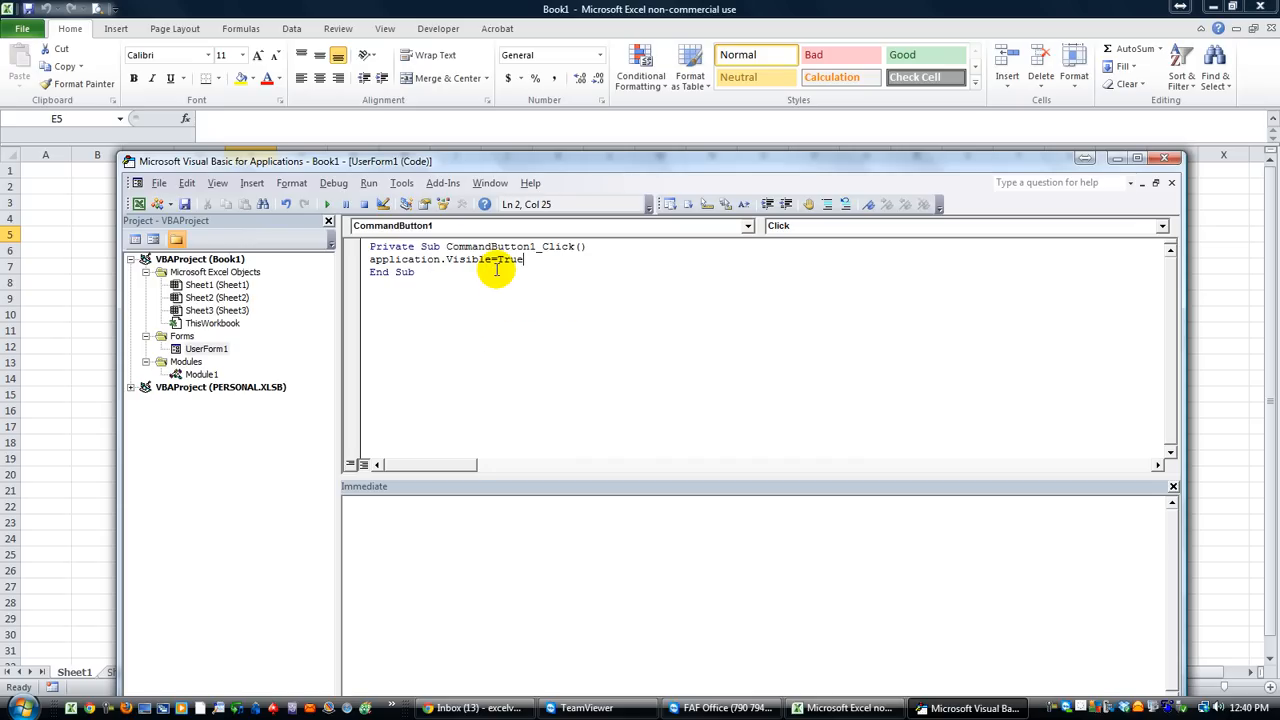
mouse_move(553, 267)
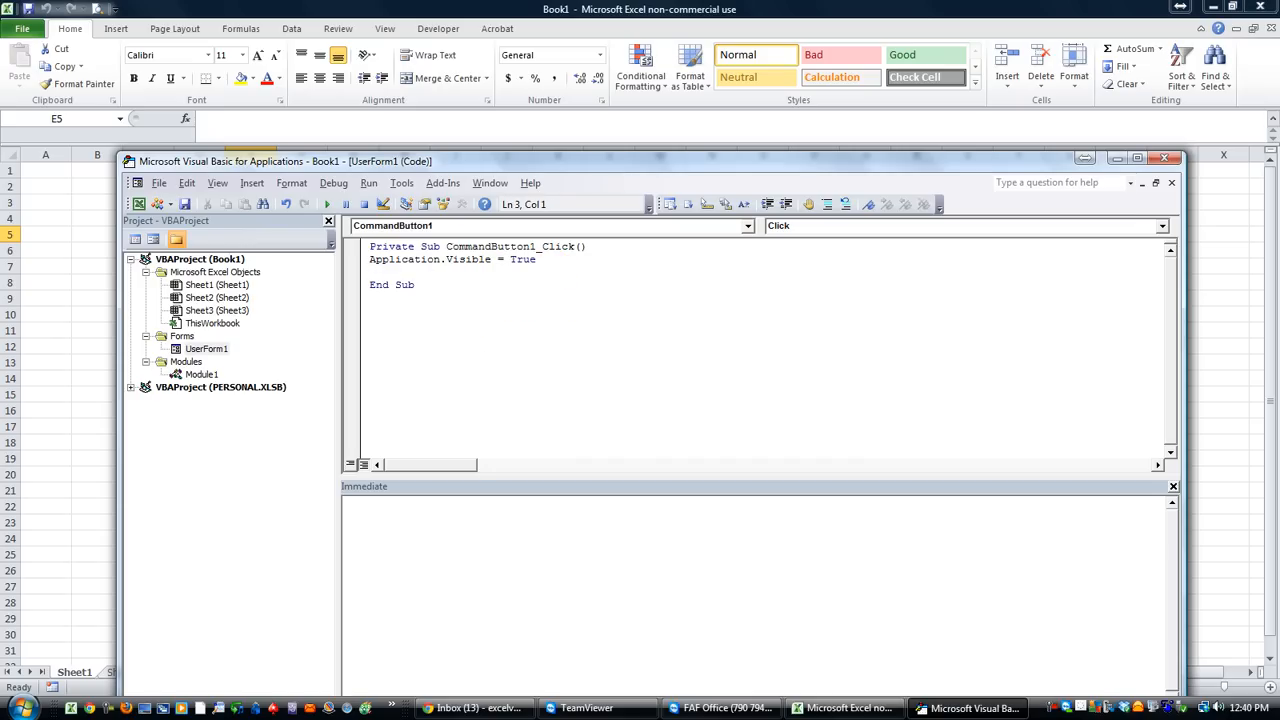
type("user")
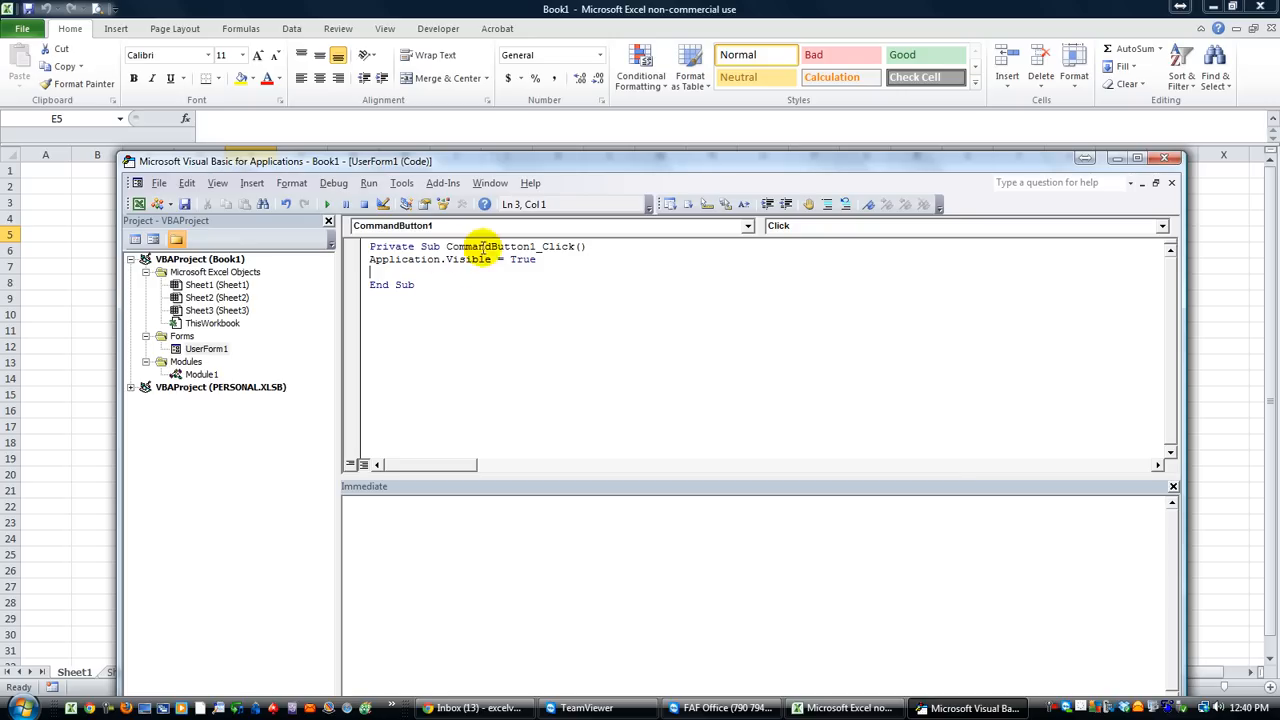
type("me")
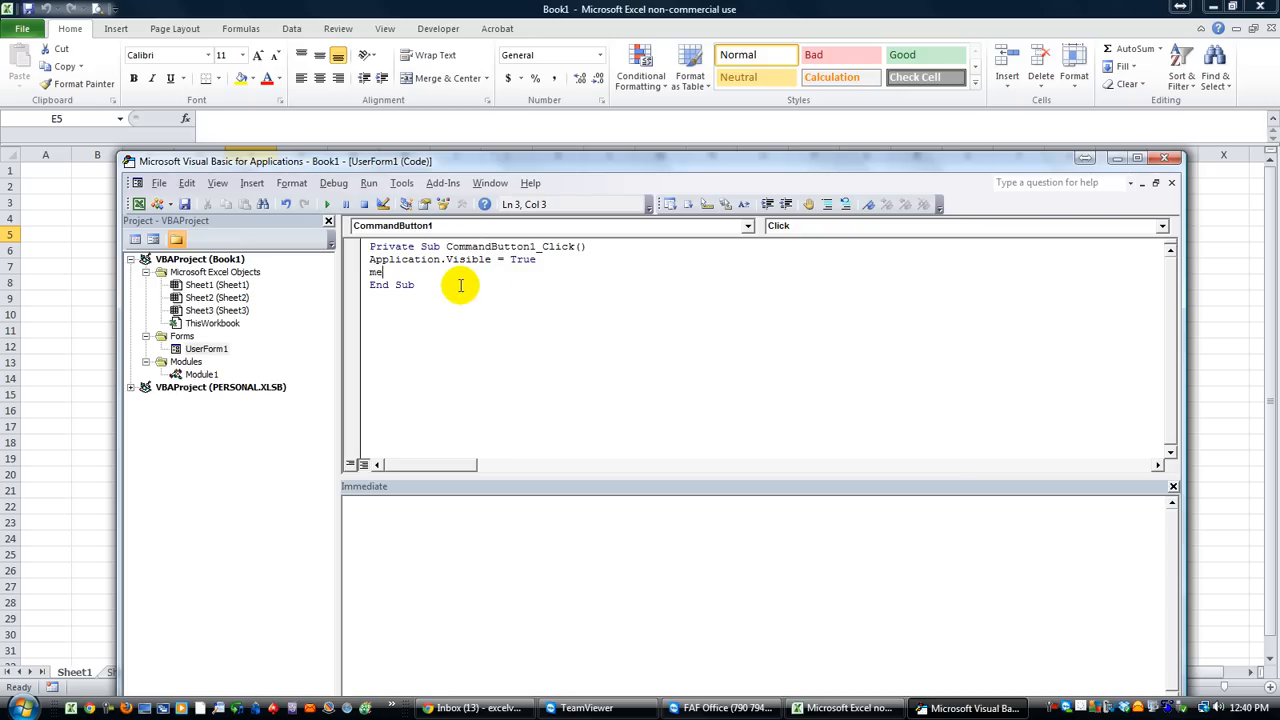
type(".Hide")
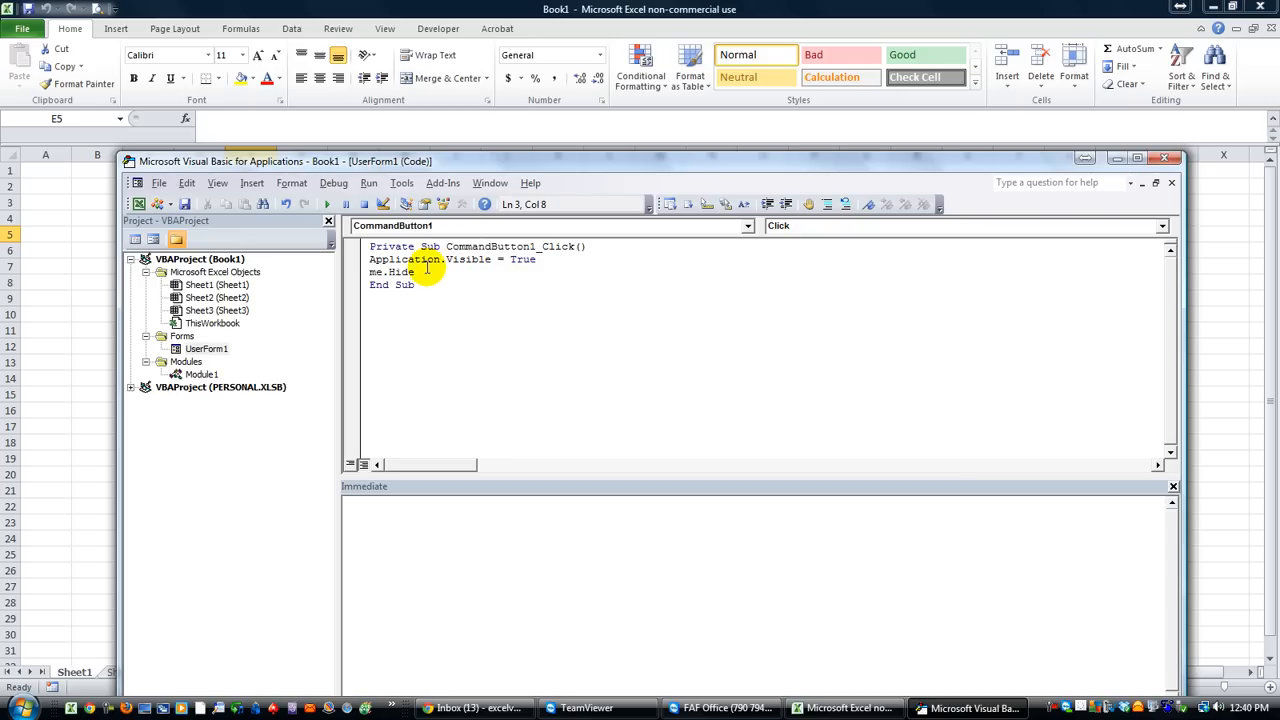
double_click(375, 271)
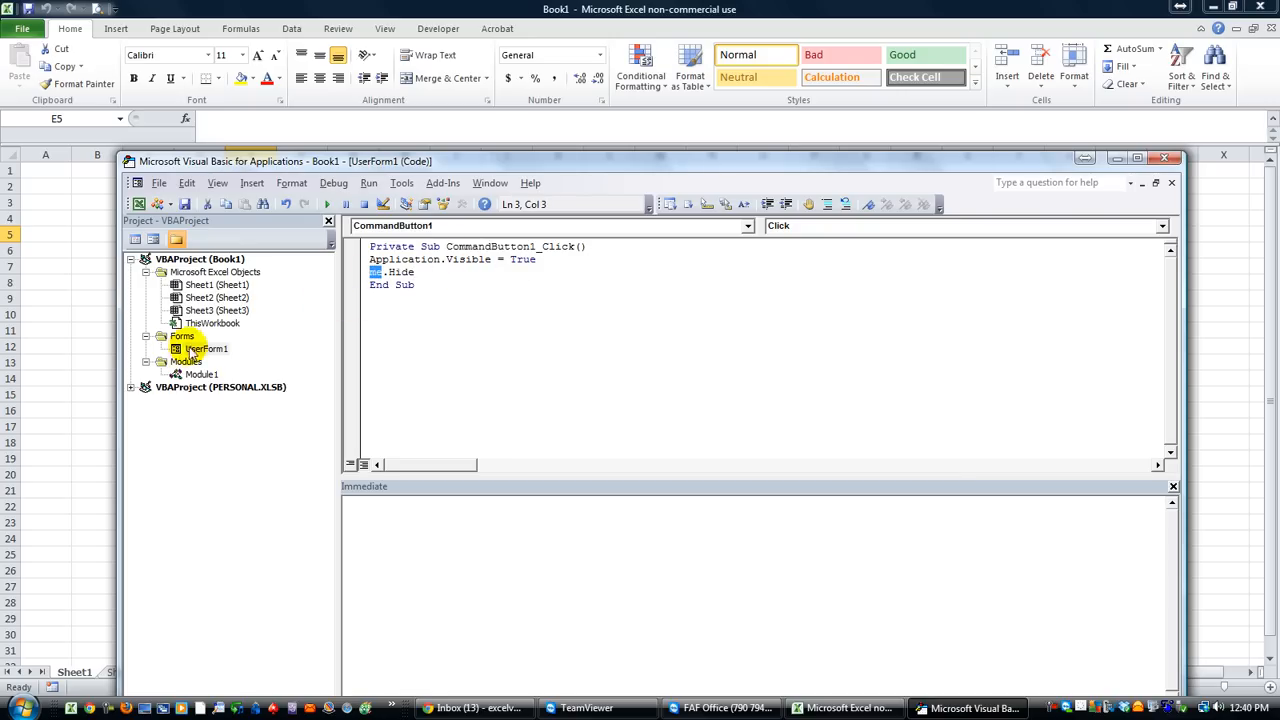
Step: Select UserForm1 in the Project Explorer
left_click(206, 348)
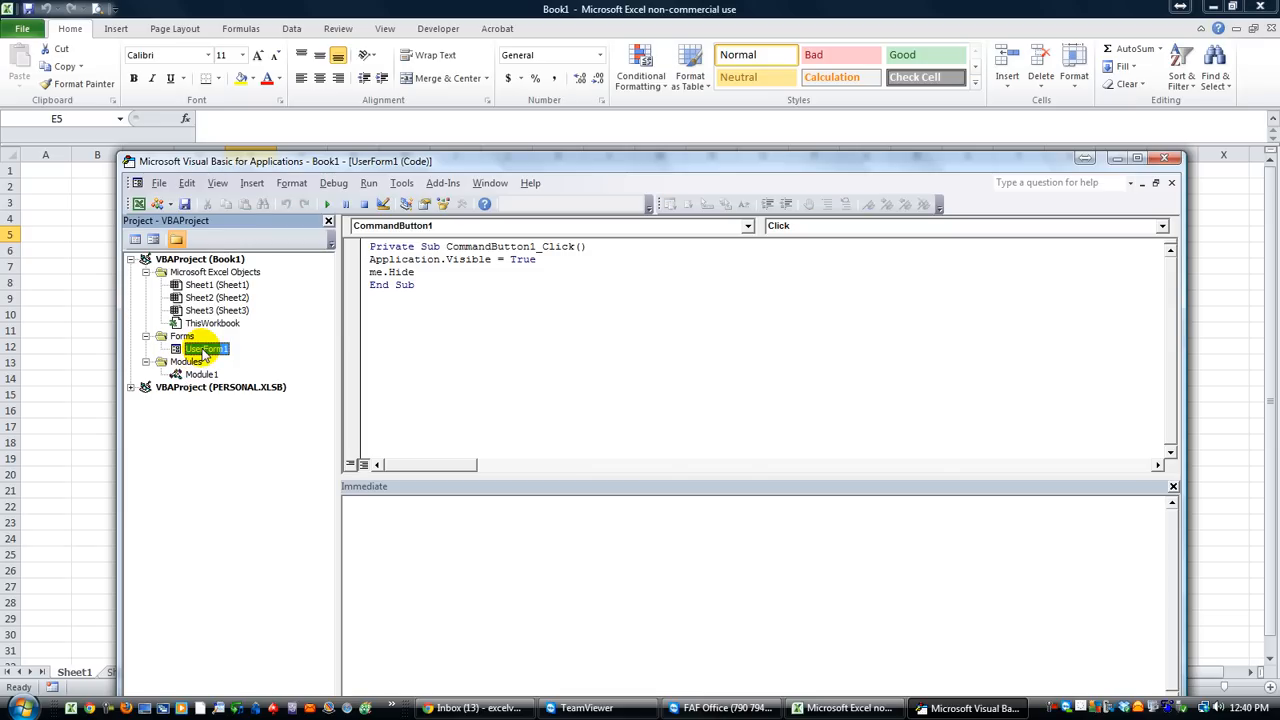
mouse_move(210, 360)
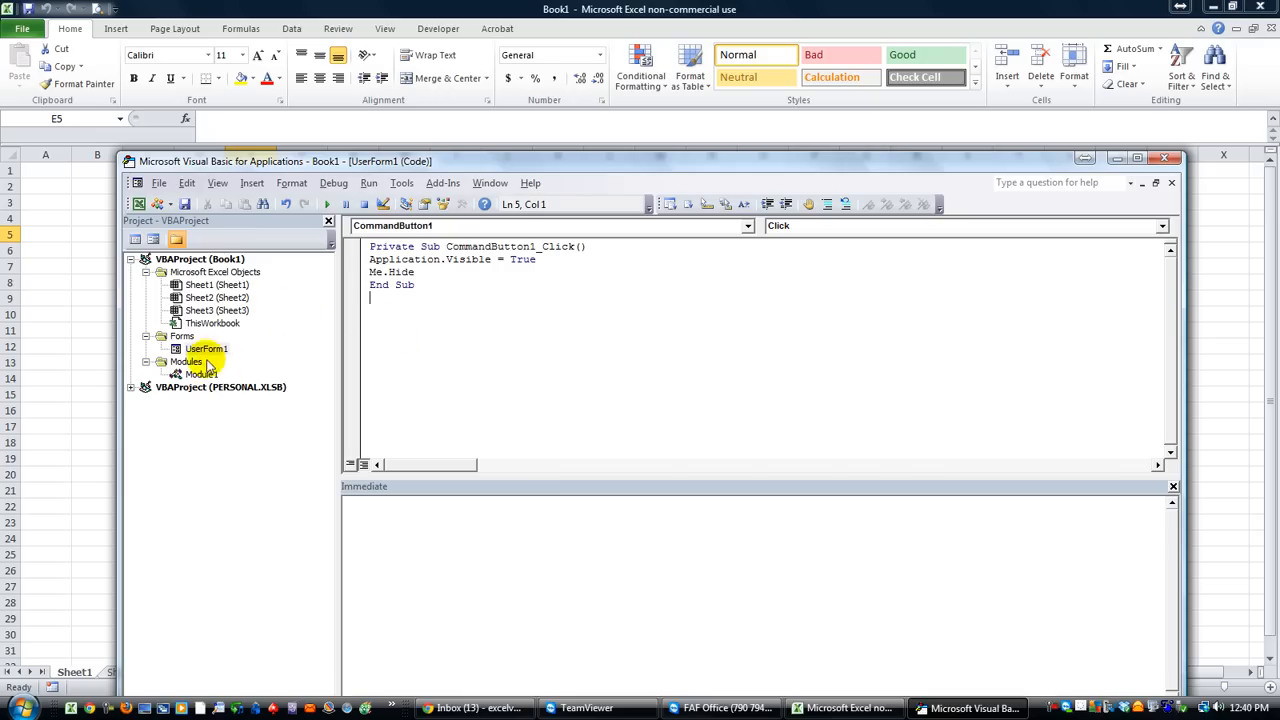
left_click(206, 348)
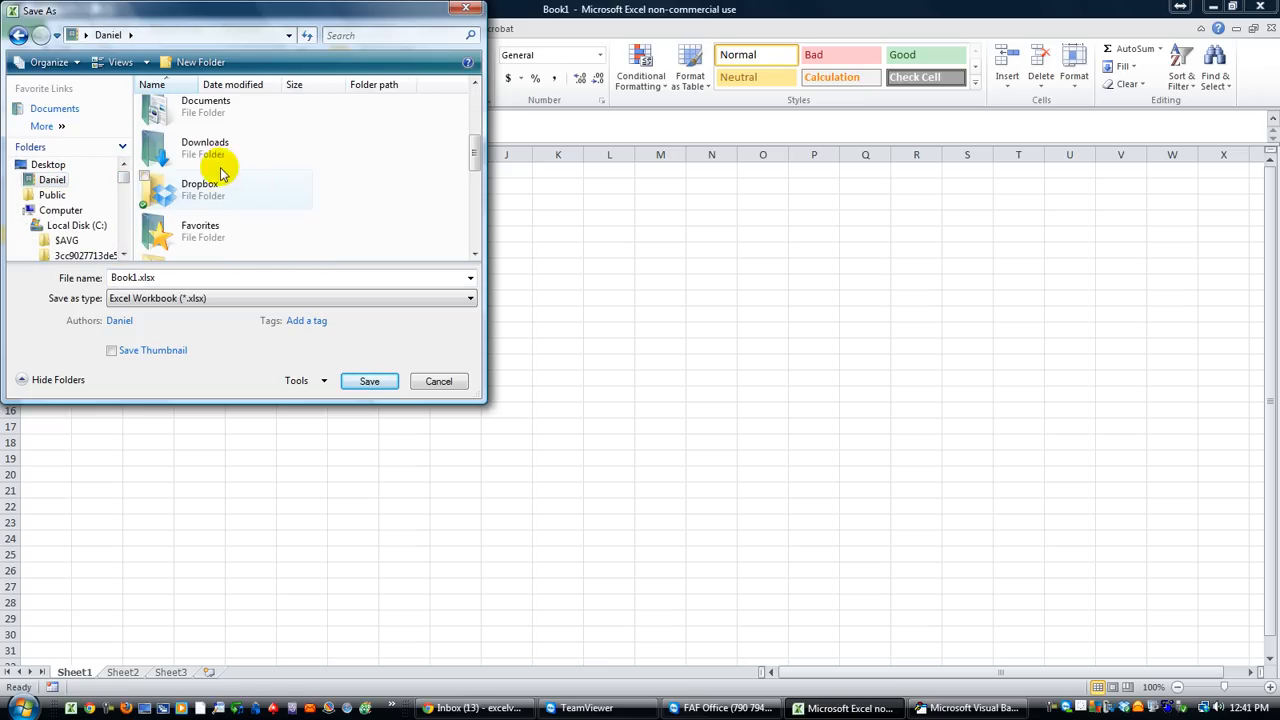
Step: Browse to Dropbox's ExcelVbaIsFun Shared Workbooks folder and choose Excel Macro-Enabled Workbook type
double_click(199, 188)
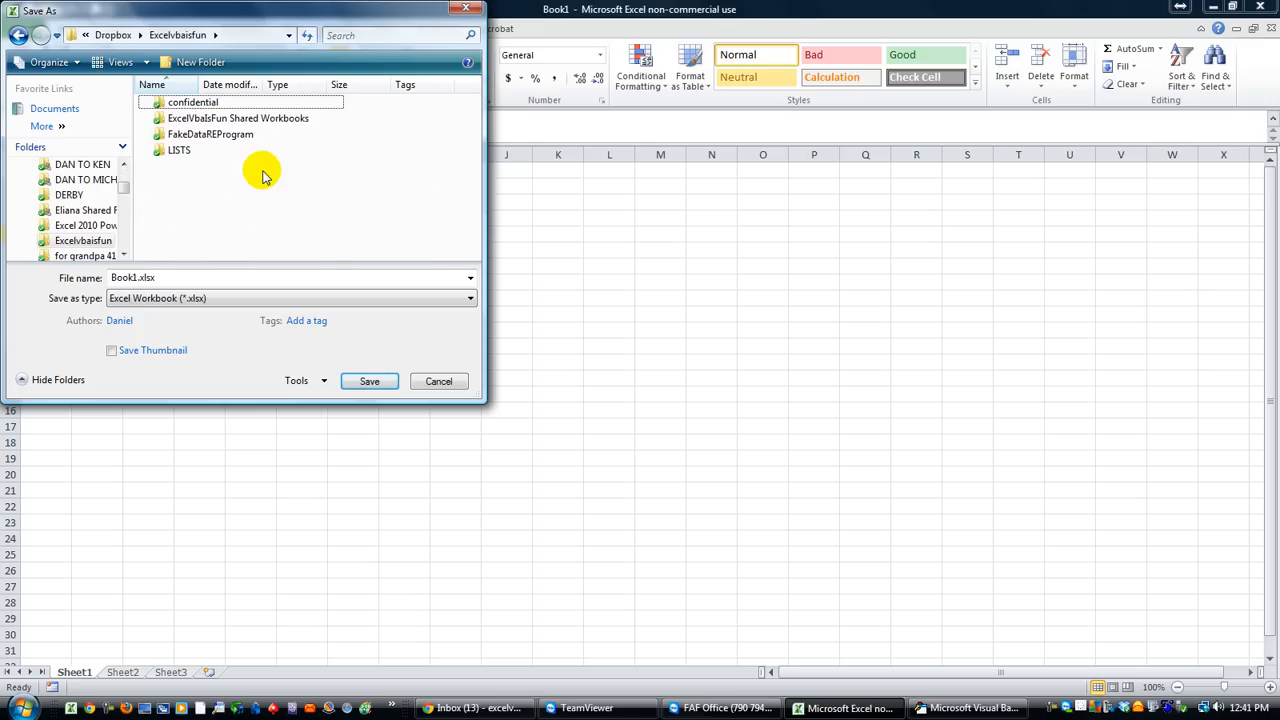
mouse_move(200, 118)
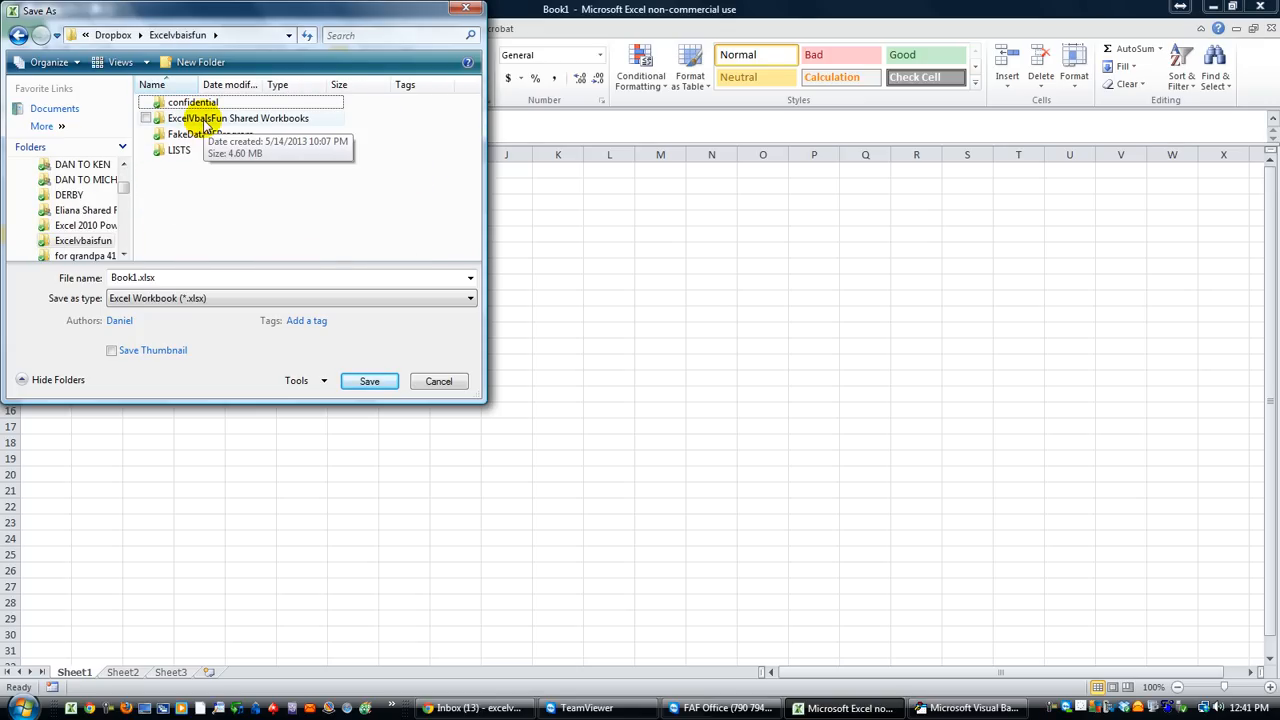
double_click(240, 125)
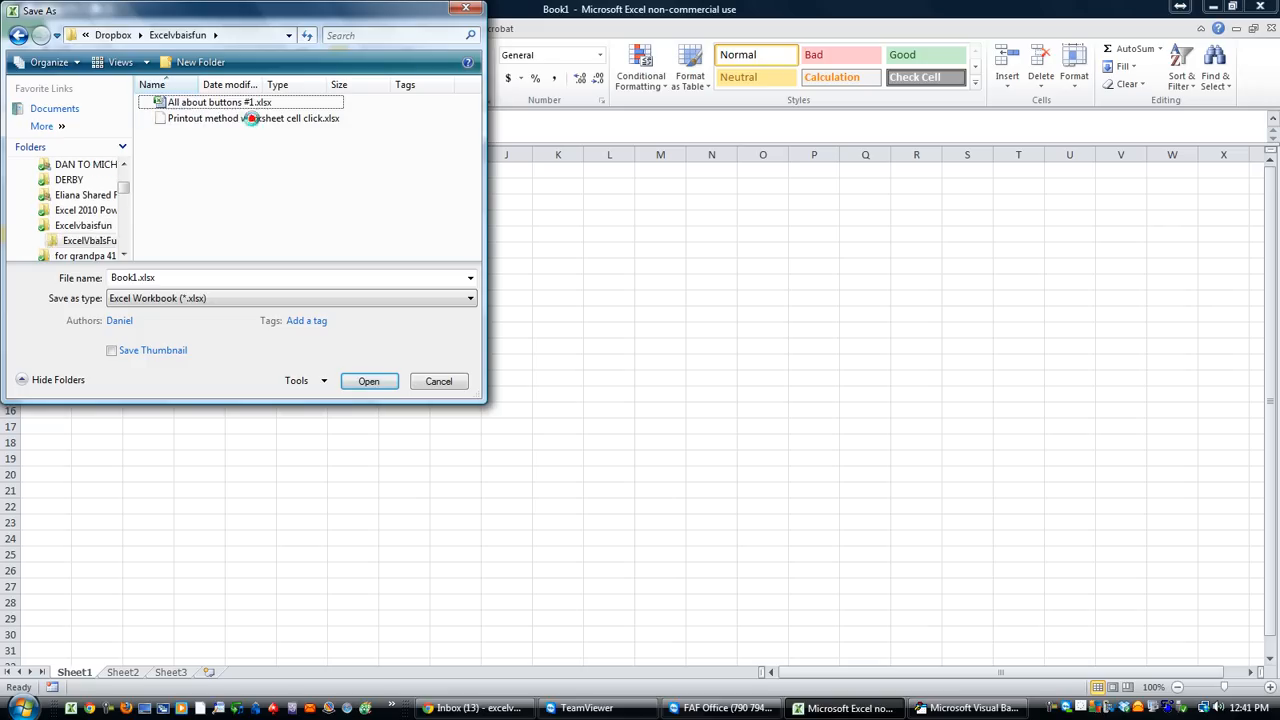
left_click(469, 298)
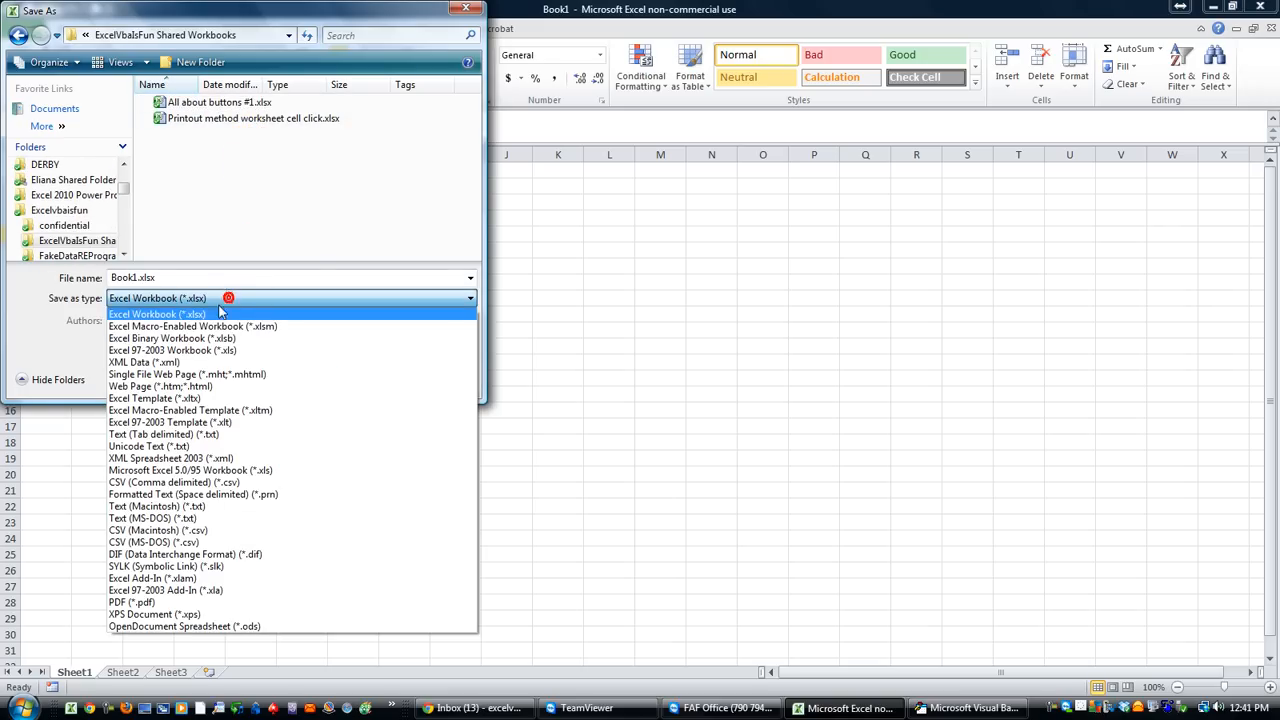
left_click(193, 326)
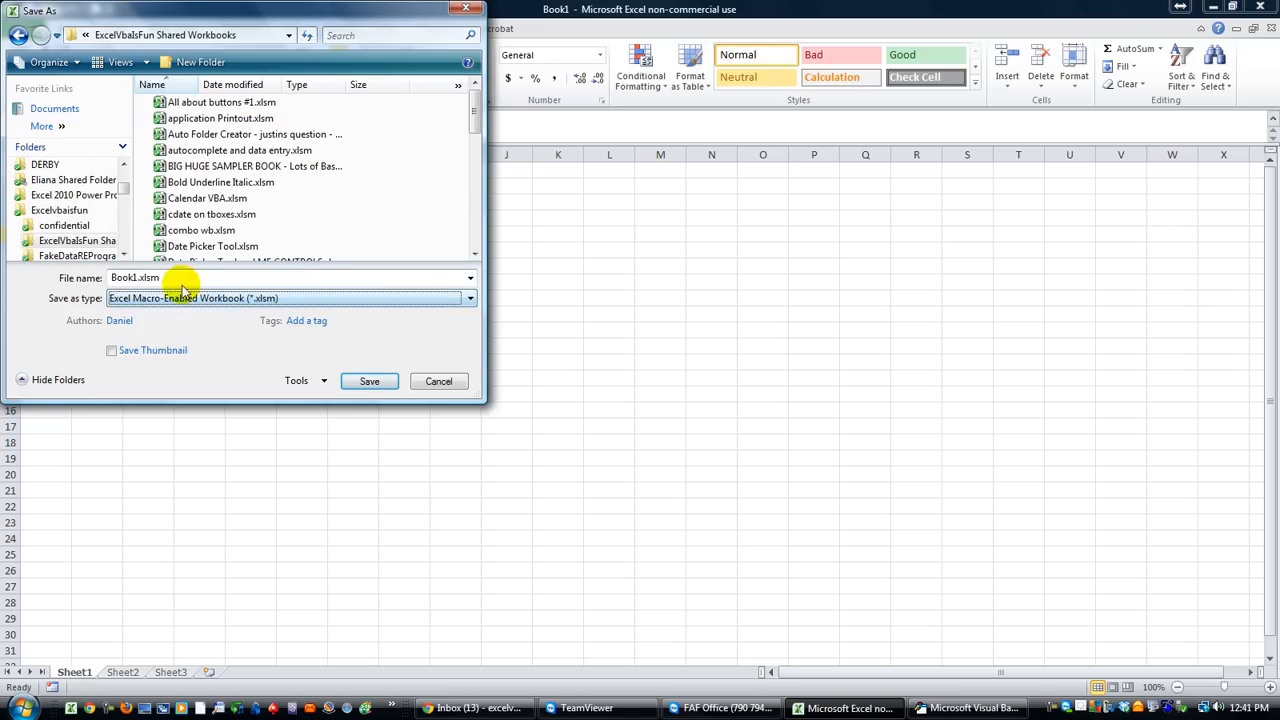
Step: Name the file Hide and Unhide Excel and save it
left_click(147, 277)
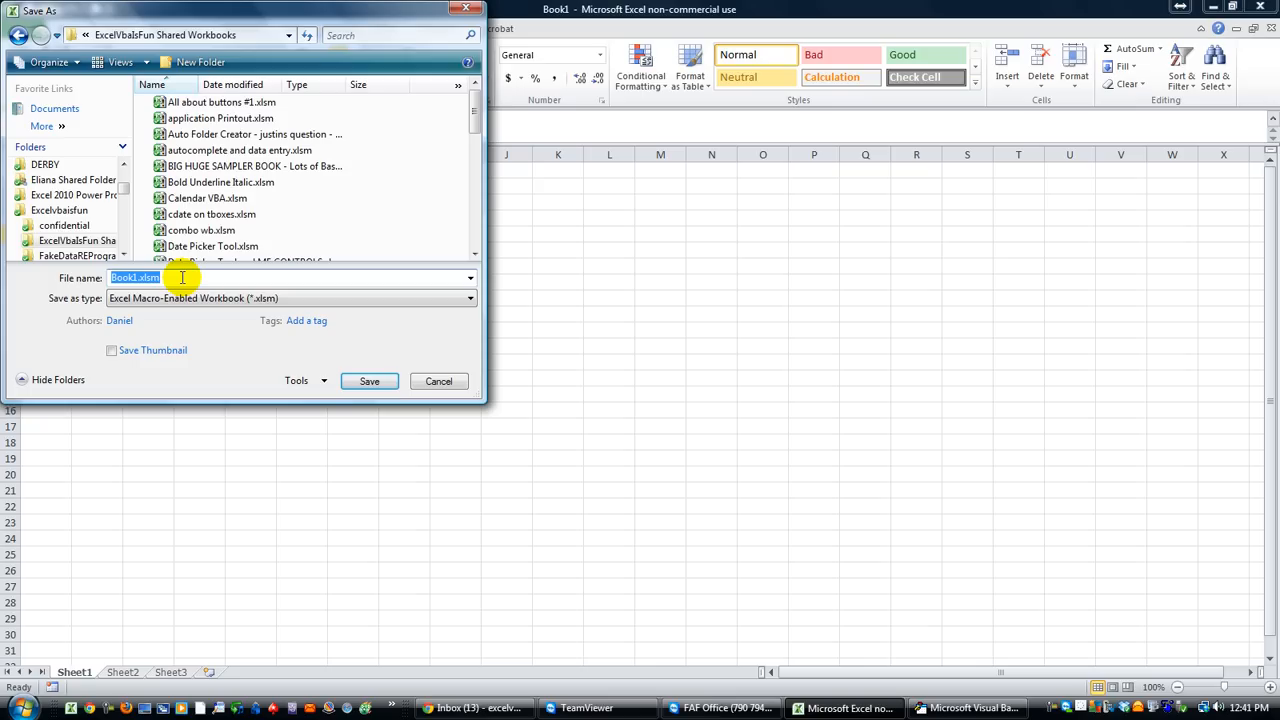
type("Hide and")
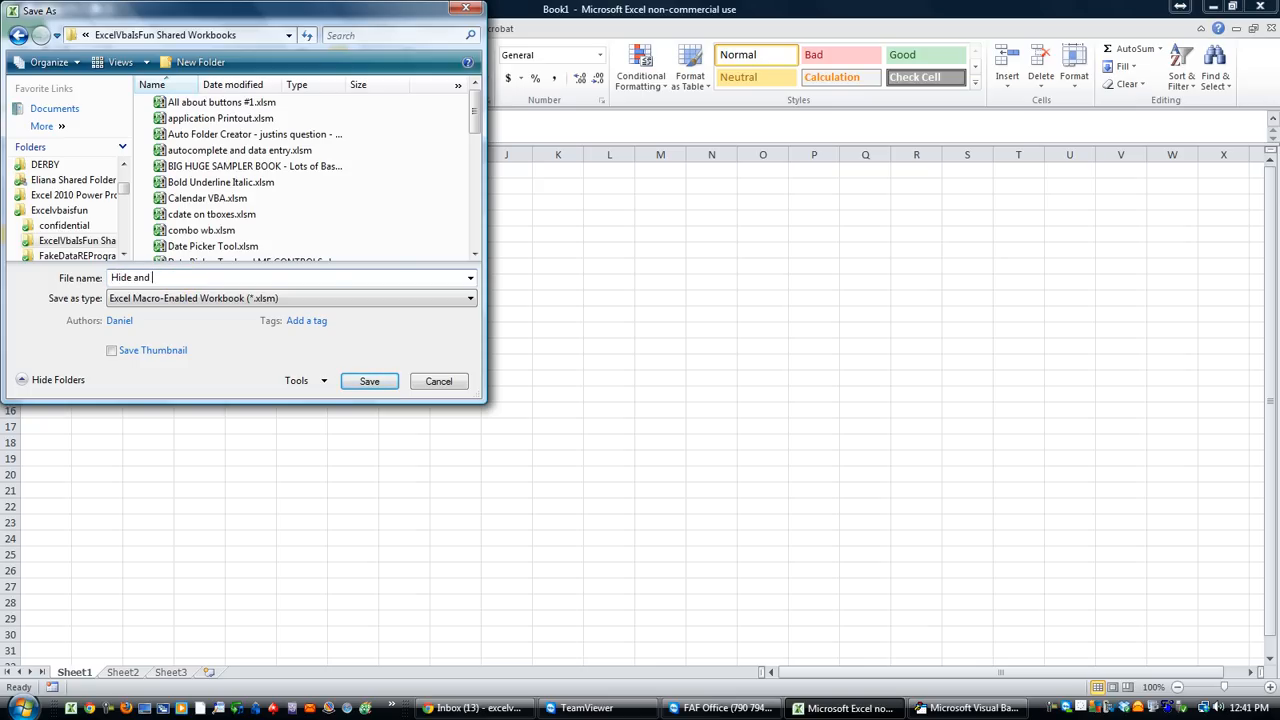
type("Unhide Work")
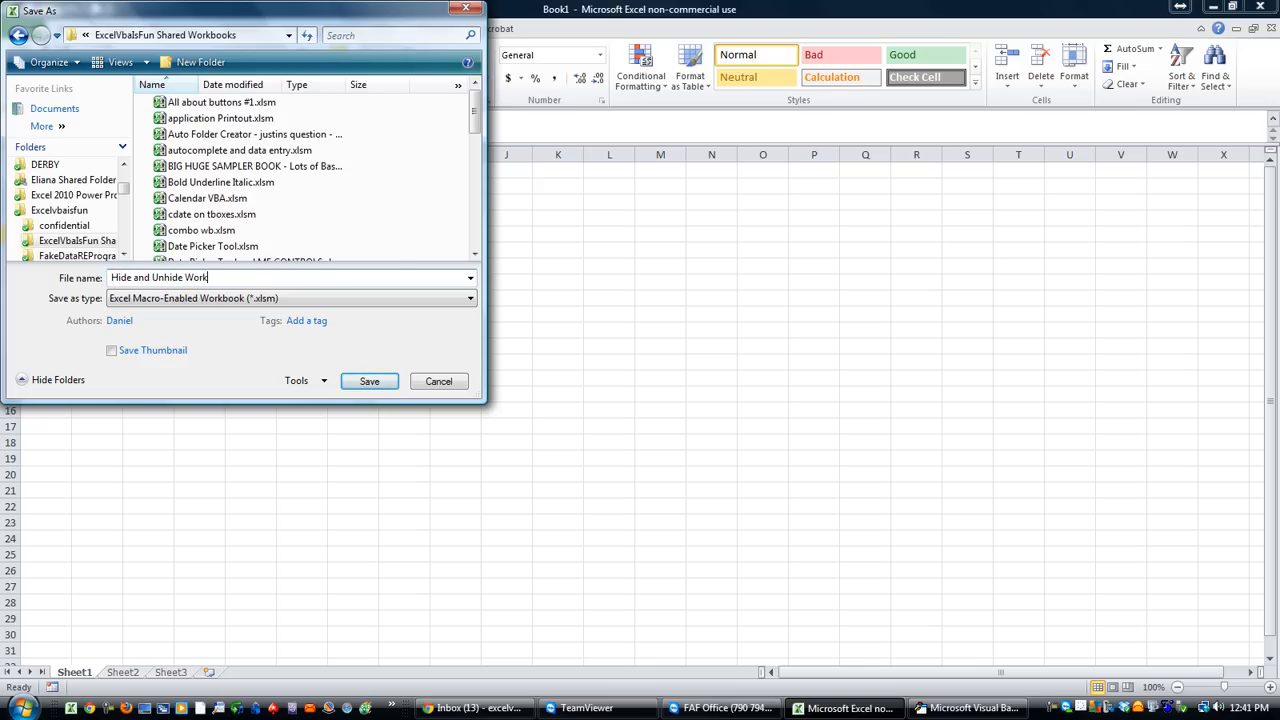
key("BackSpace")
type("Excel")
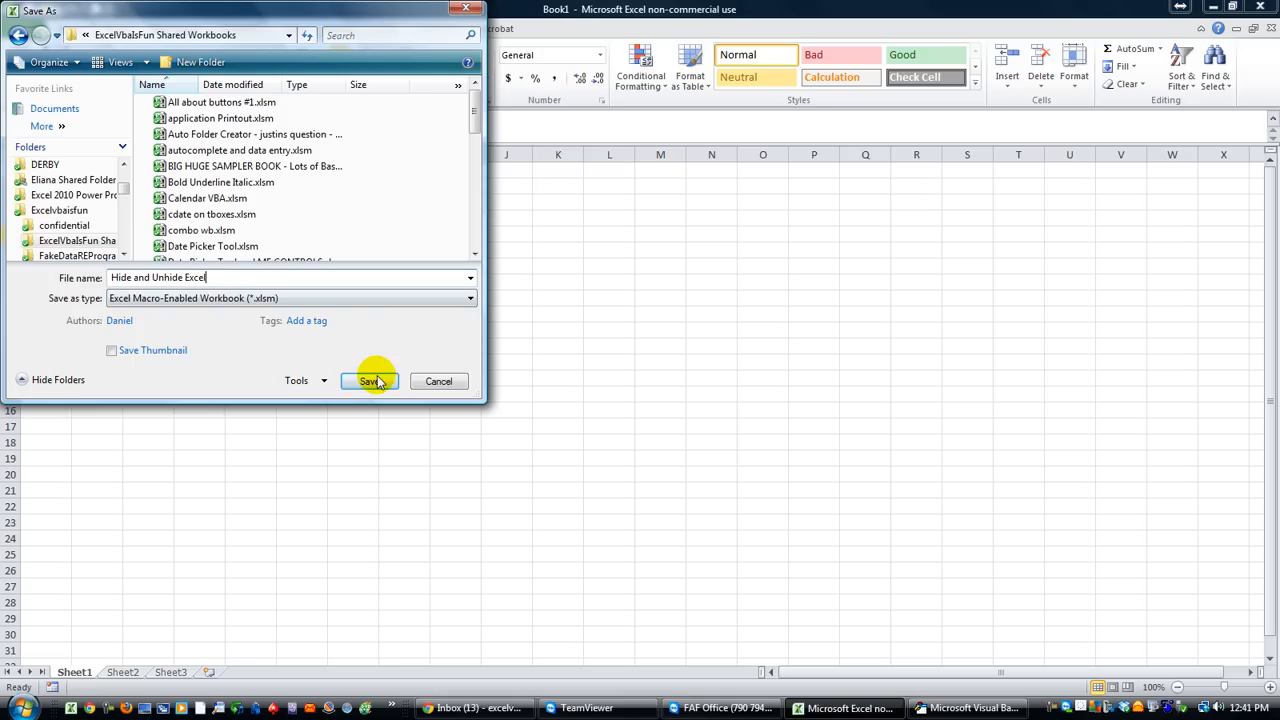
left_click(369, 381)
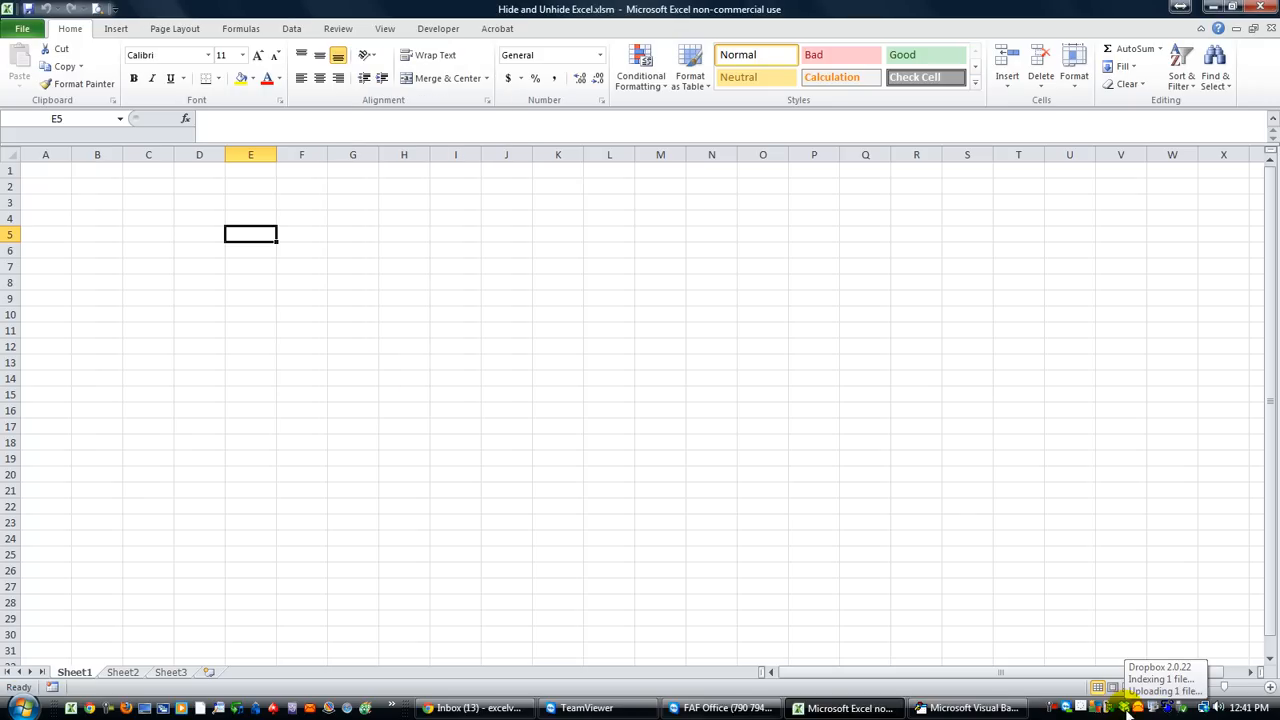
mouse_move(444, 343)
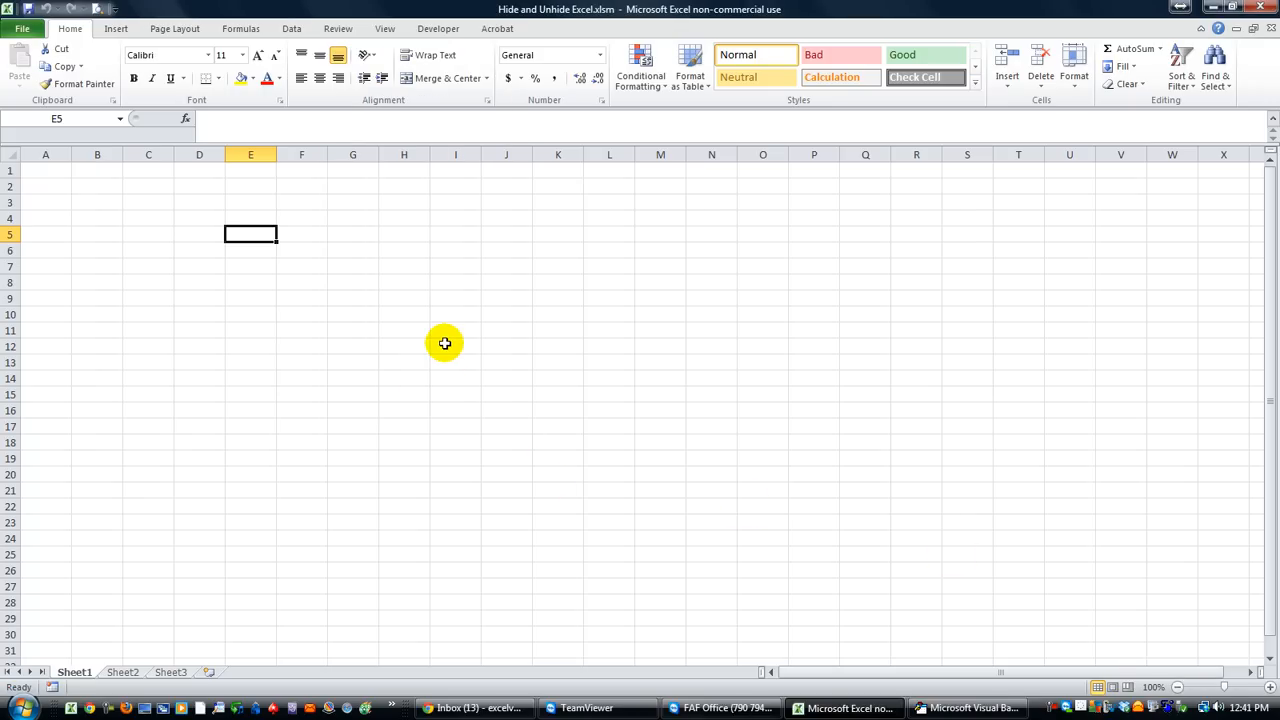
mouse_move(243, 294)
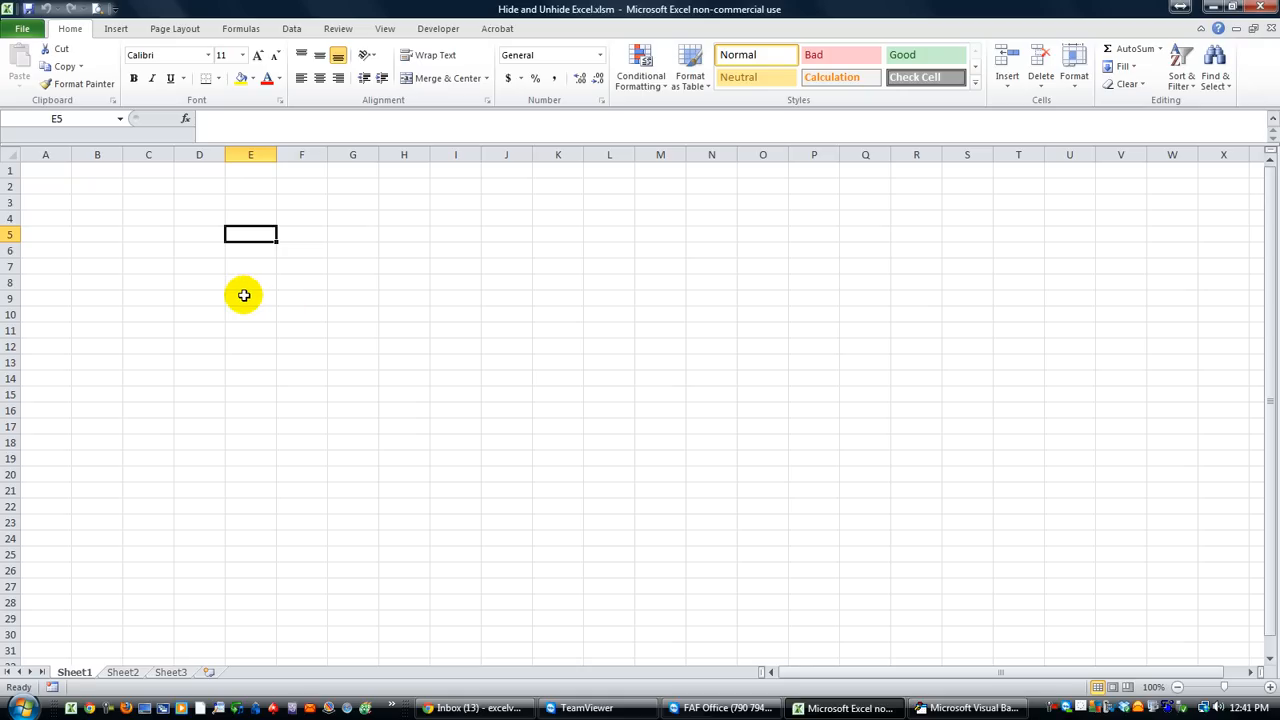
mouse_move(1129, 683)
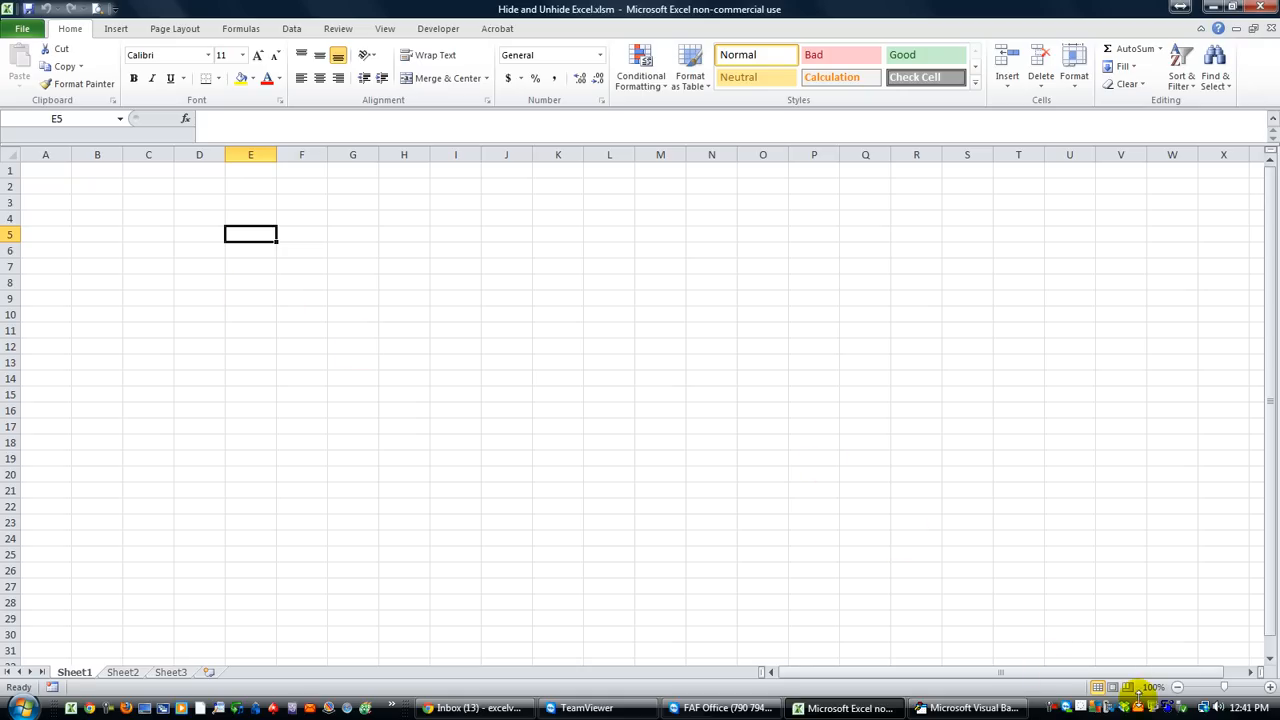
left_click(148, 202)
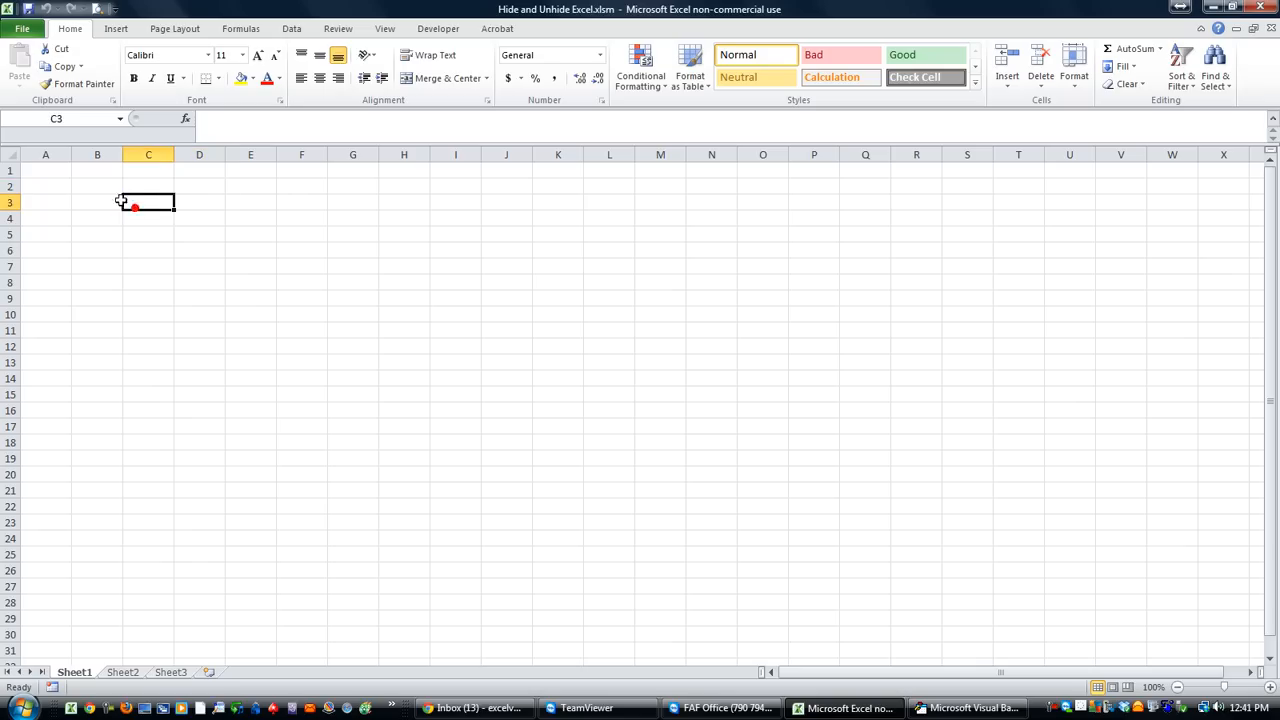
left_click(43, 171)
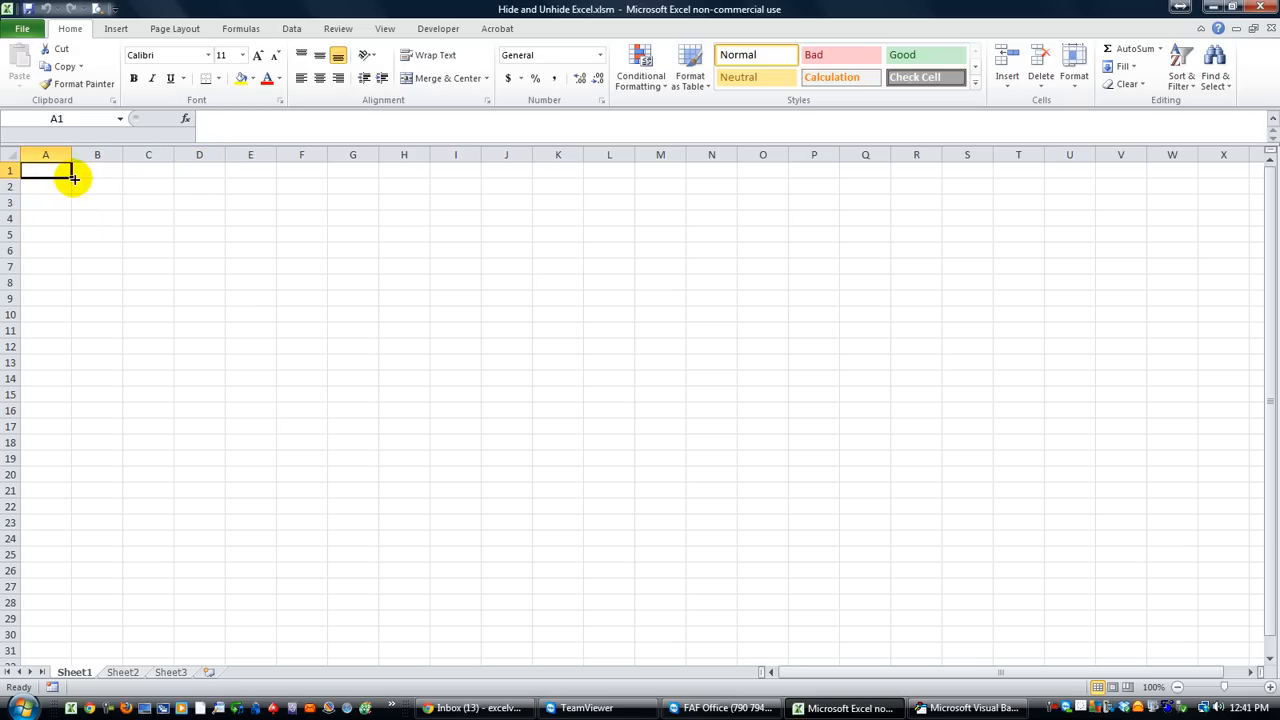
left_click(97, 186)
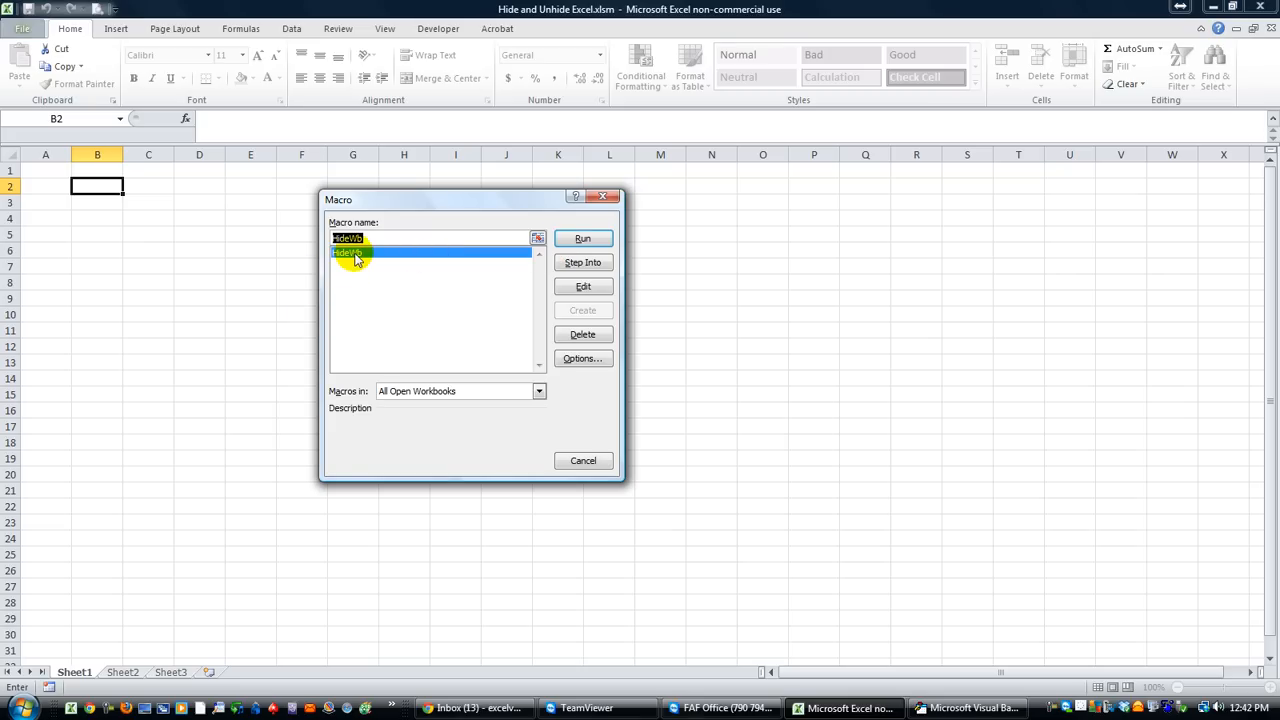
mouse_move(380, 253)
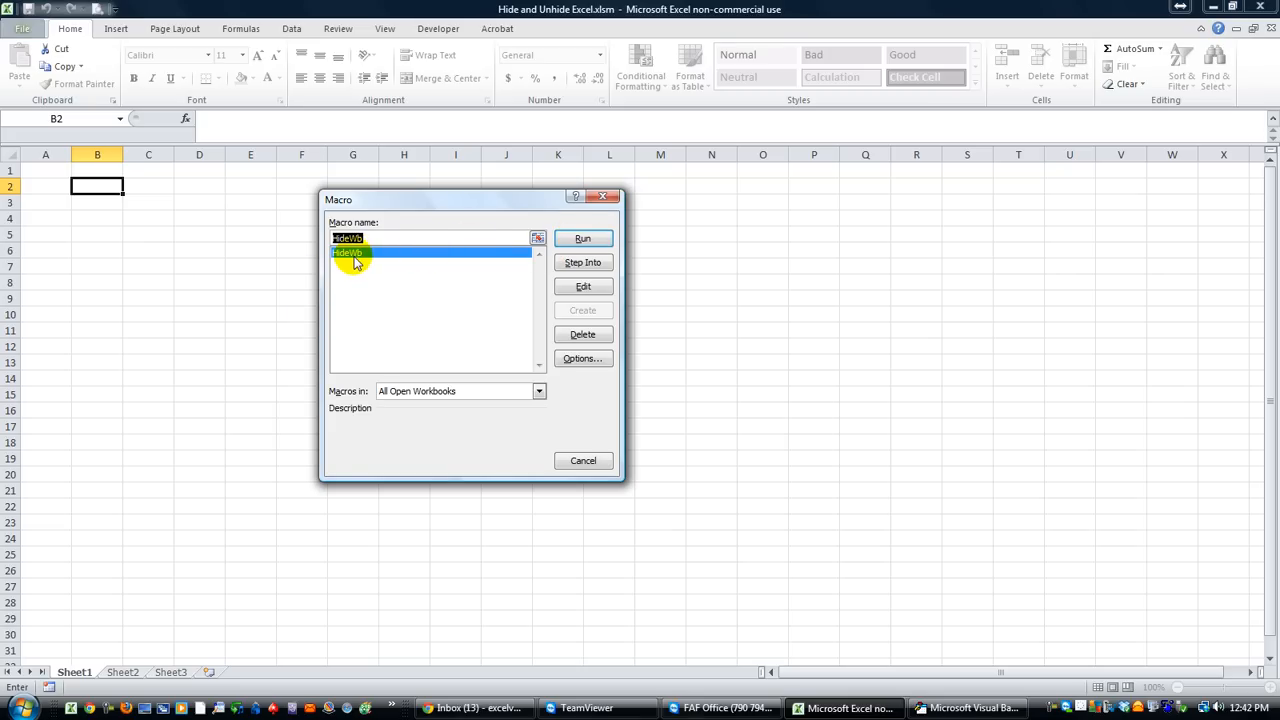
Step: Run HideWb to leave only UserForm1 showing, then restore Excel via Click ME
left_click(583, 238)
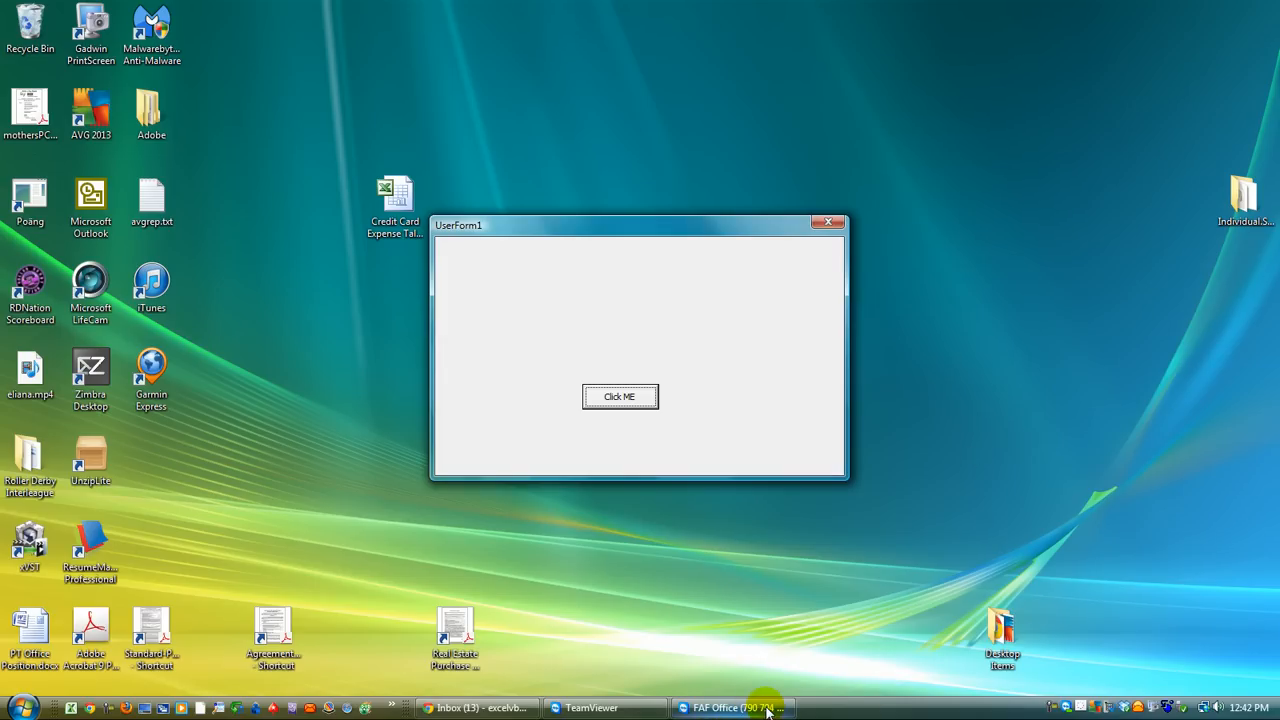
mouse_move(892, 699)
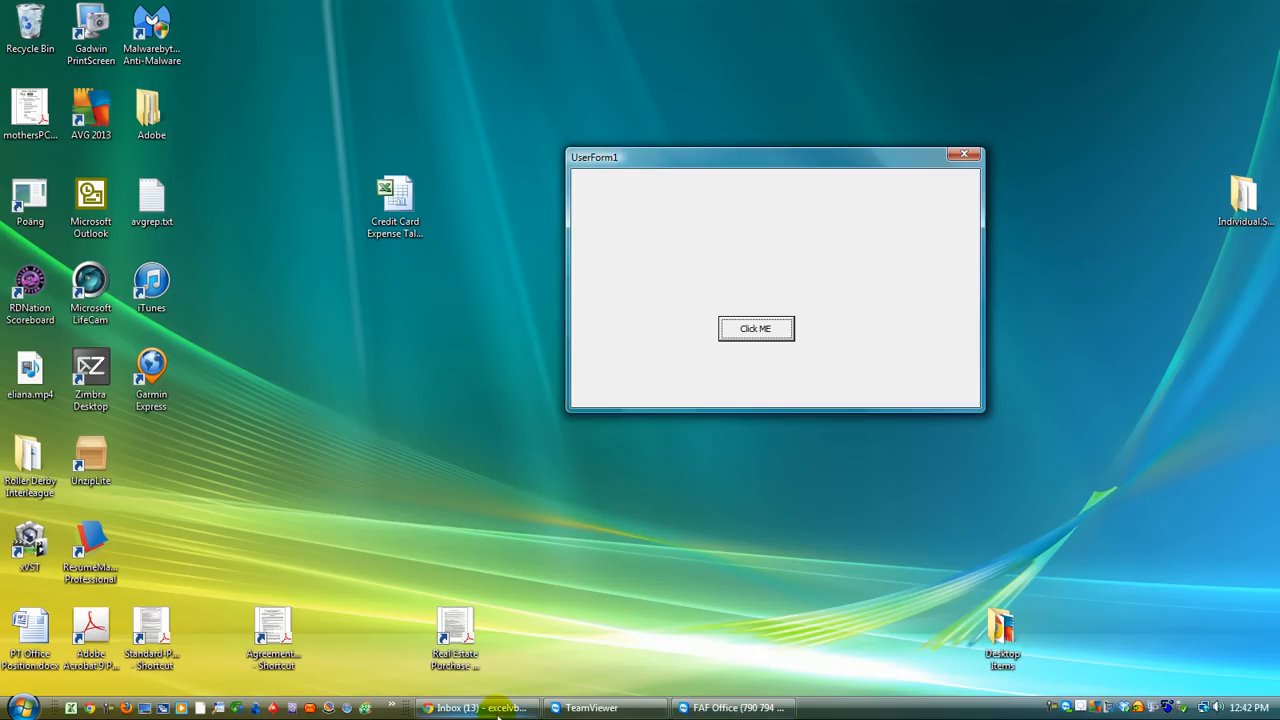
mouse_move(793, 687)
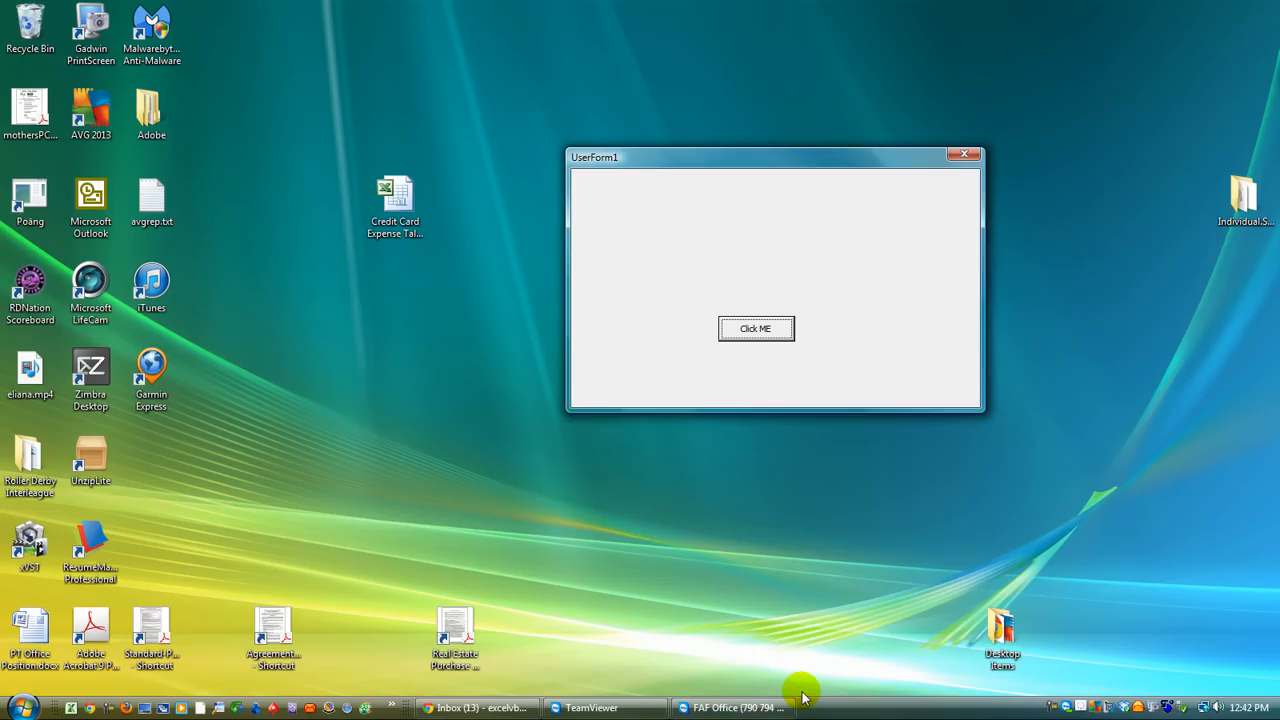
mouse_move(792, 318)
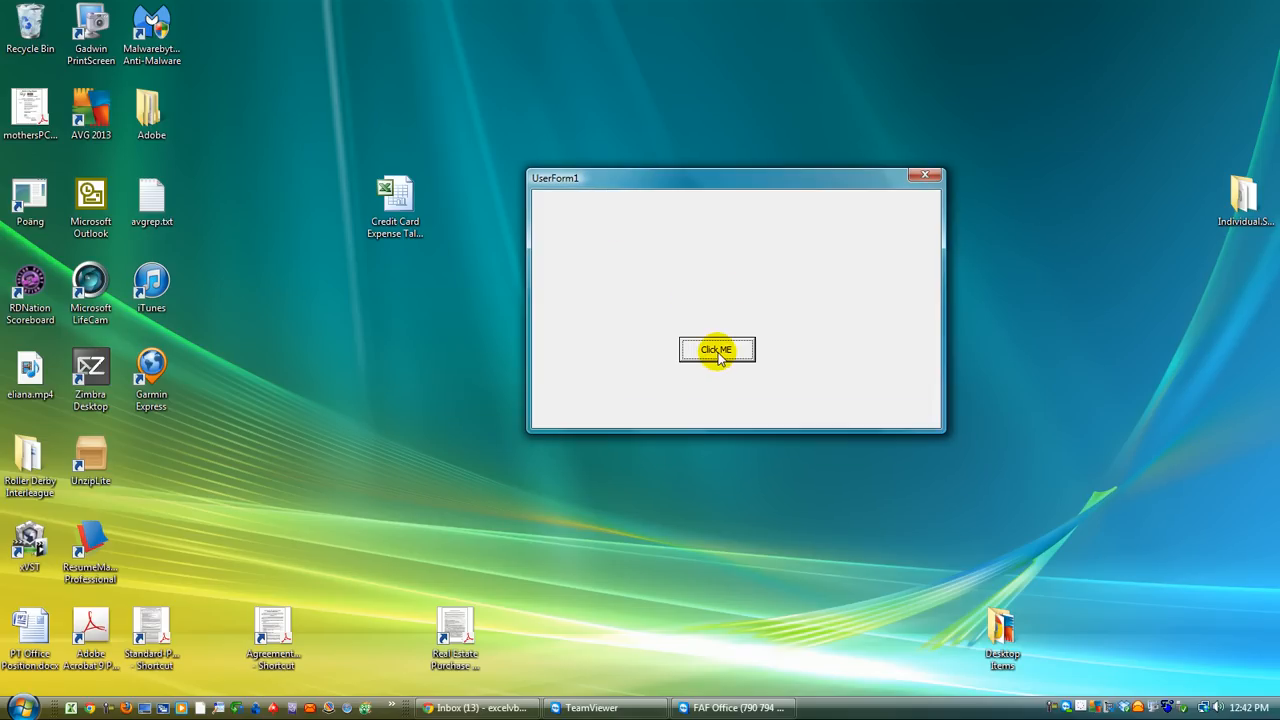
left_click(717, 350)
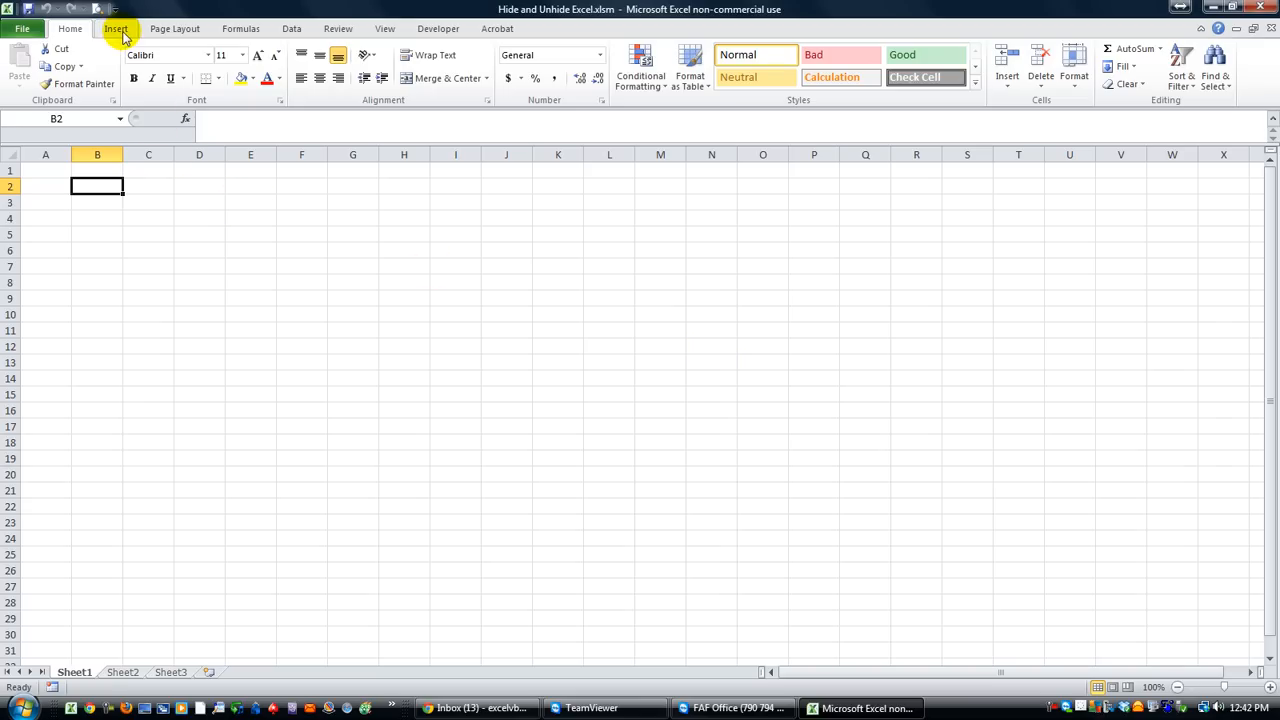
Step: Group Sheet2 and Sheet3 and bring up their delete actions
left_click(125, 672)
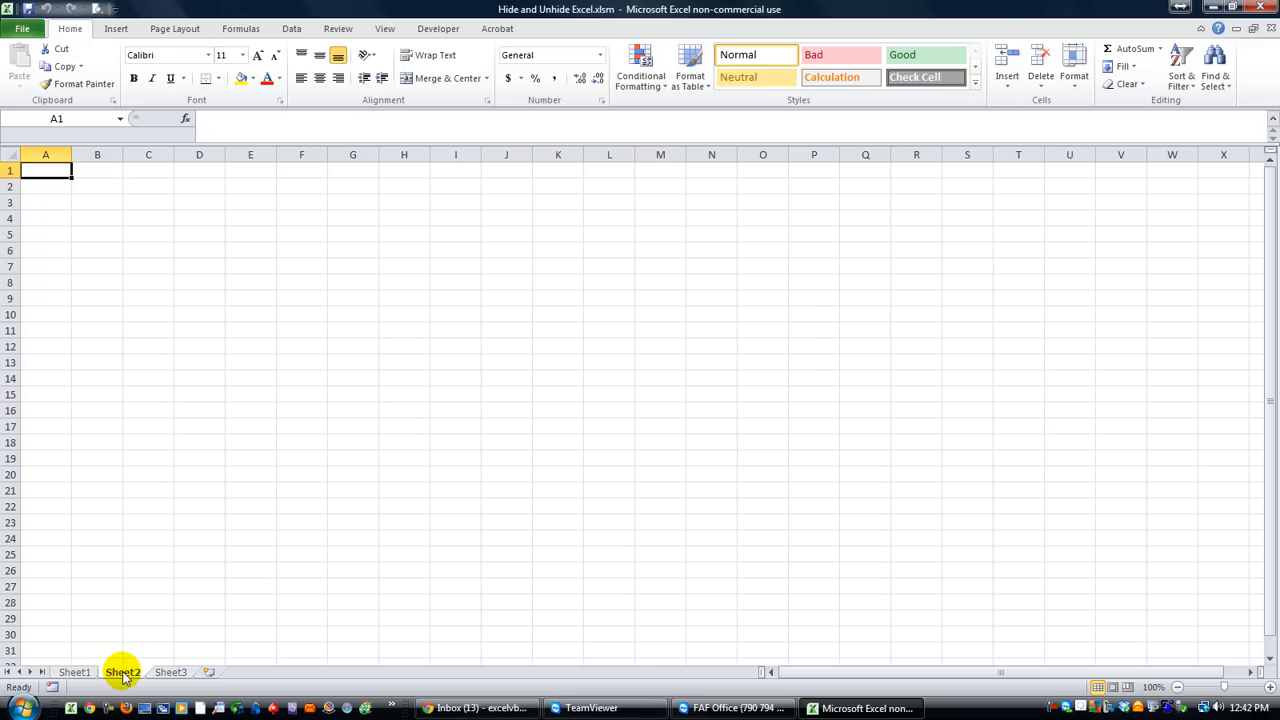
left_click(174, 673)
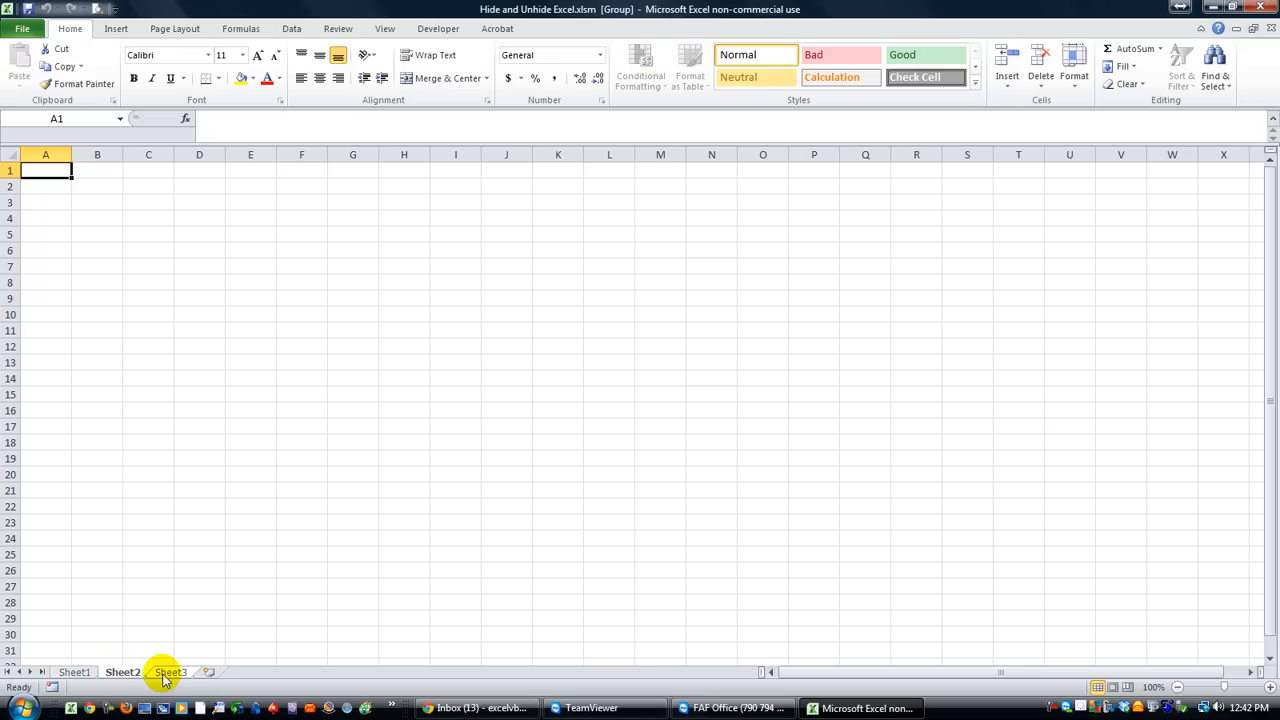
right_click(172, 672)
type("HideUnhideExcel")
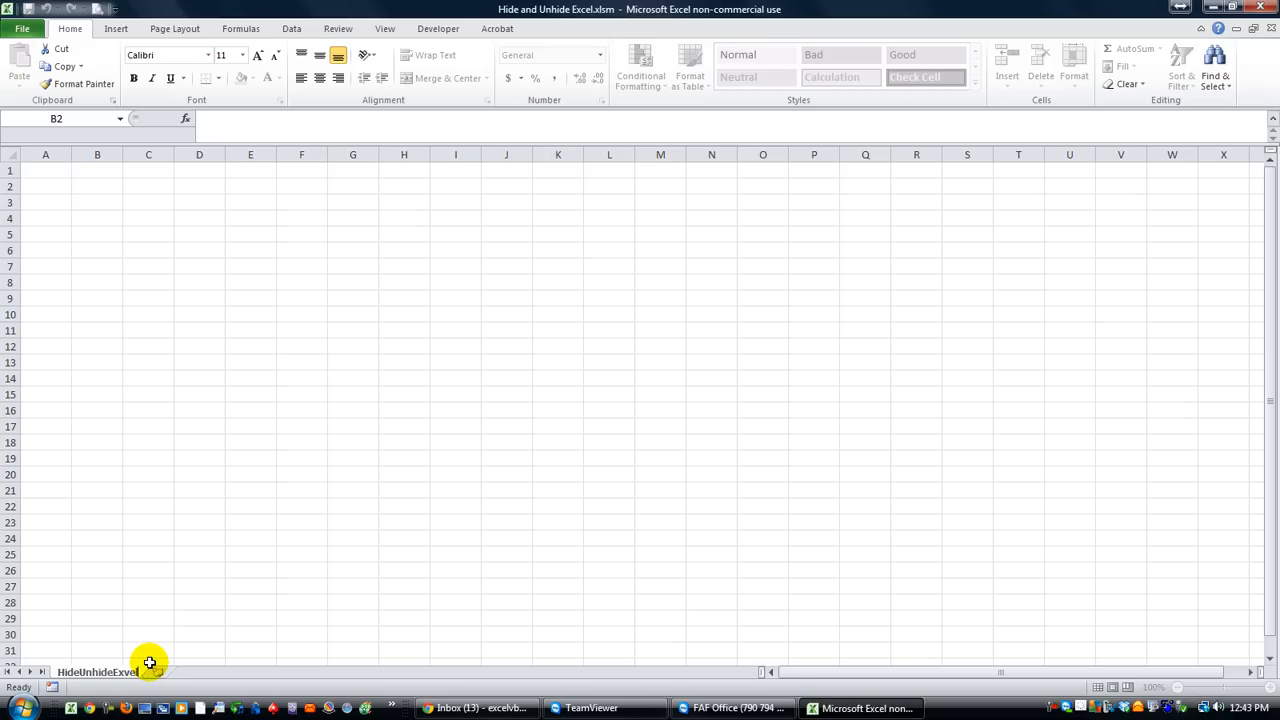
mouse_move(143, 655)
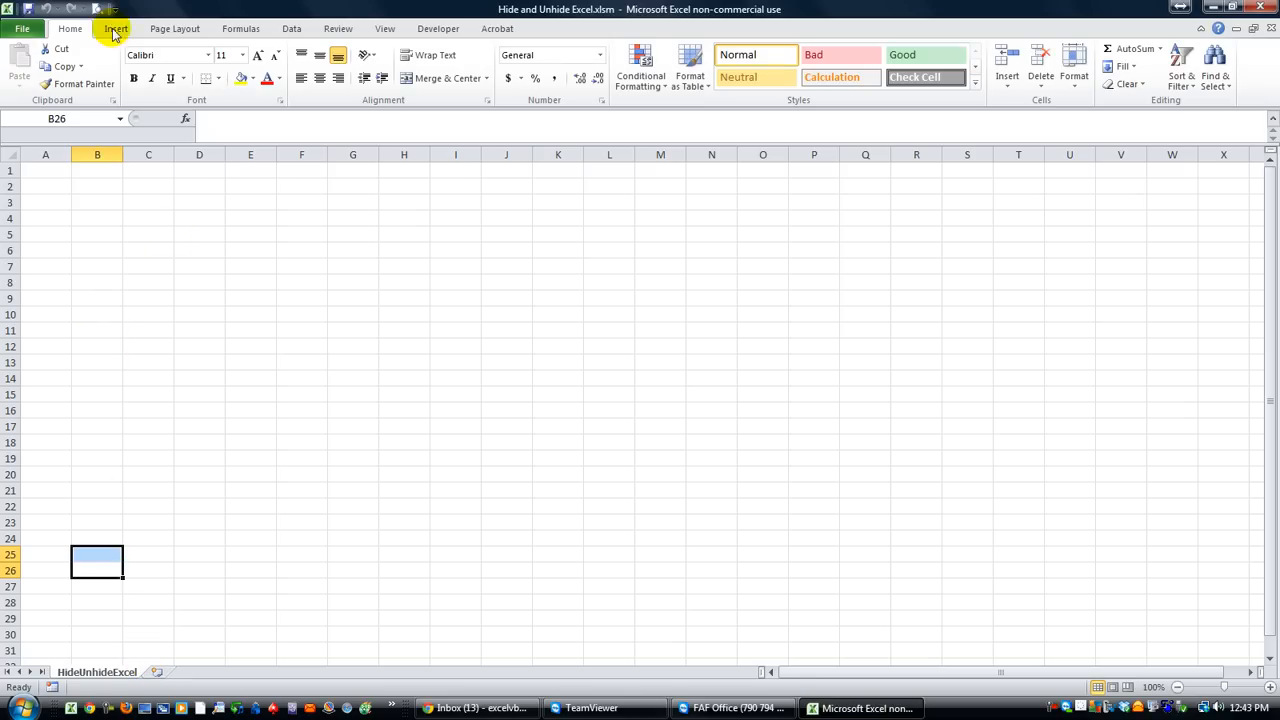
Step: Draw a rounded rectangle labelled Click to Hide Excel Application
left_click(176, 58)
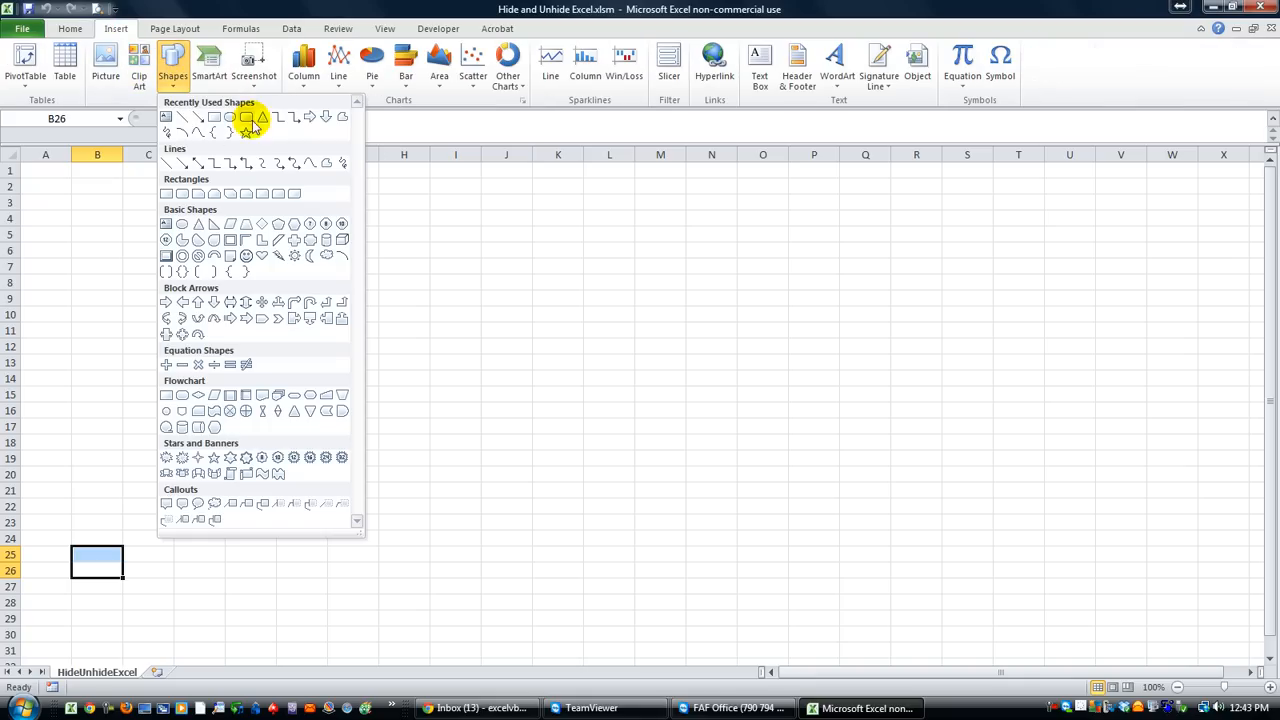
left_click(229, 117)
type("Click")
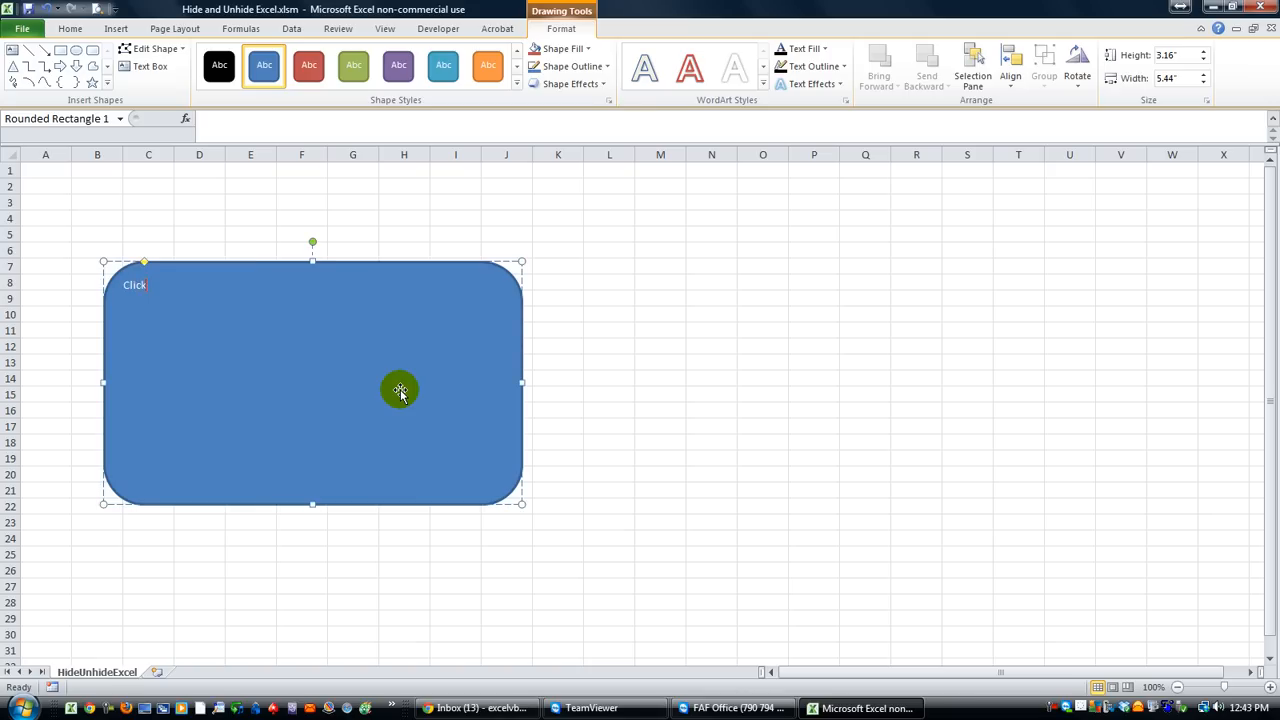
type("to Hide")
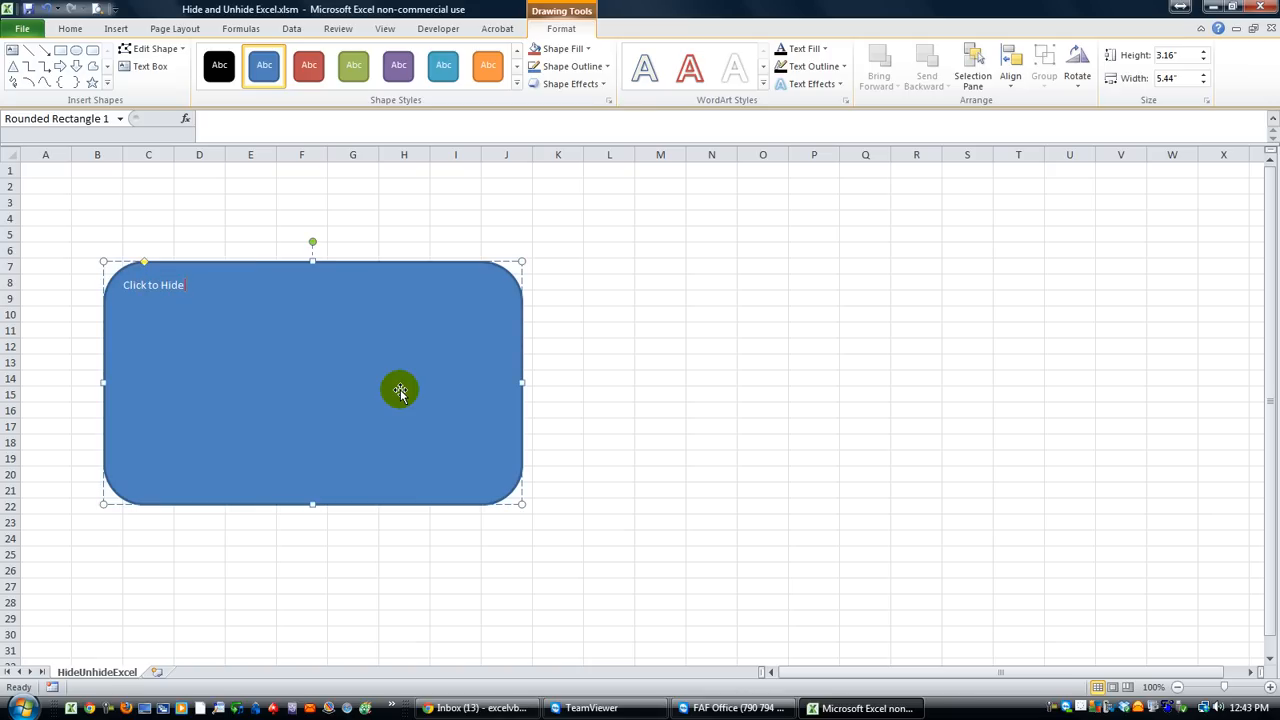
type("Excel Application")
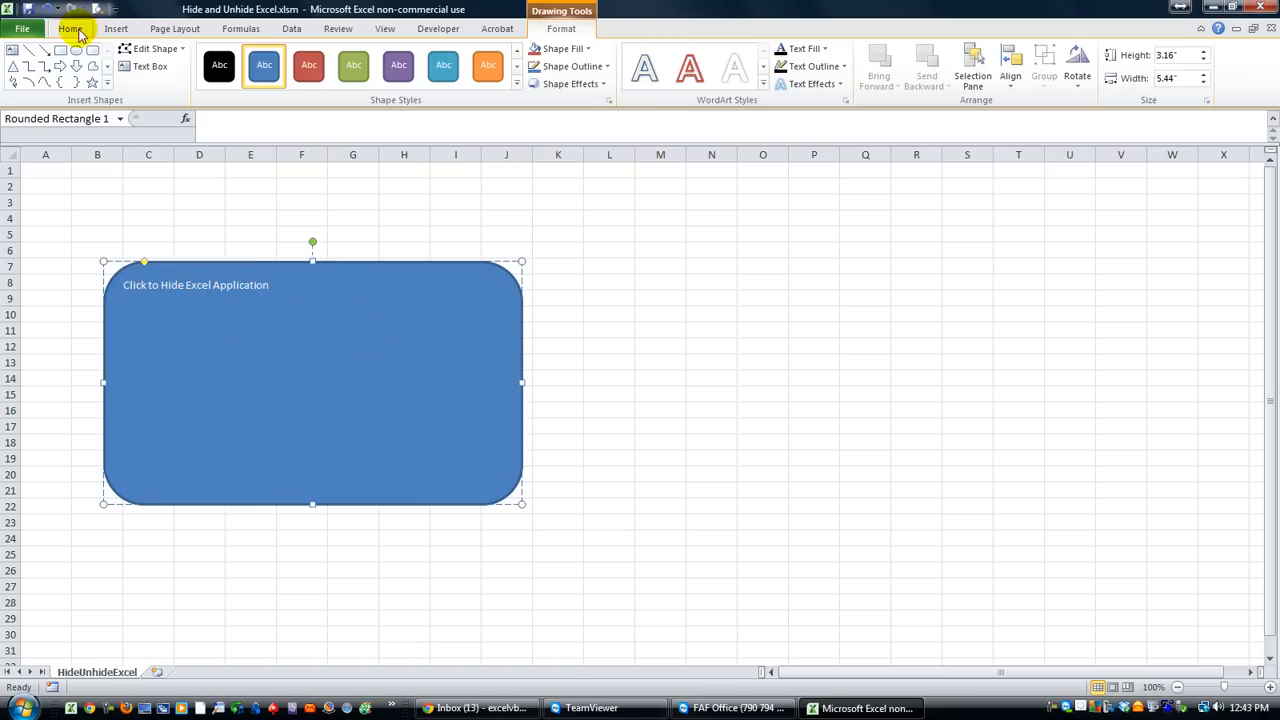
Step: Make the label size 44, bold and centred, and show the shape styles gallery
left_click(74, 29)
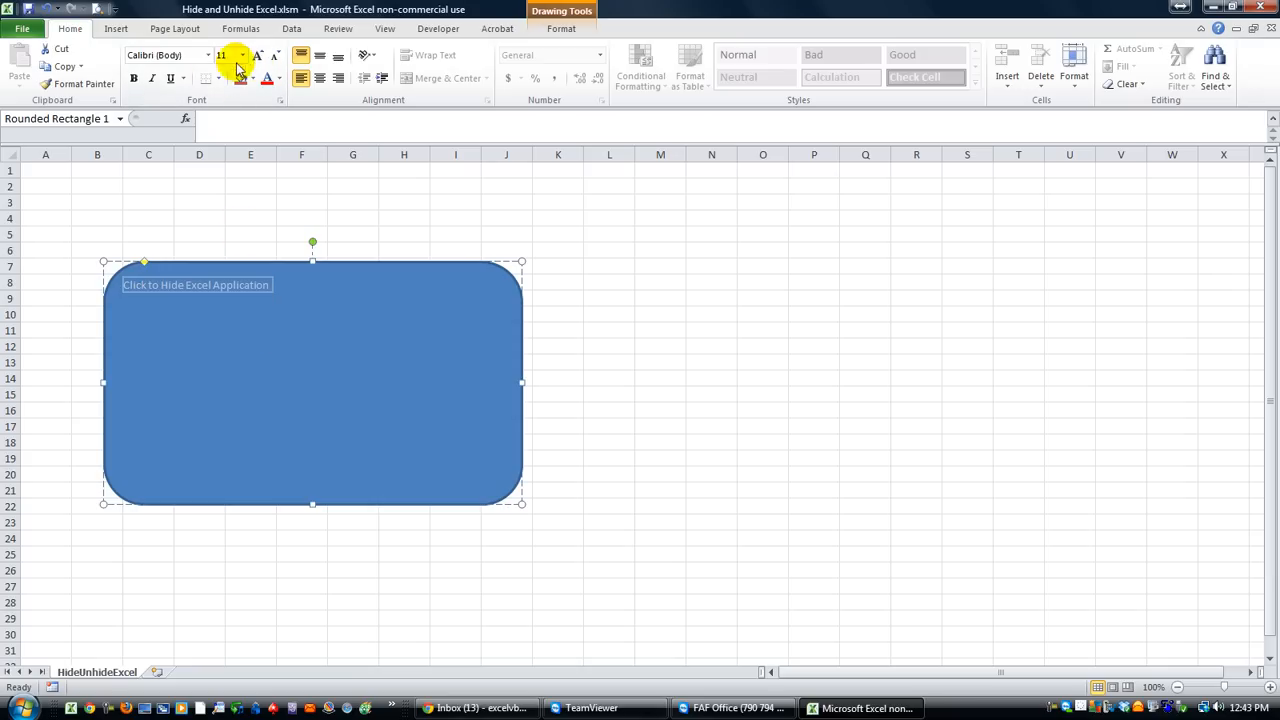
left_click(258, 62)
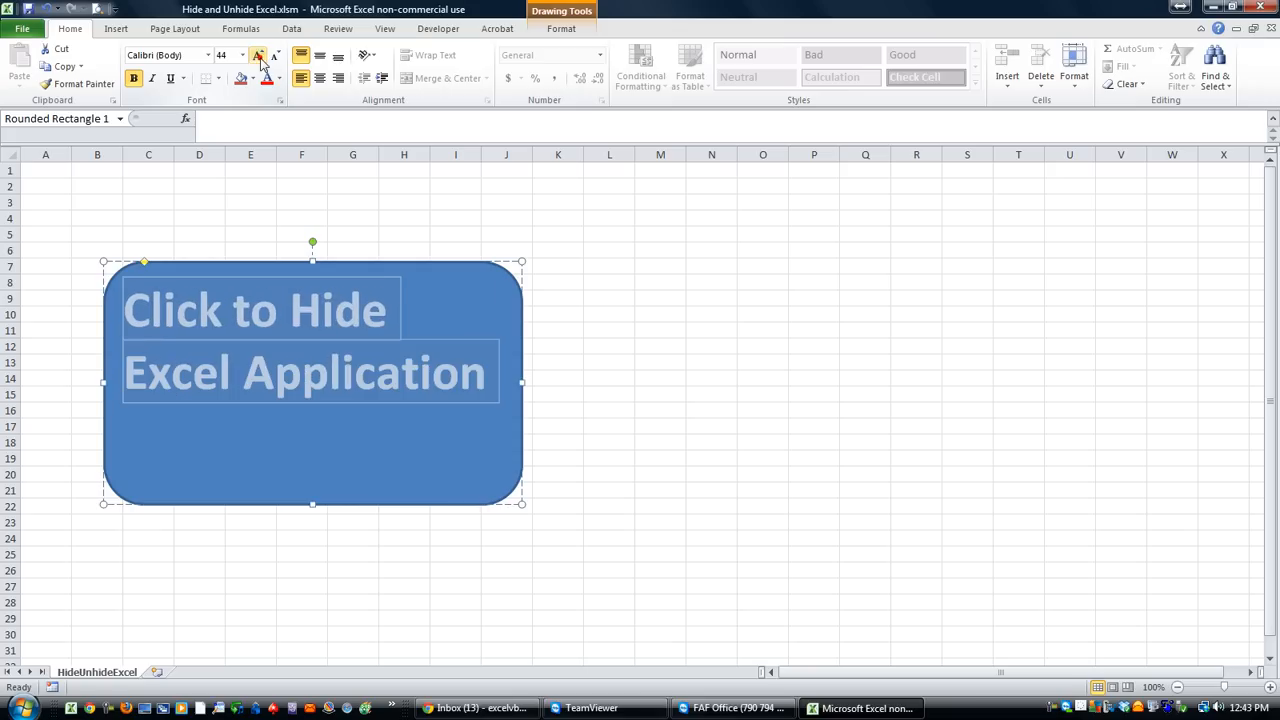
left_click(258, 55)
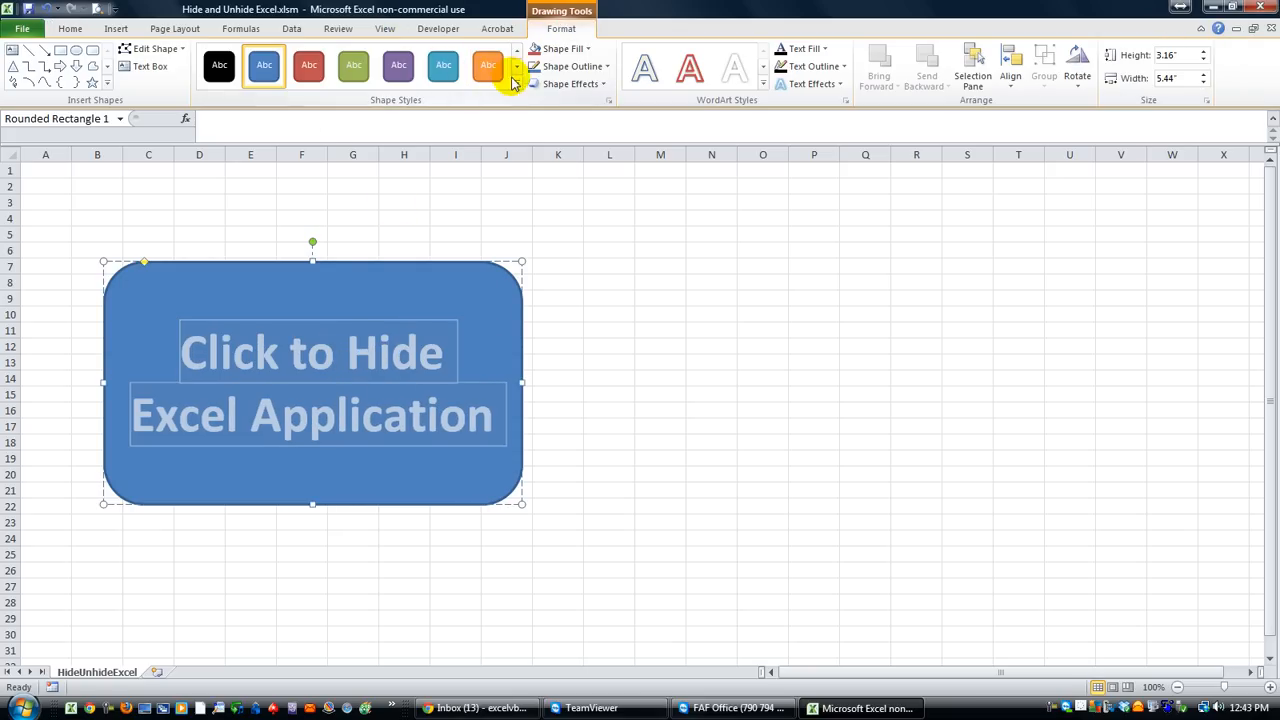
left_click(512, 83)
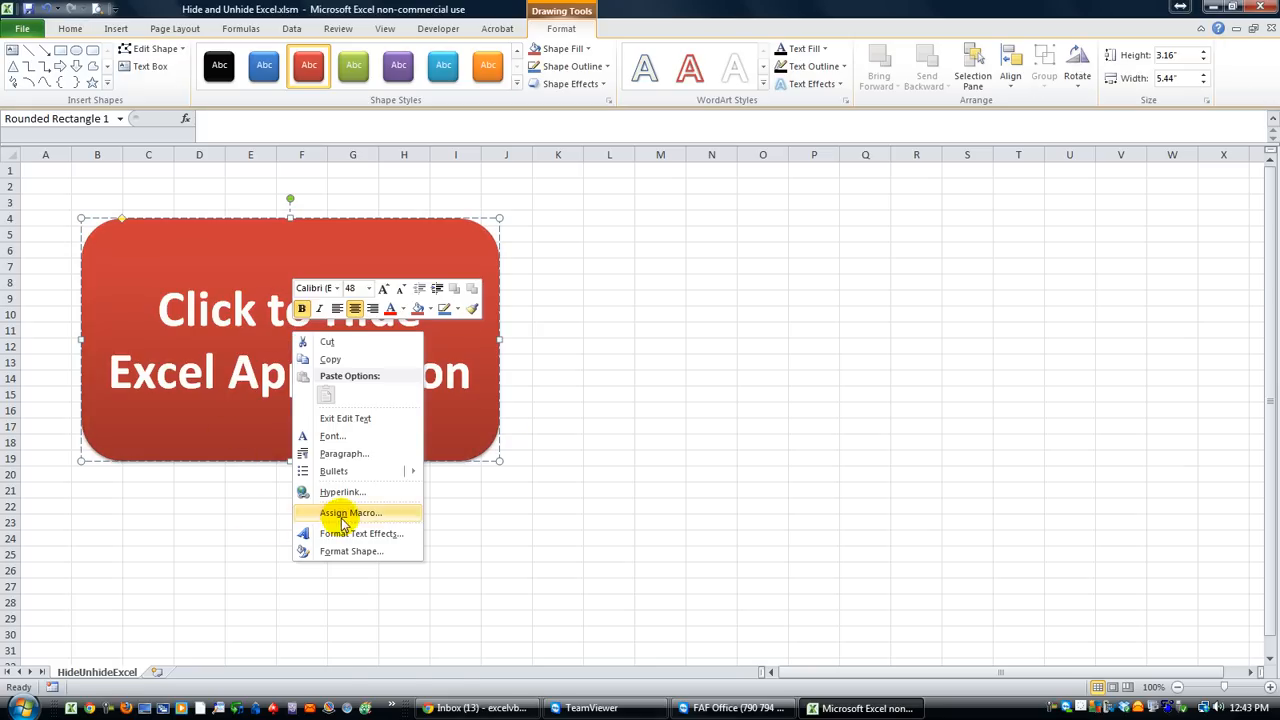
Step: Assign HideWb to the red shape and run it, leaving only UserForm1 visible
left_click(350, 512)
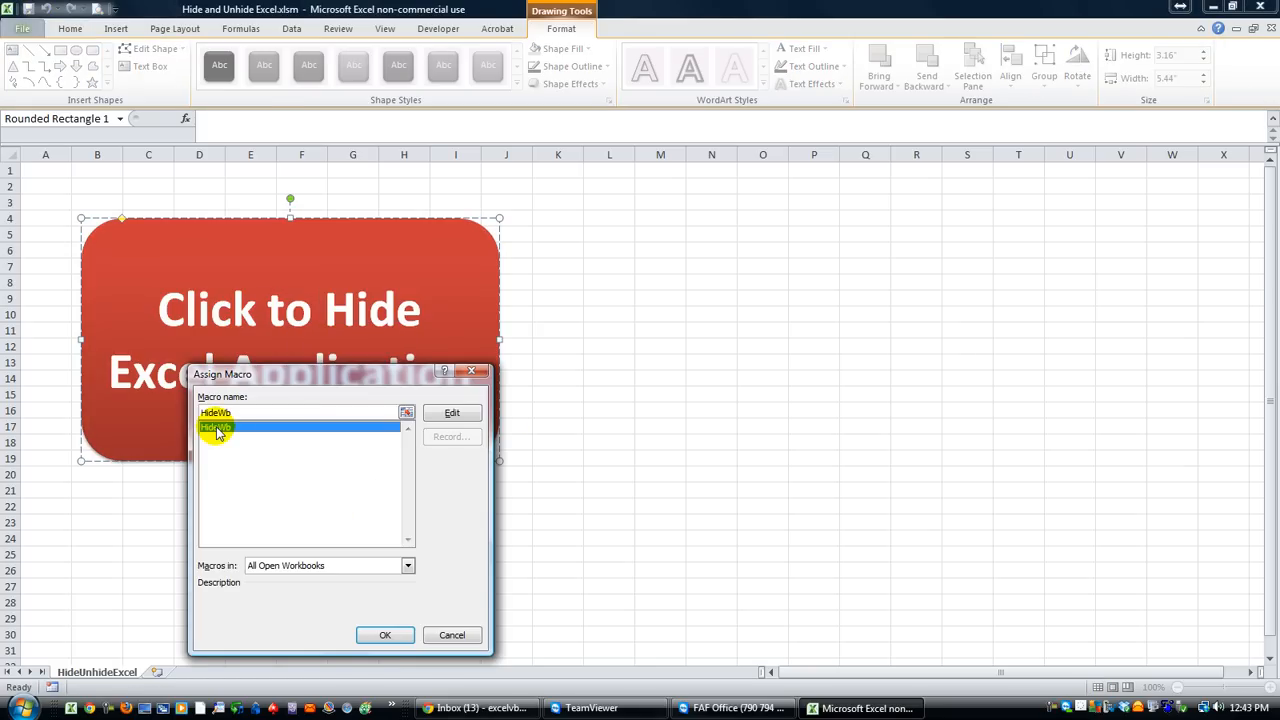
left_click(385, 635)
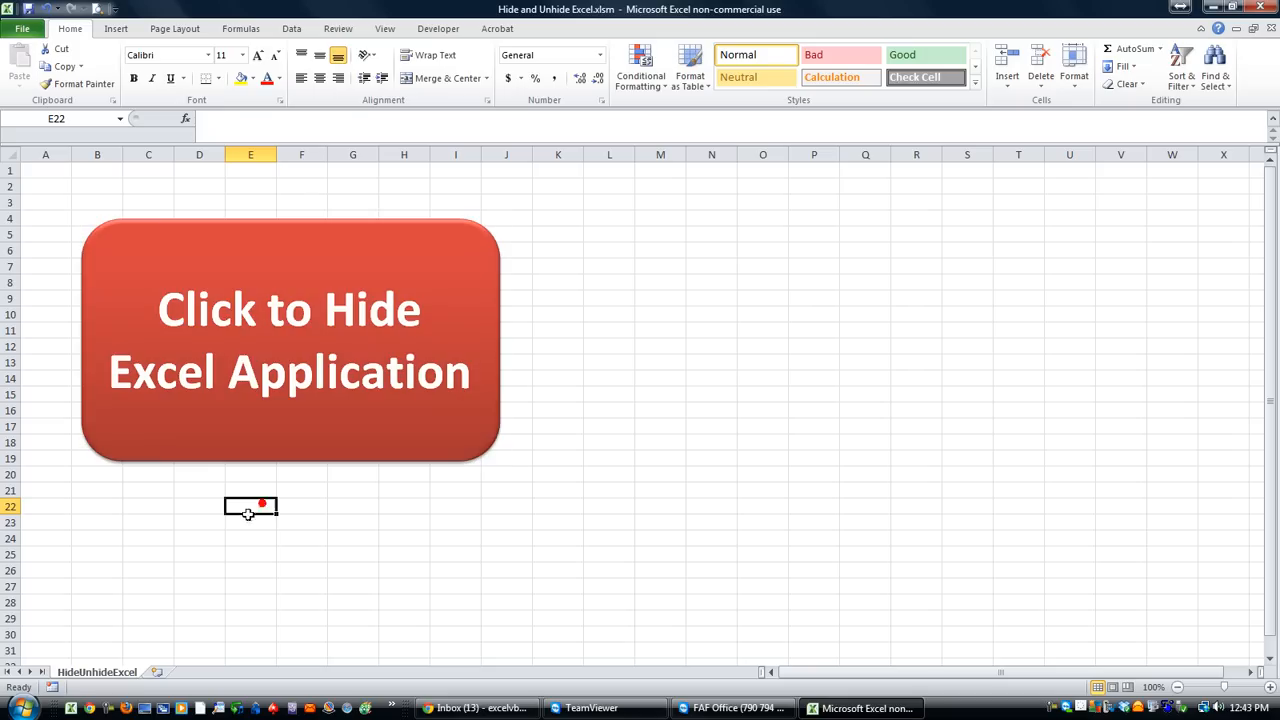
mouse_move(270, 366)
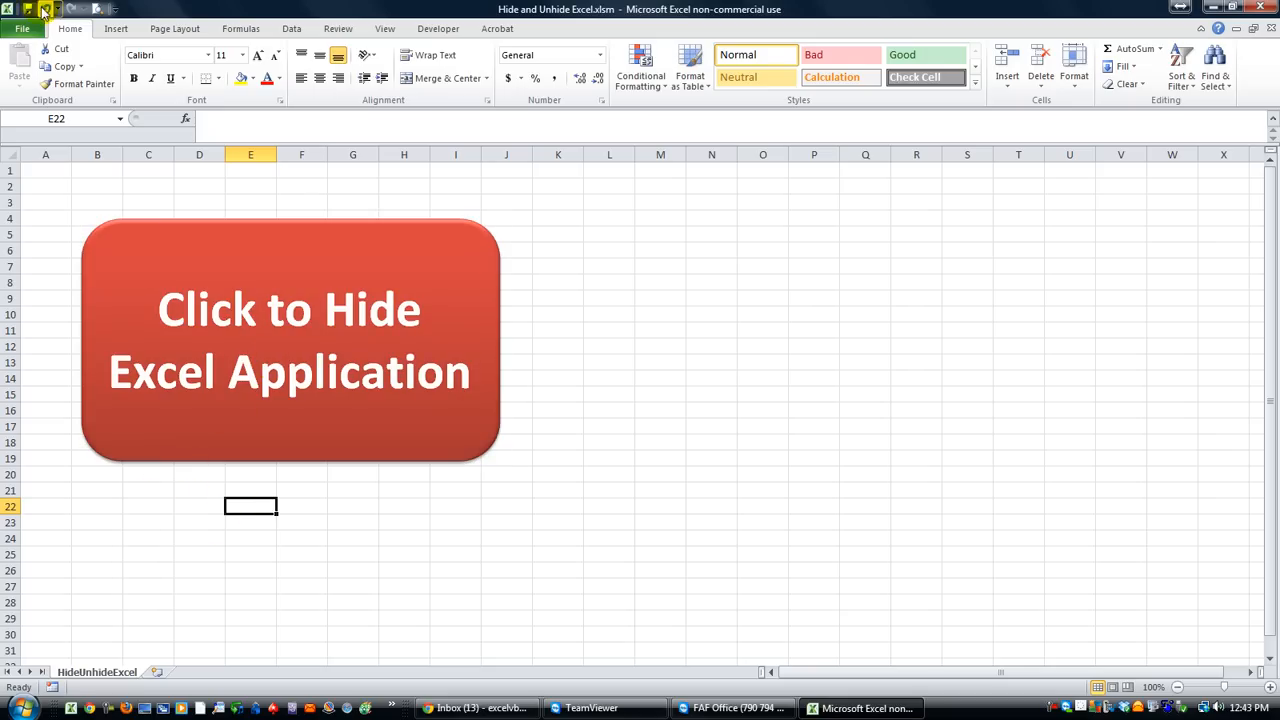
mouse_move(287, 497)
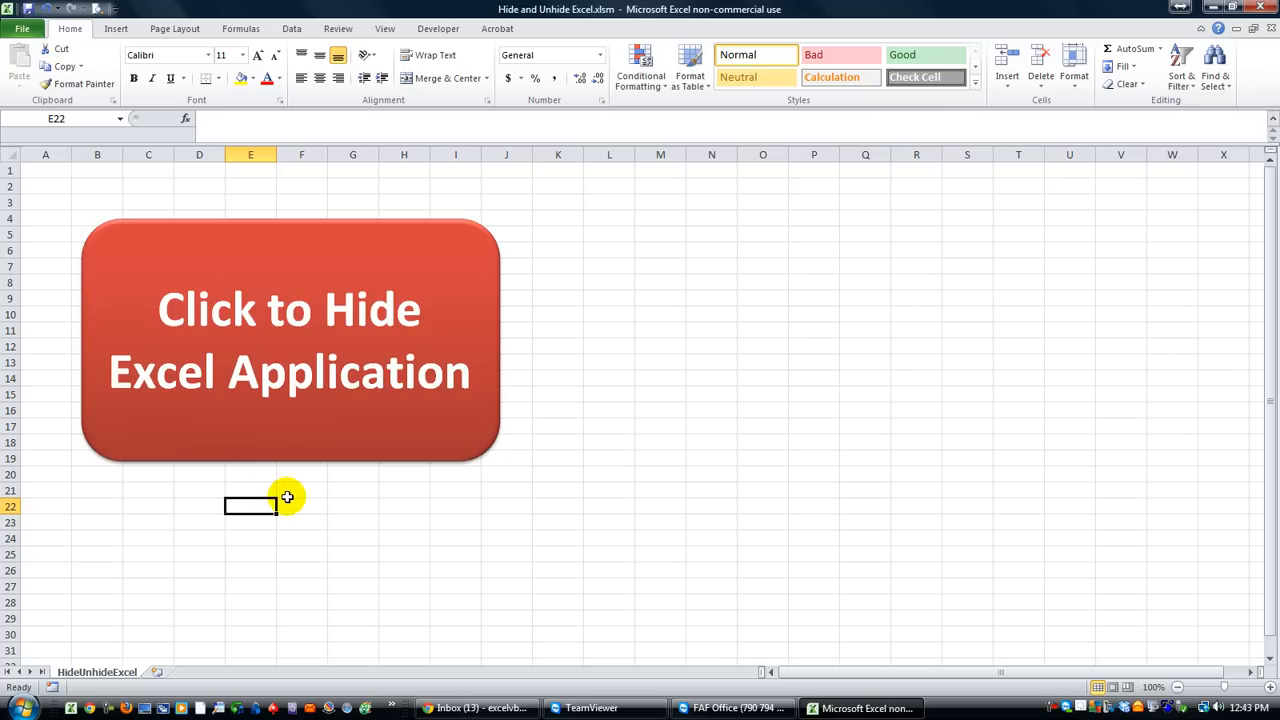
mouse_move(314, 520)
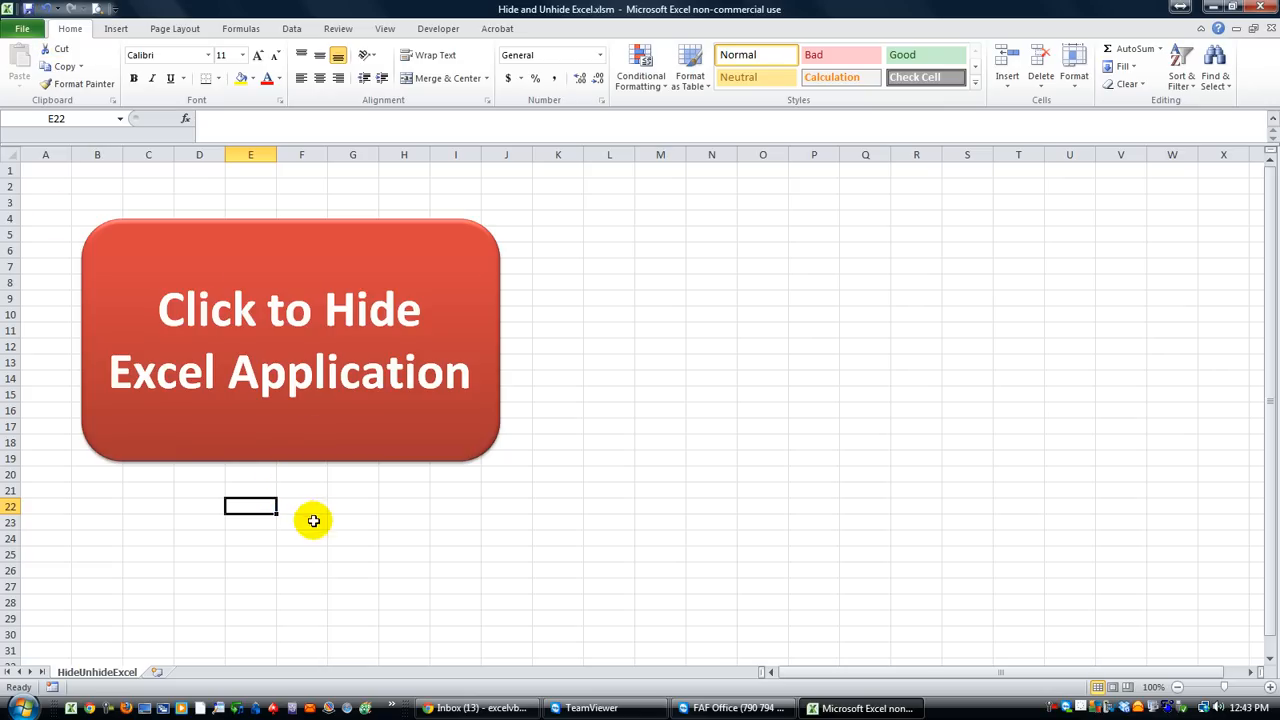
left_click(289, 340)
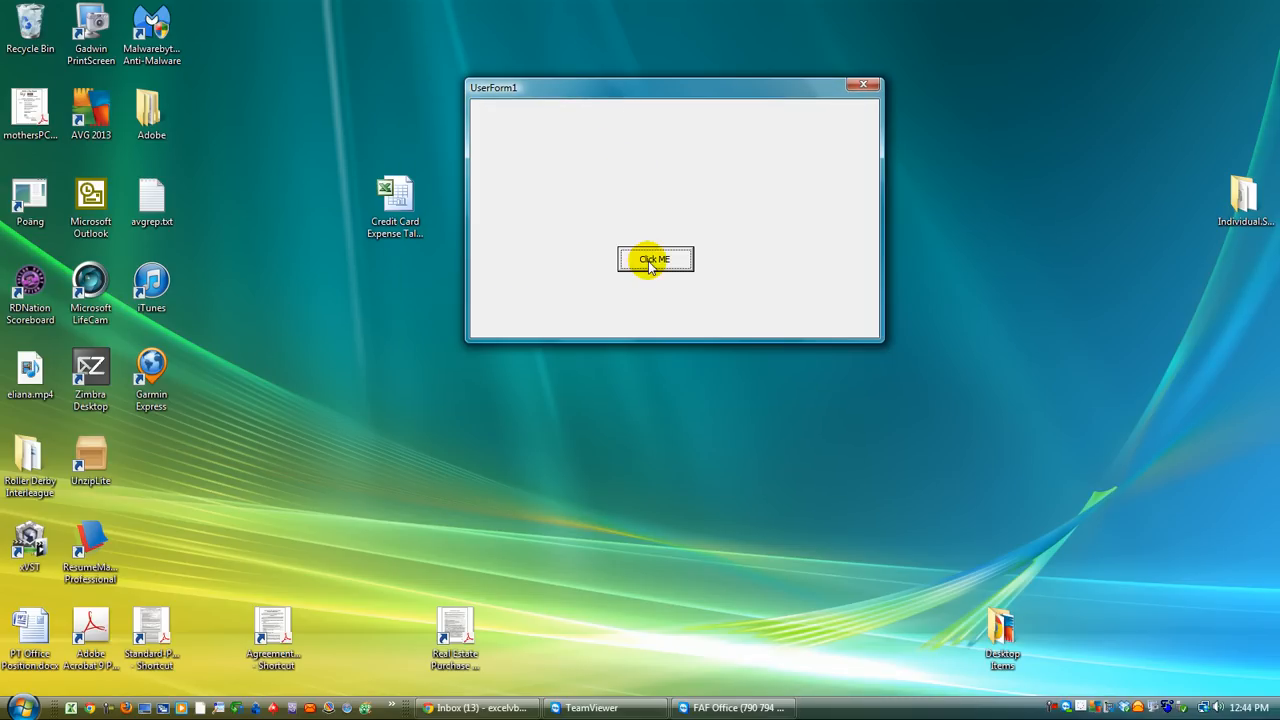
left_click(655, 259)
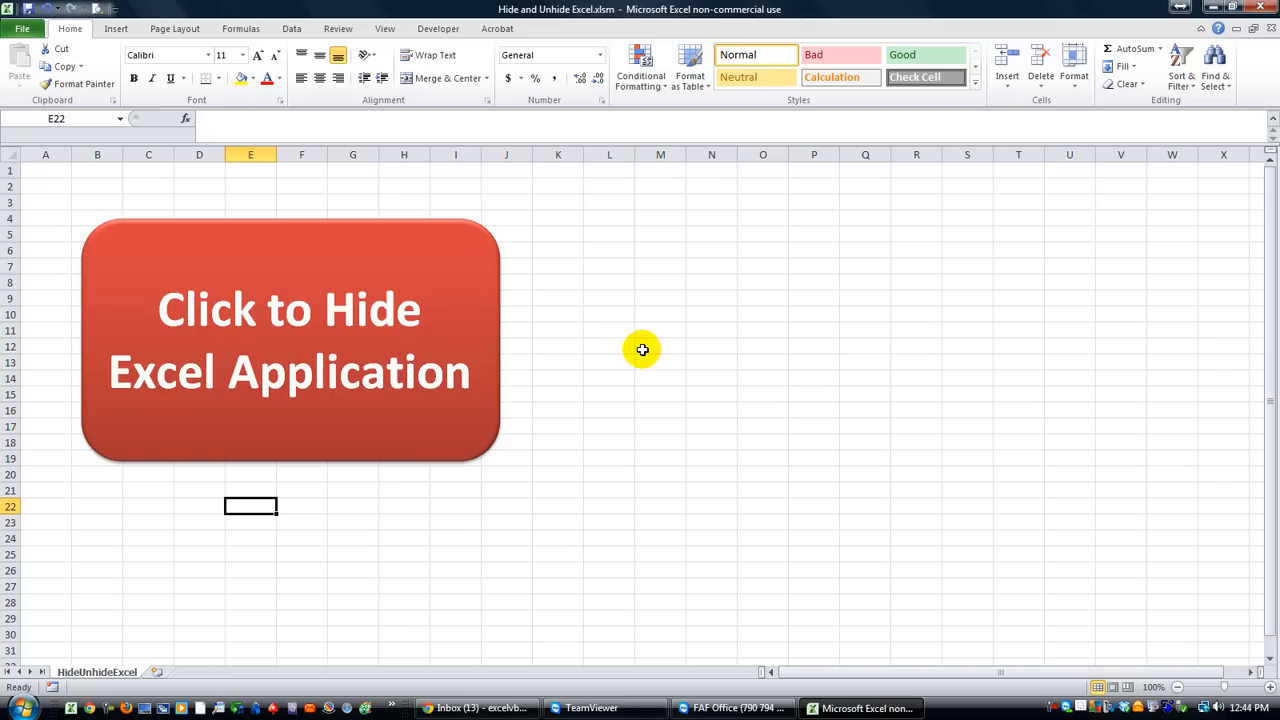
mouse_move(616, 354)
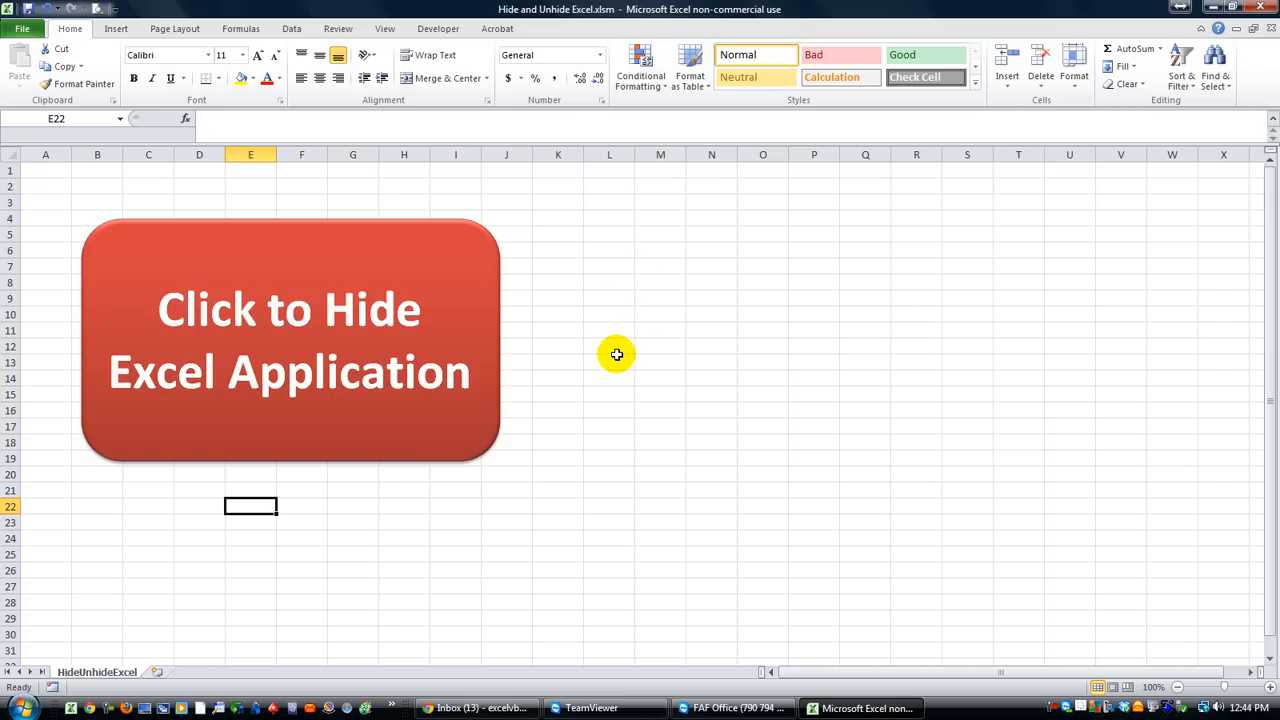
mouse_move(611, 347)
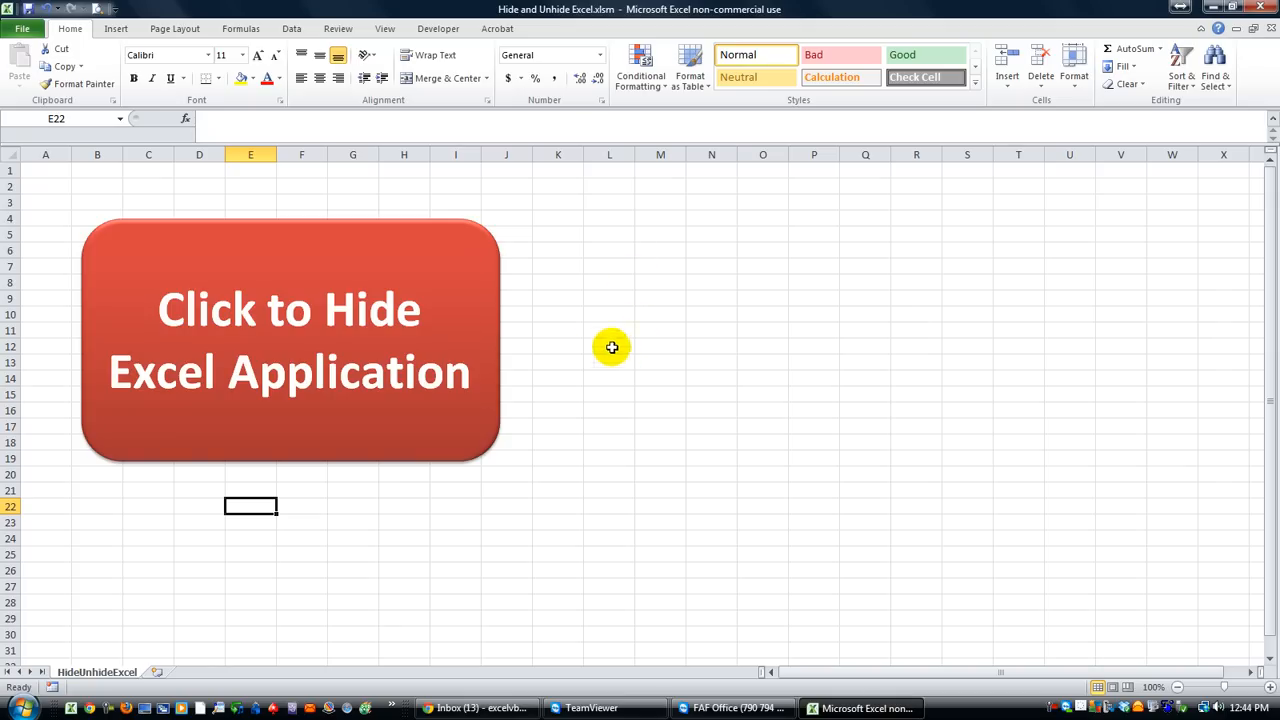
mouse_move(605, 337)
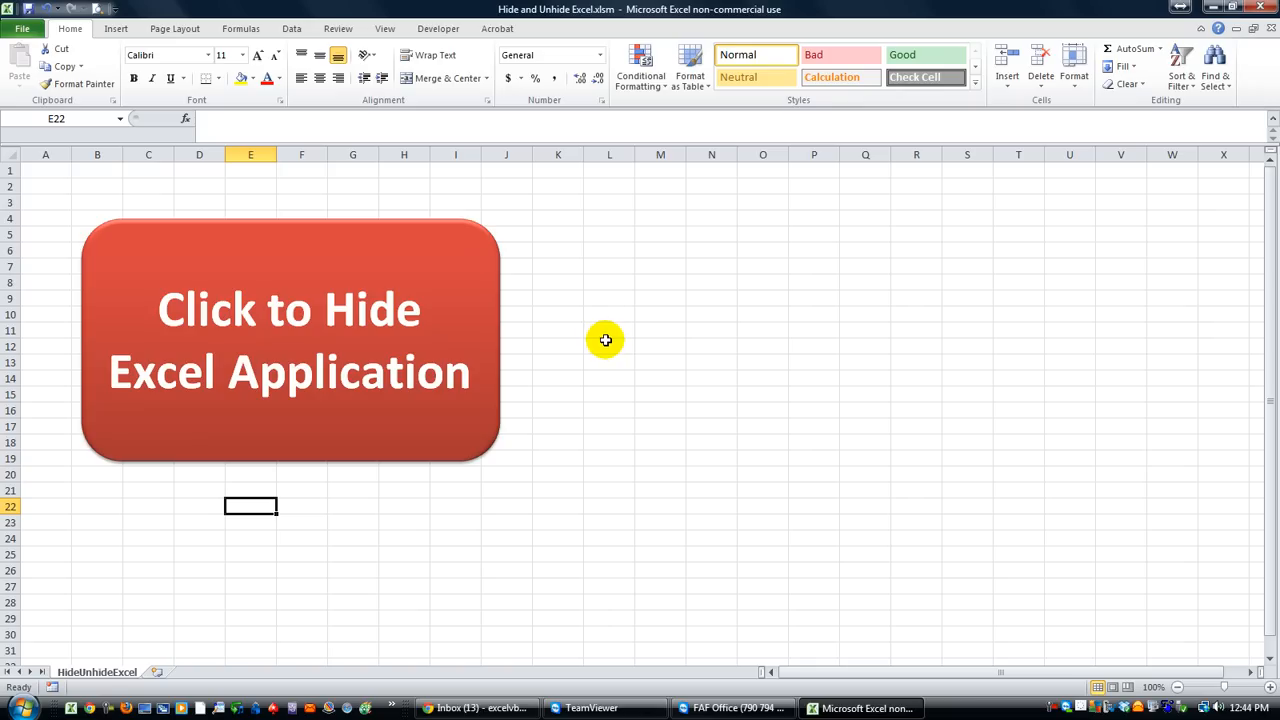
mouse_move(547, 399)
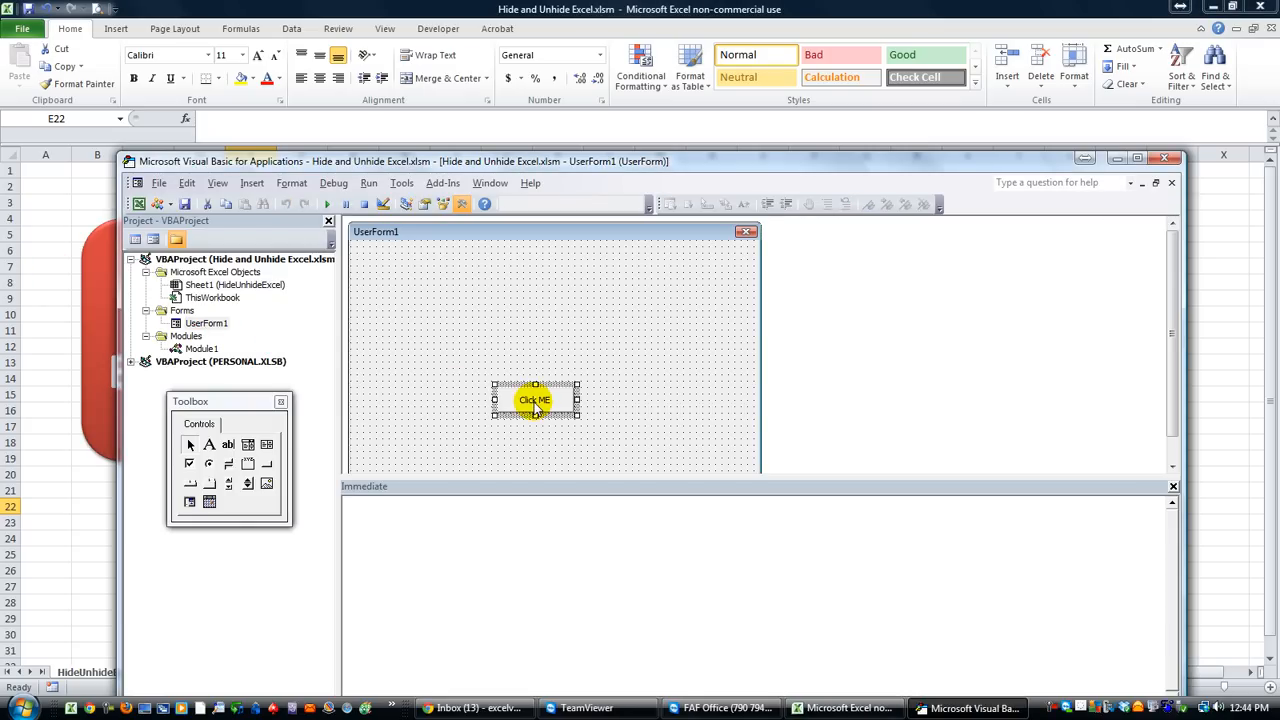
mouse_move(743, 232)
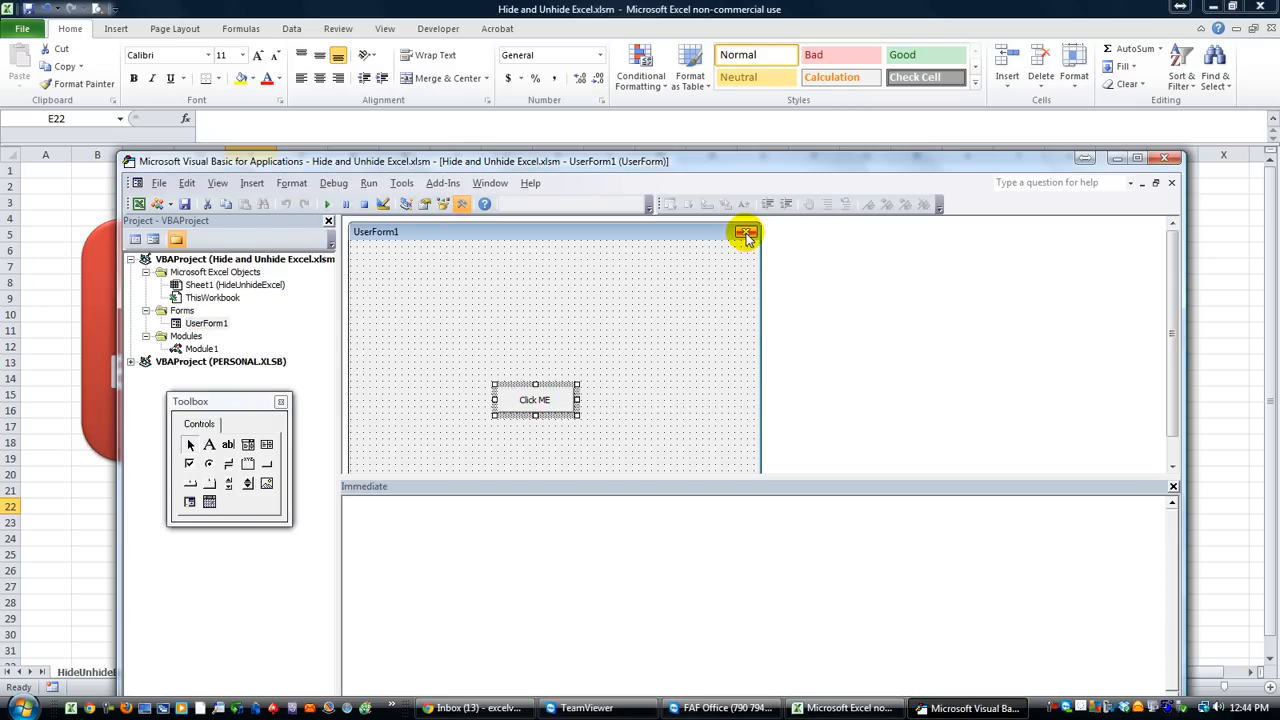
mouse_move(743, 234)
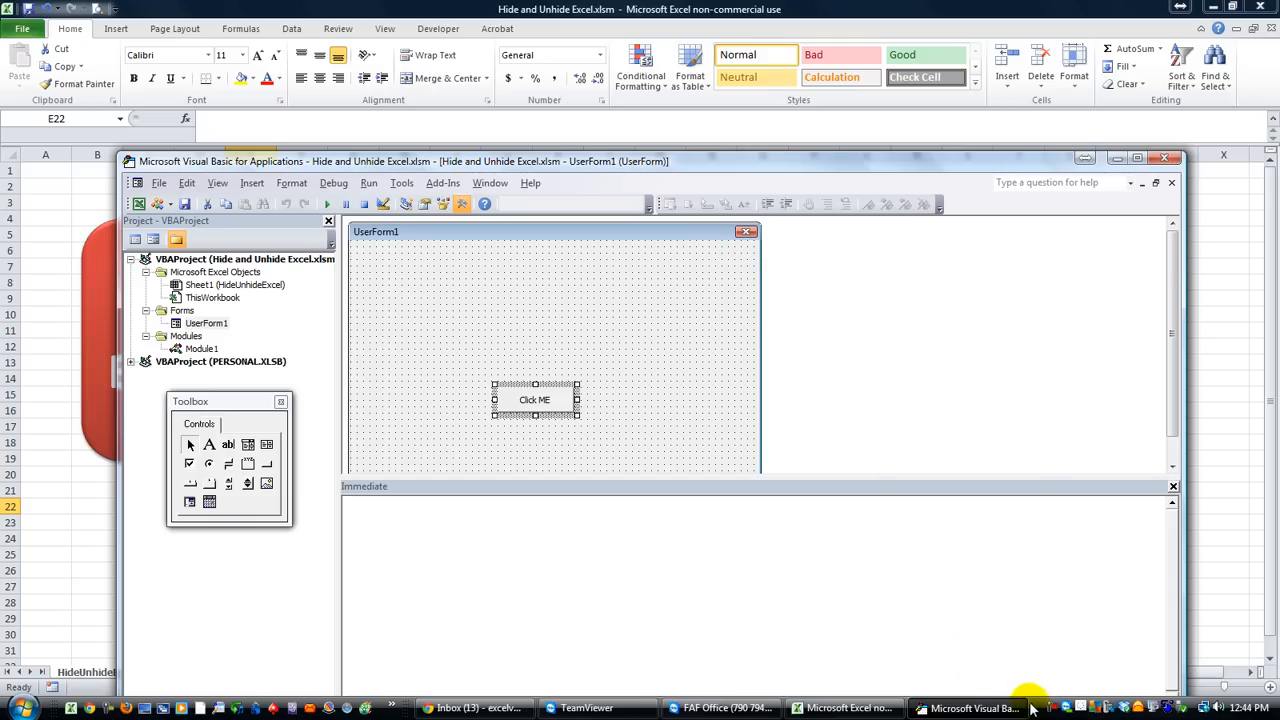
Step: Use Task Manager to pick the running Excel task, then close Task Manager
right_click(1030, 708)
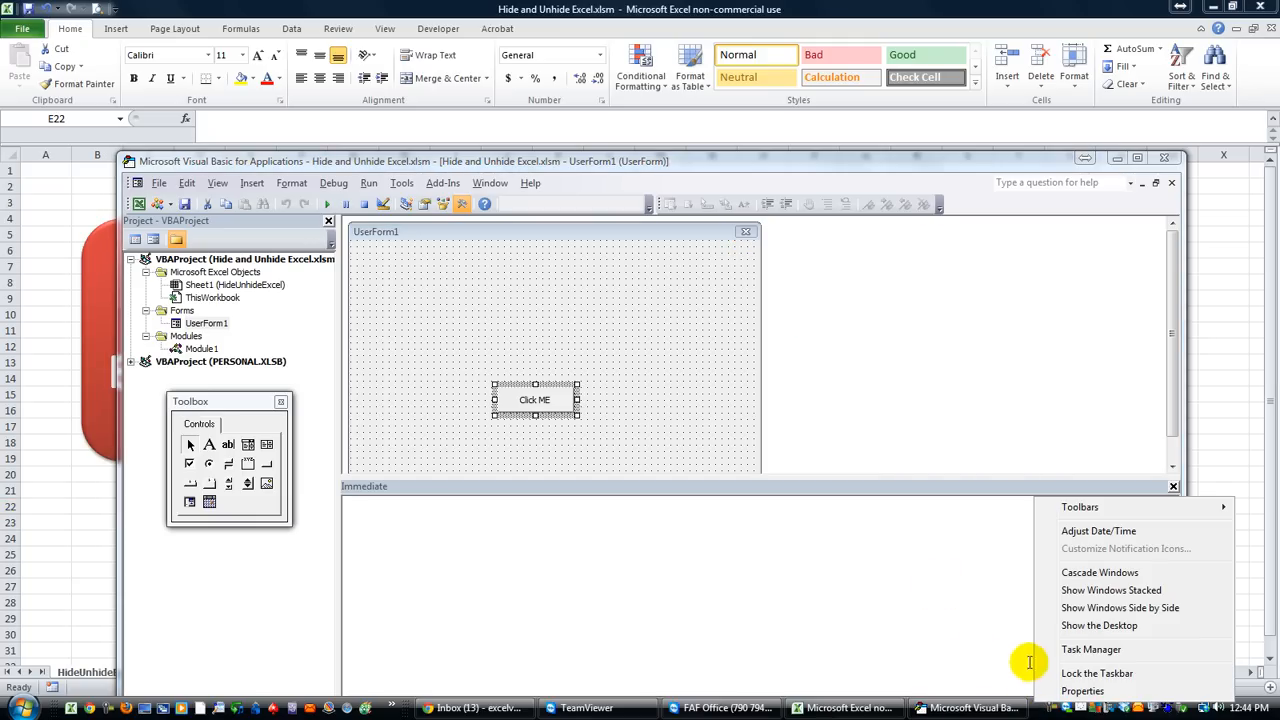
left_click(1096, 649)
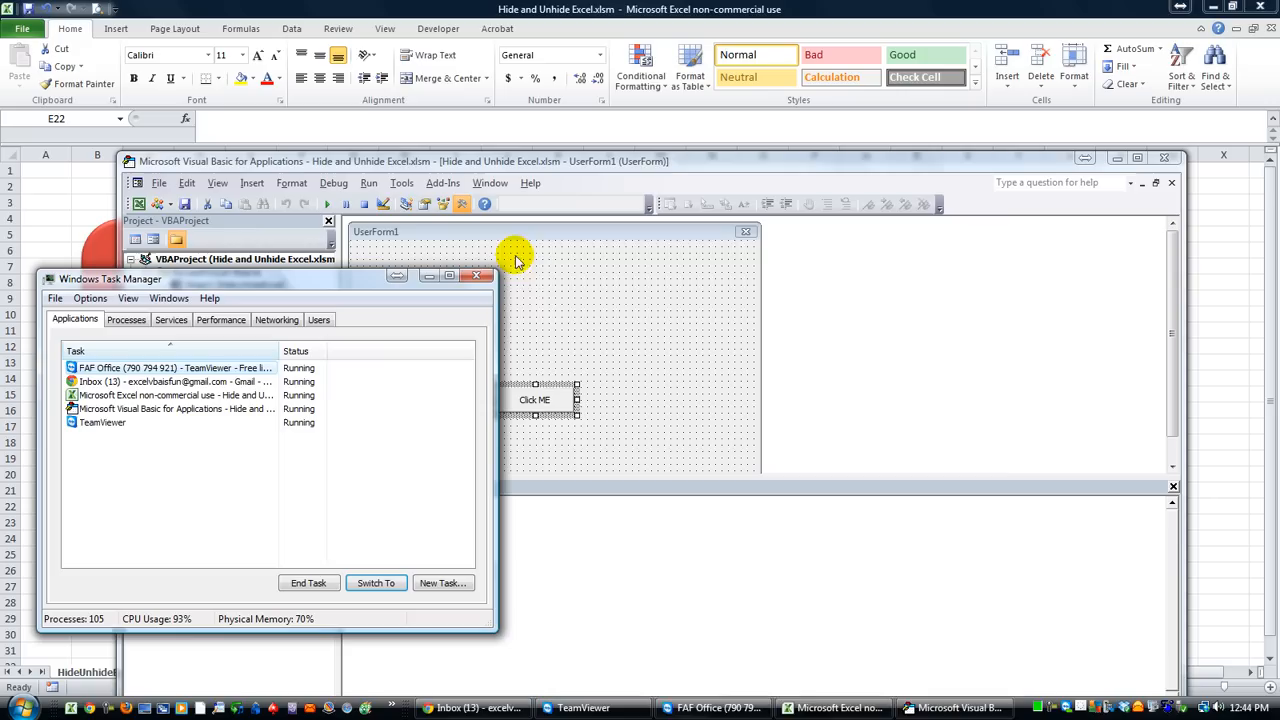
left_click(170, 395)
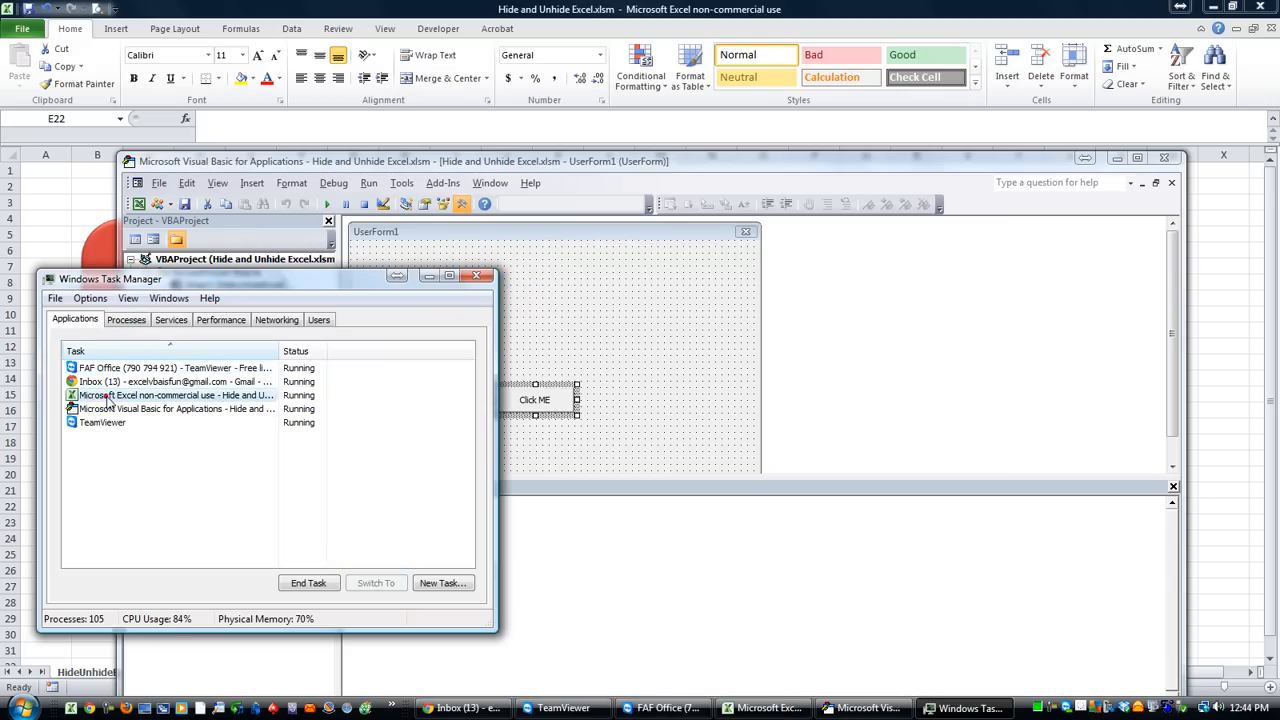
left_click(126, 319)
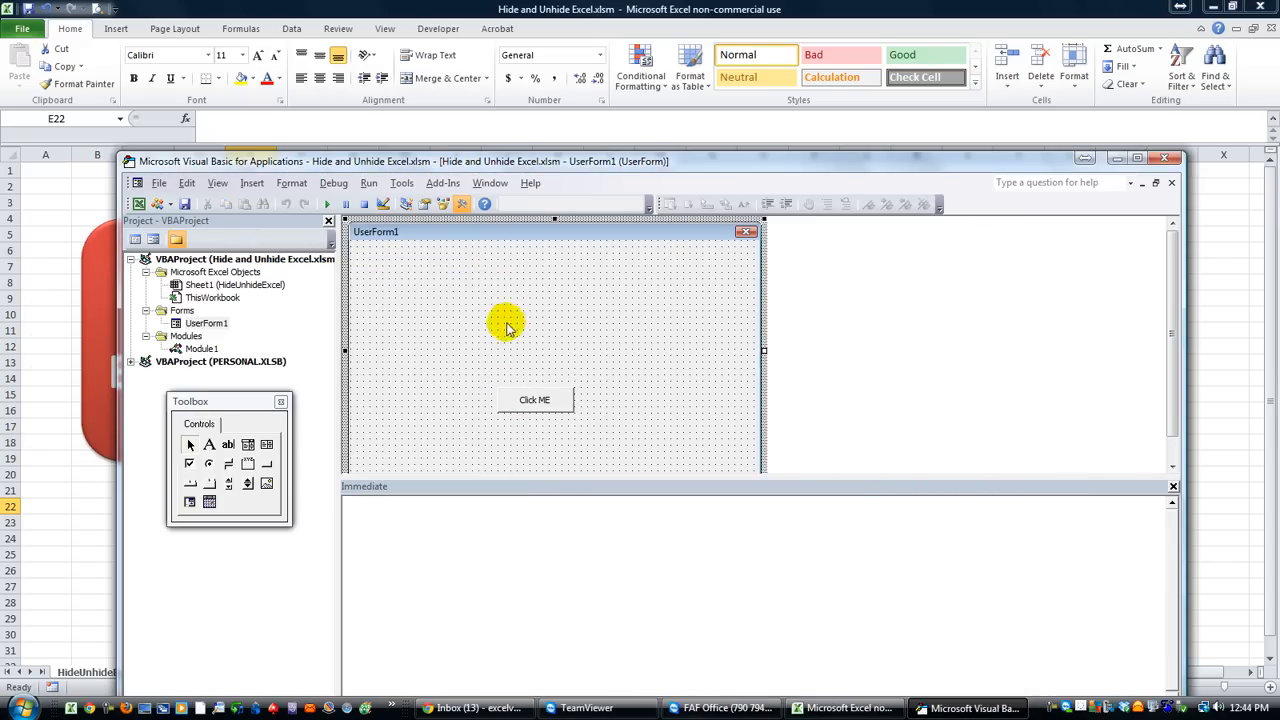
mouse_move(478, 347)
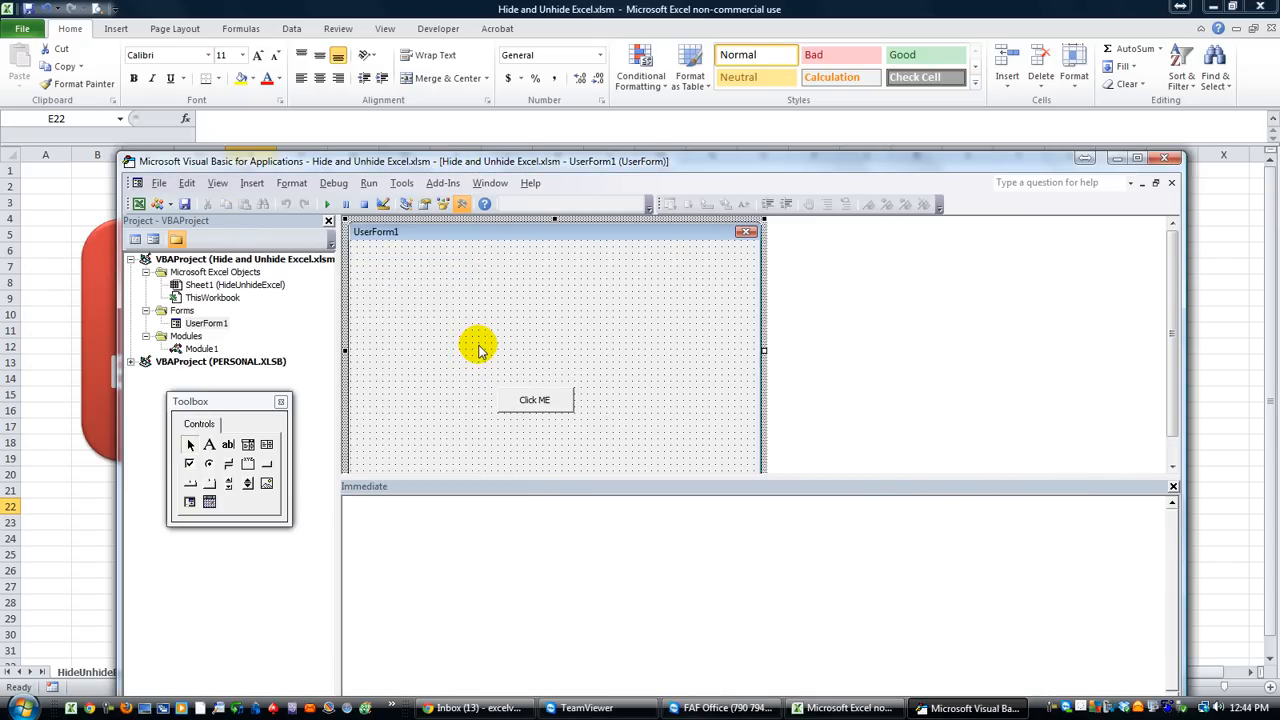
mouse_move(486, 345)
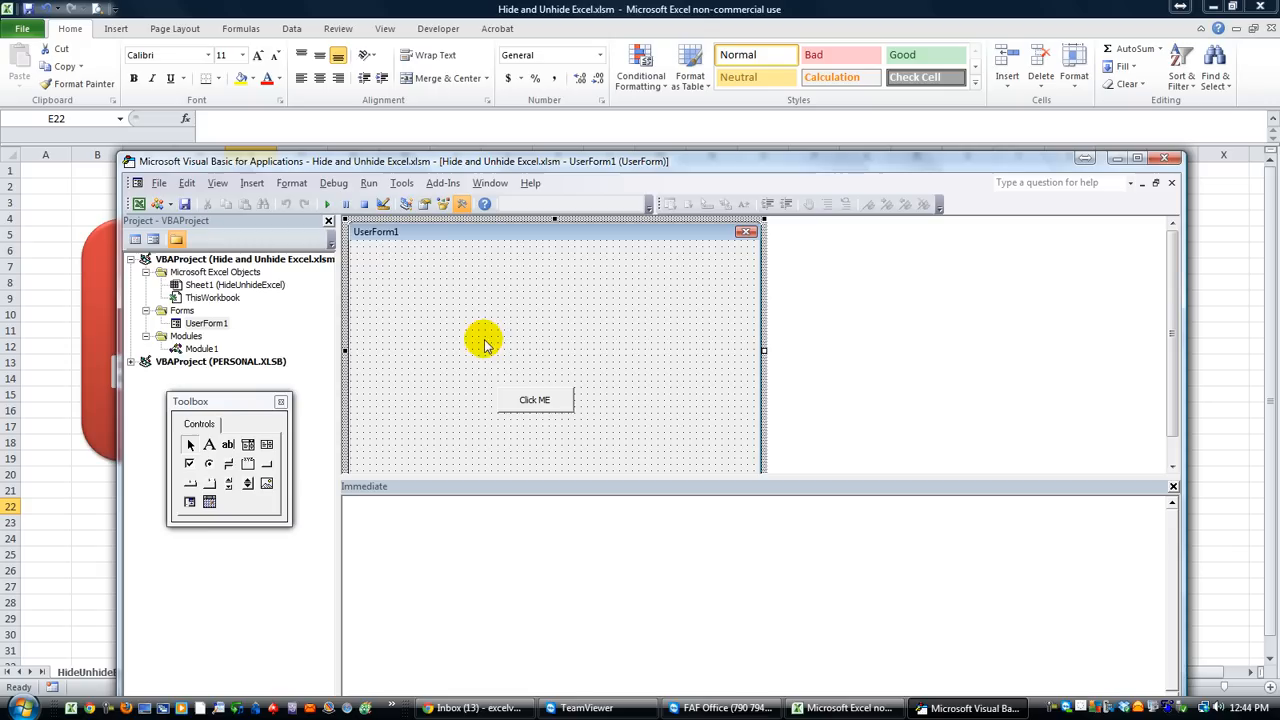
mouse_move(473, 343)
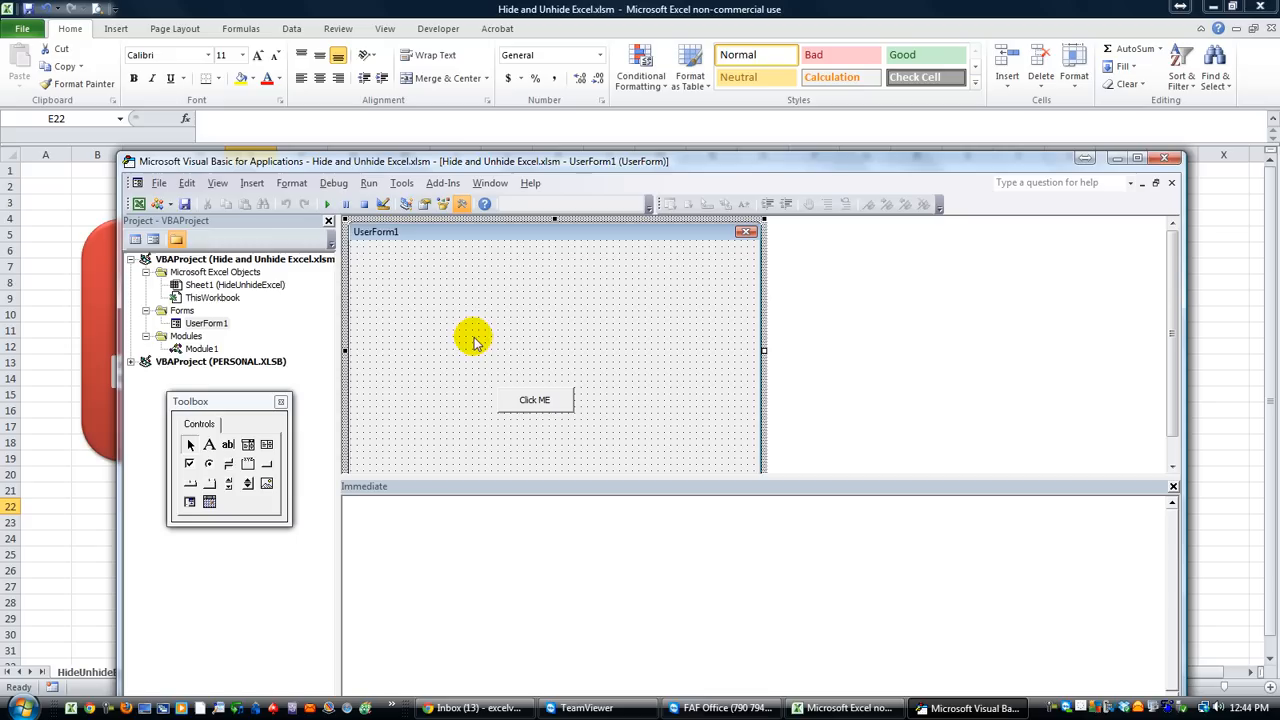
Step: Write Workbook_Open in ThisWorkbook with Application.Visible = False and UserForm1.Show
double_click(213, 297)
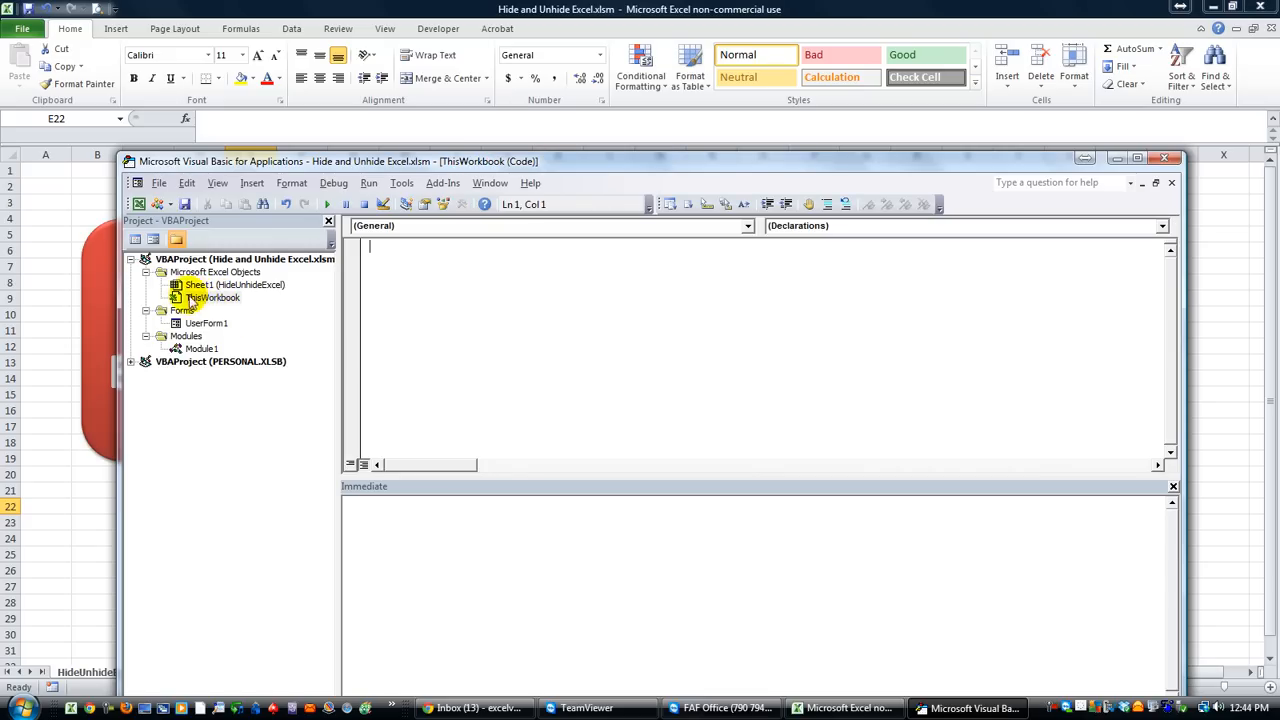
double_click(213, 298)
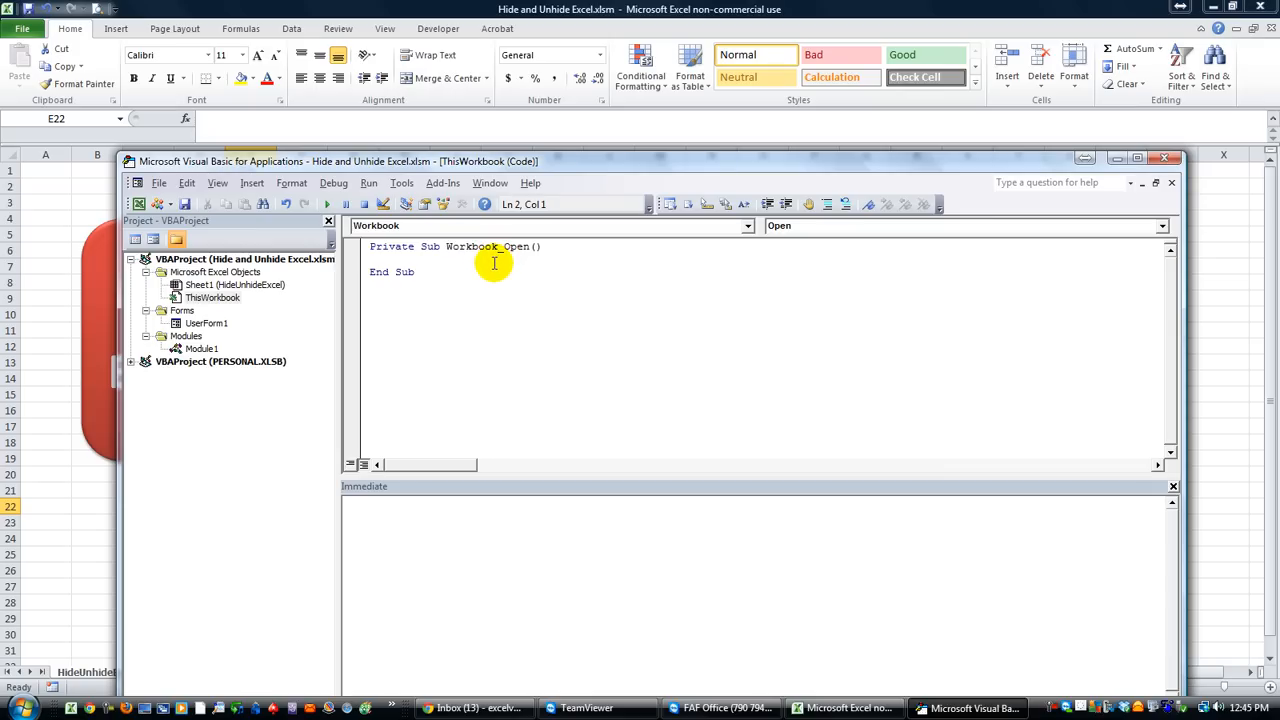
type("application.Visible = False")
type("userfor")
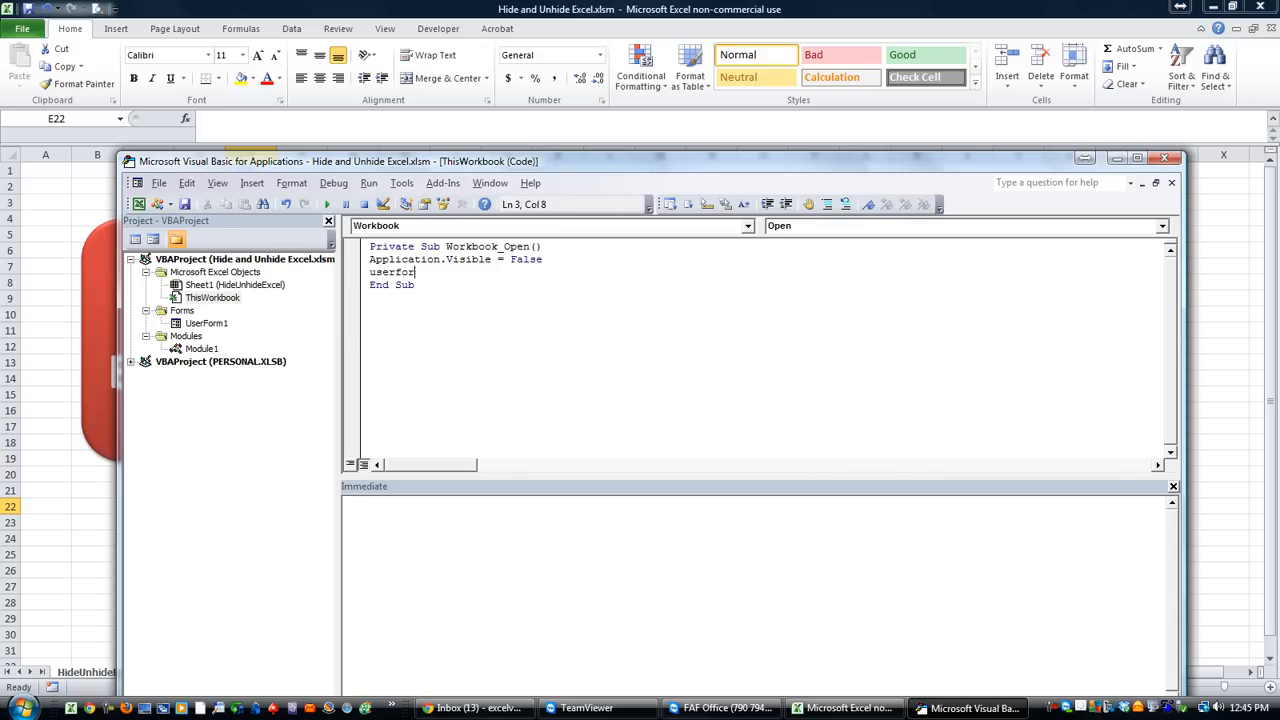
type("m1.Show")
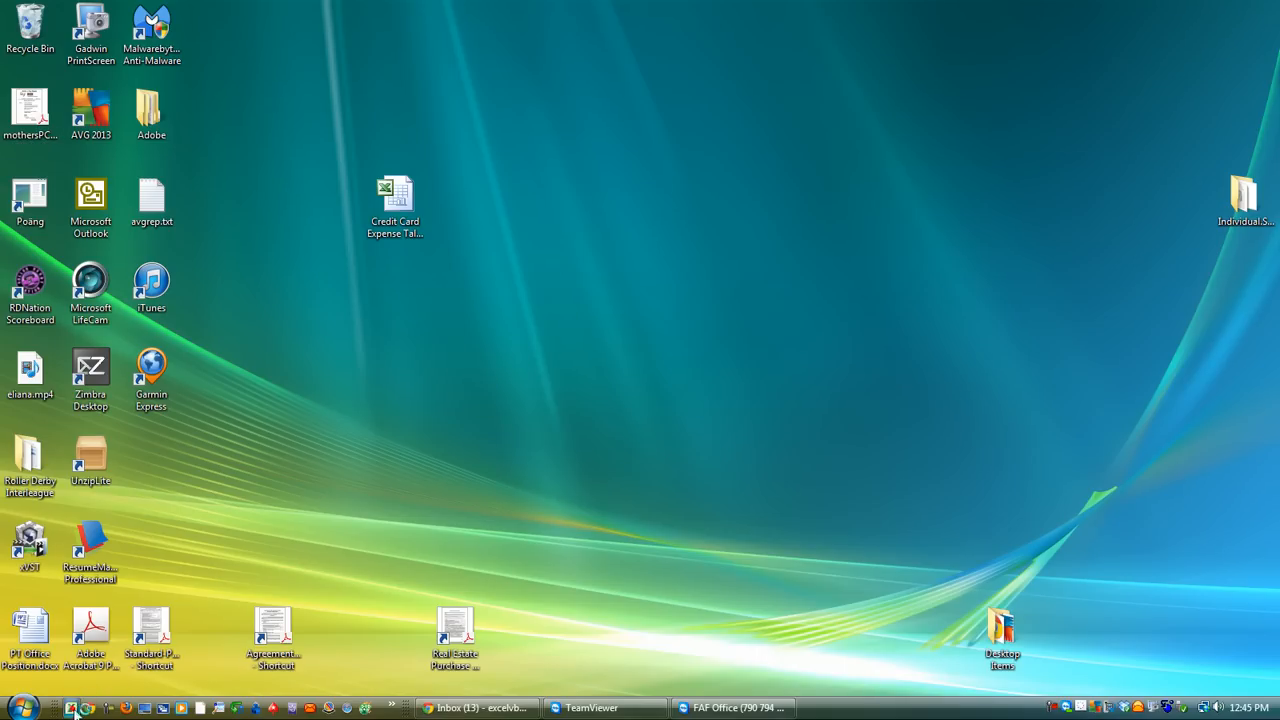
Step: Relaunch Excel, load Hide and Unhide Excel.xlsm from recents, and use Click ME to restore Excel
left_click(77, 705)
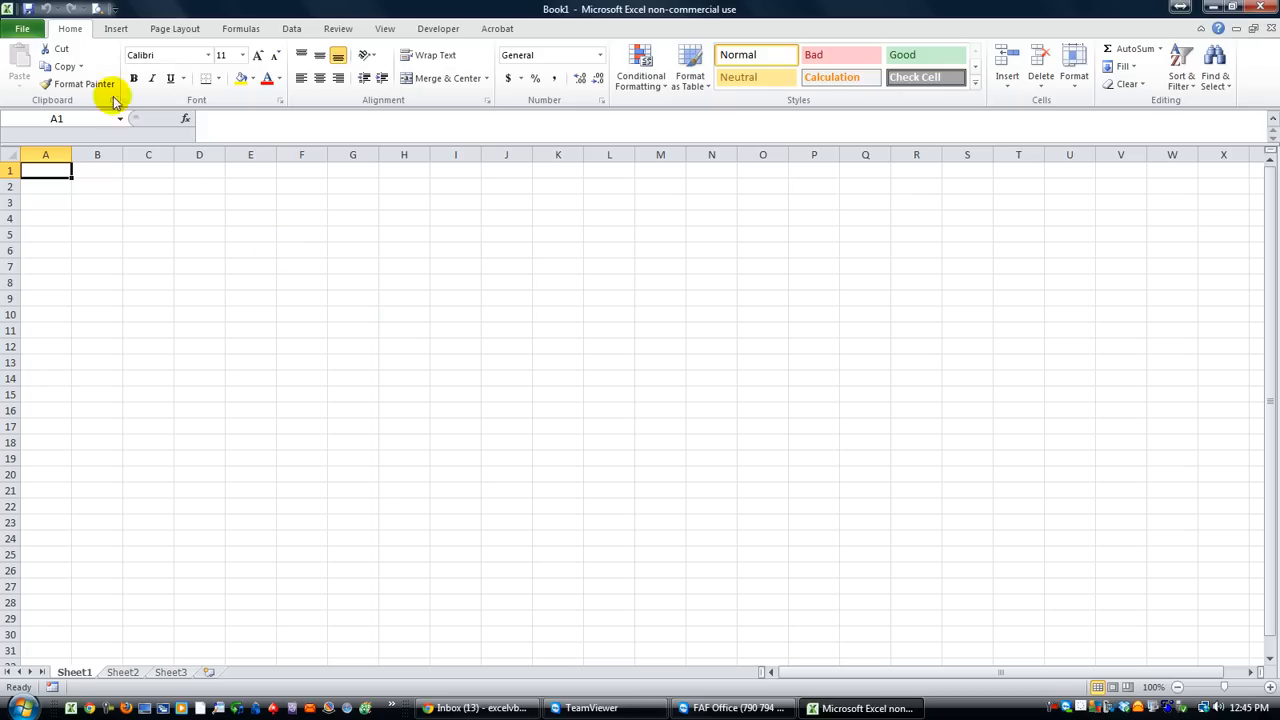
left_click(23, 28)
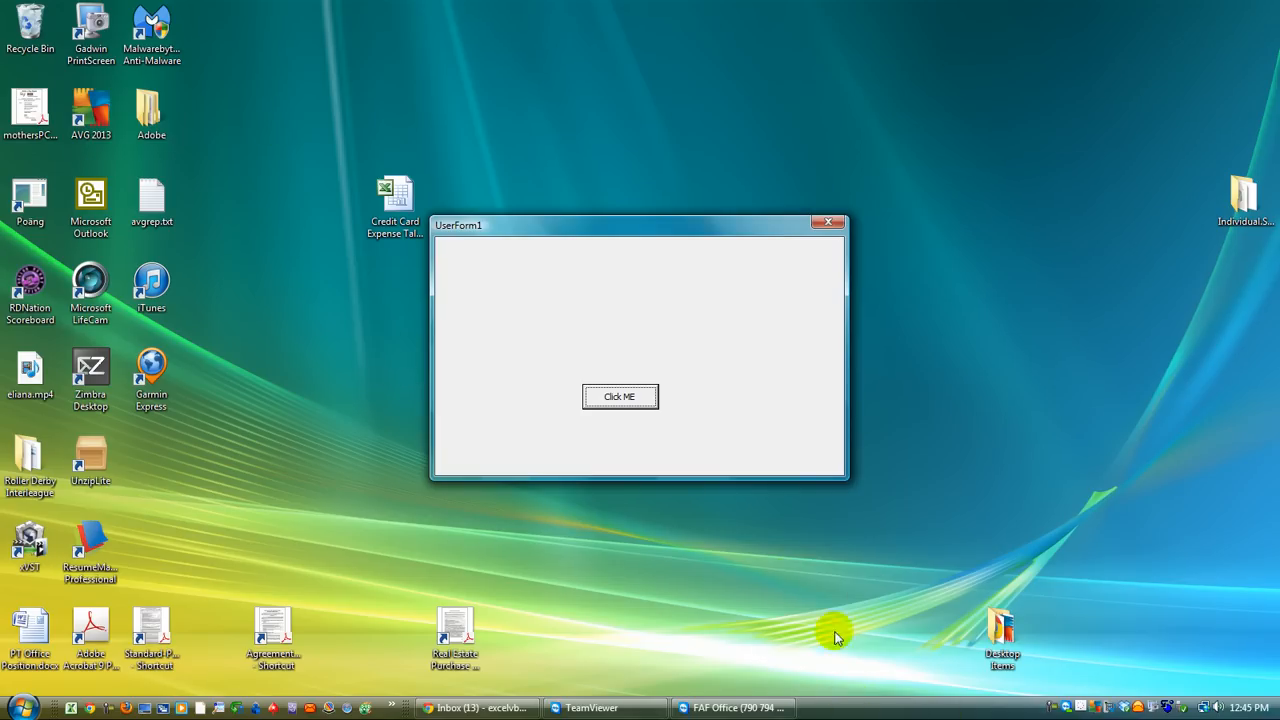
left_click(620, 397)
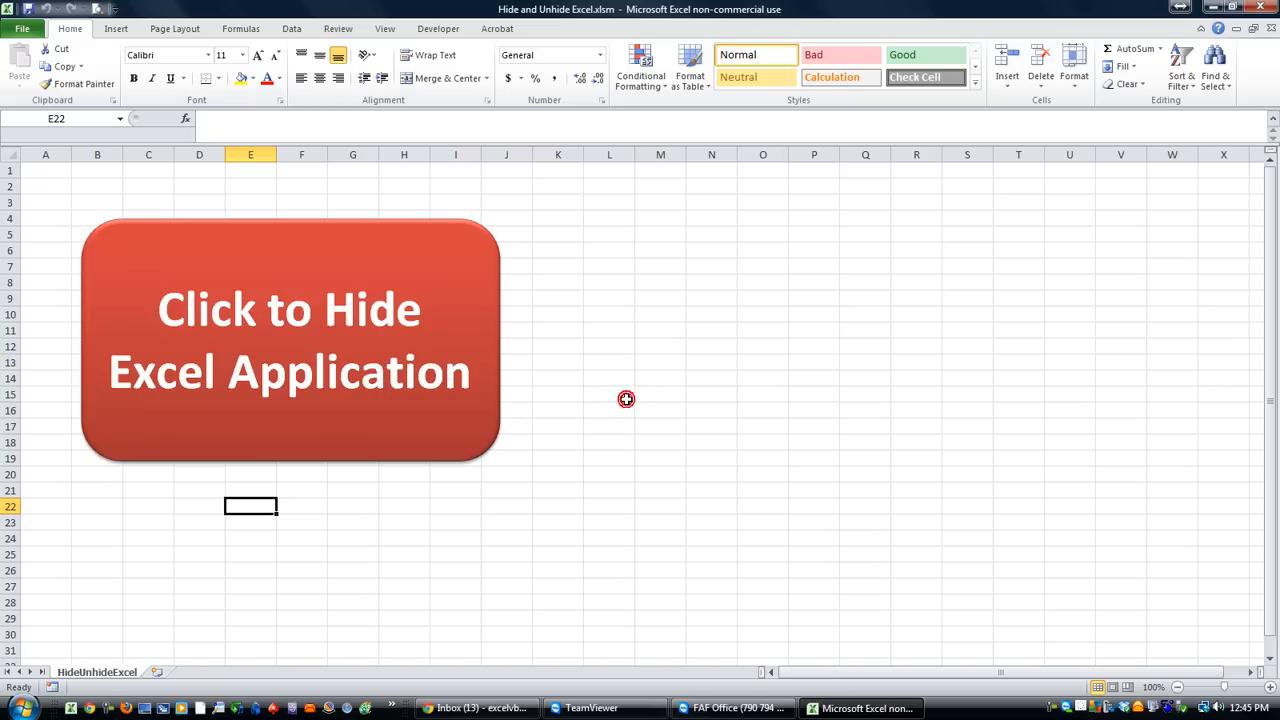
mouse_move(640, 302)
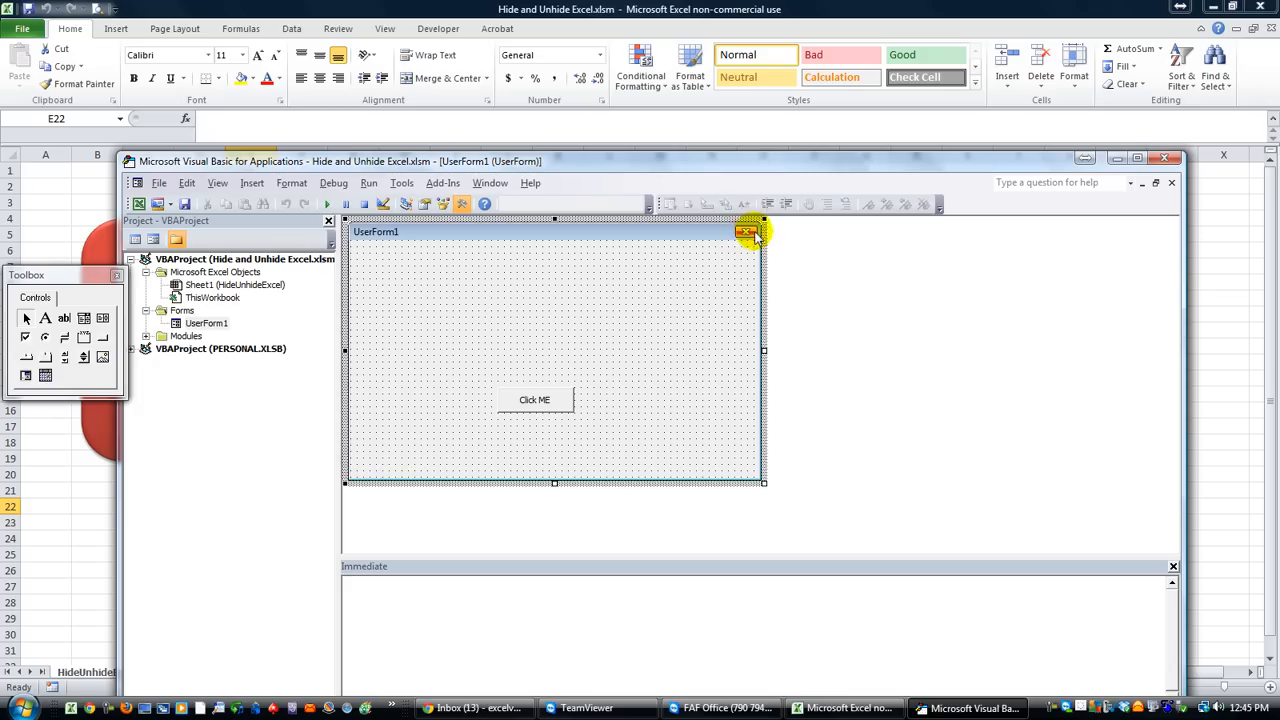
mouse_move(655, 312)
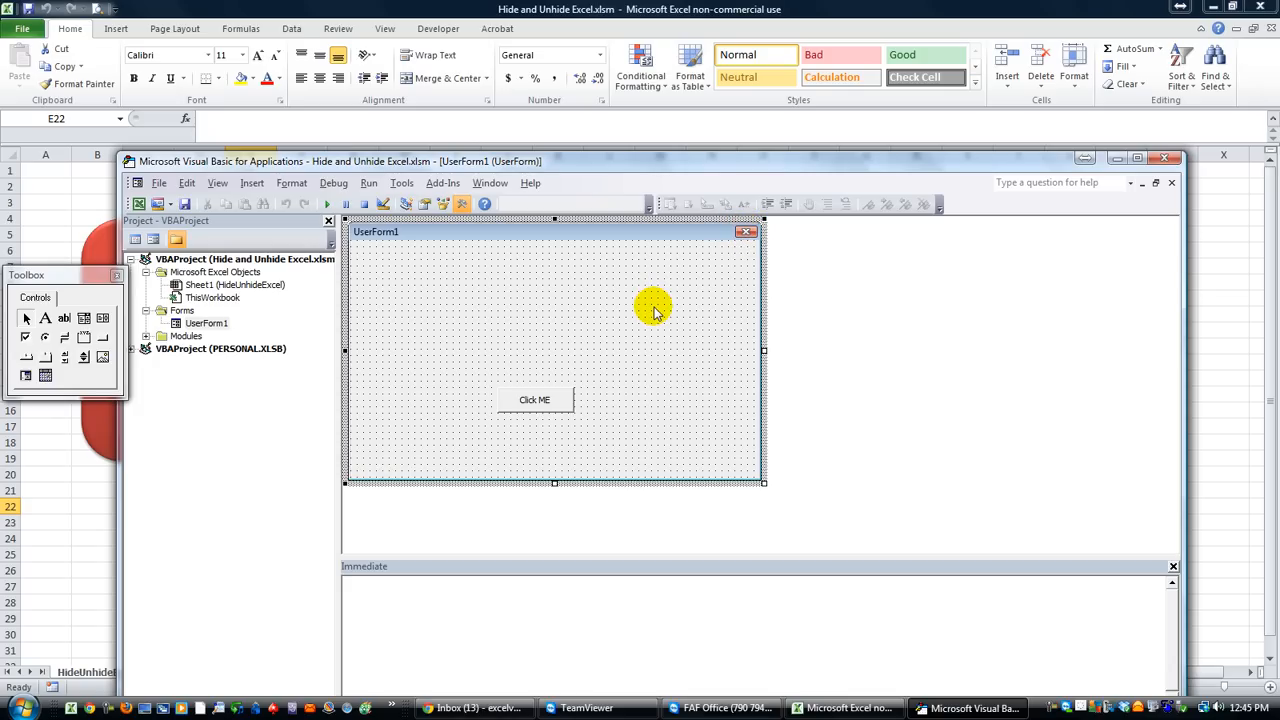
mouse_move(610, 326)
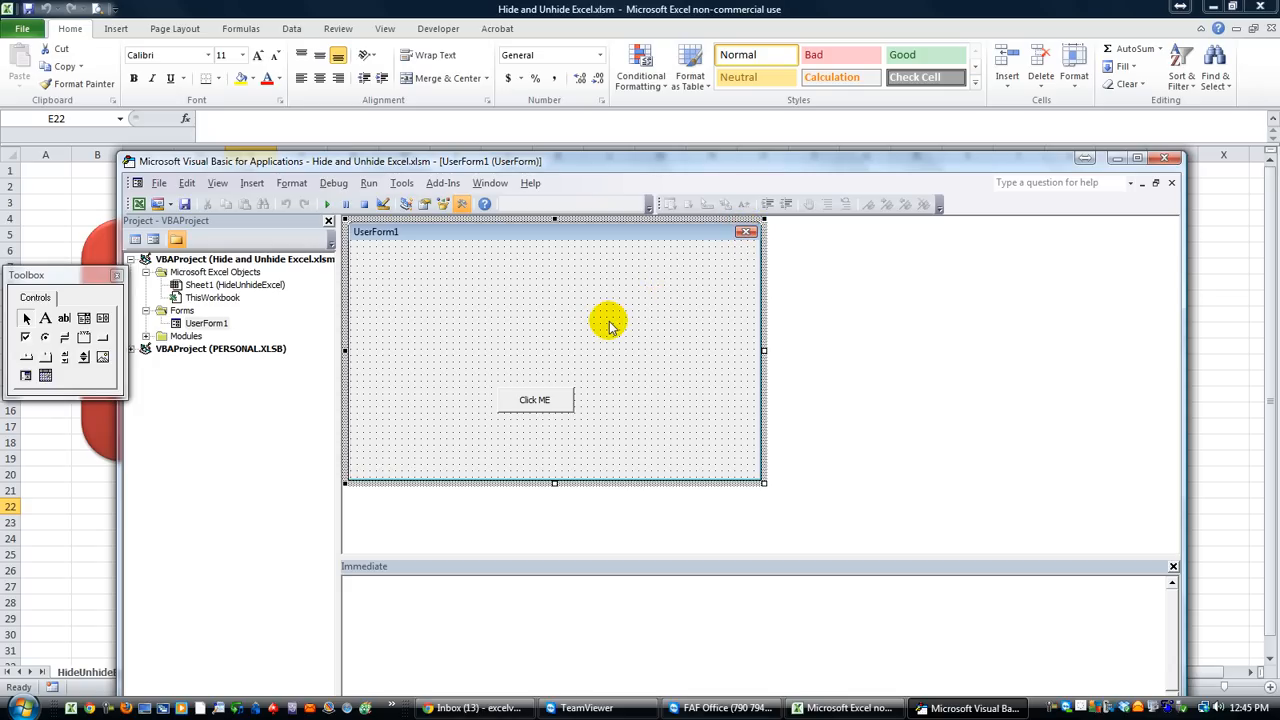
mouse_move(530, 327)
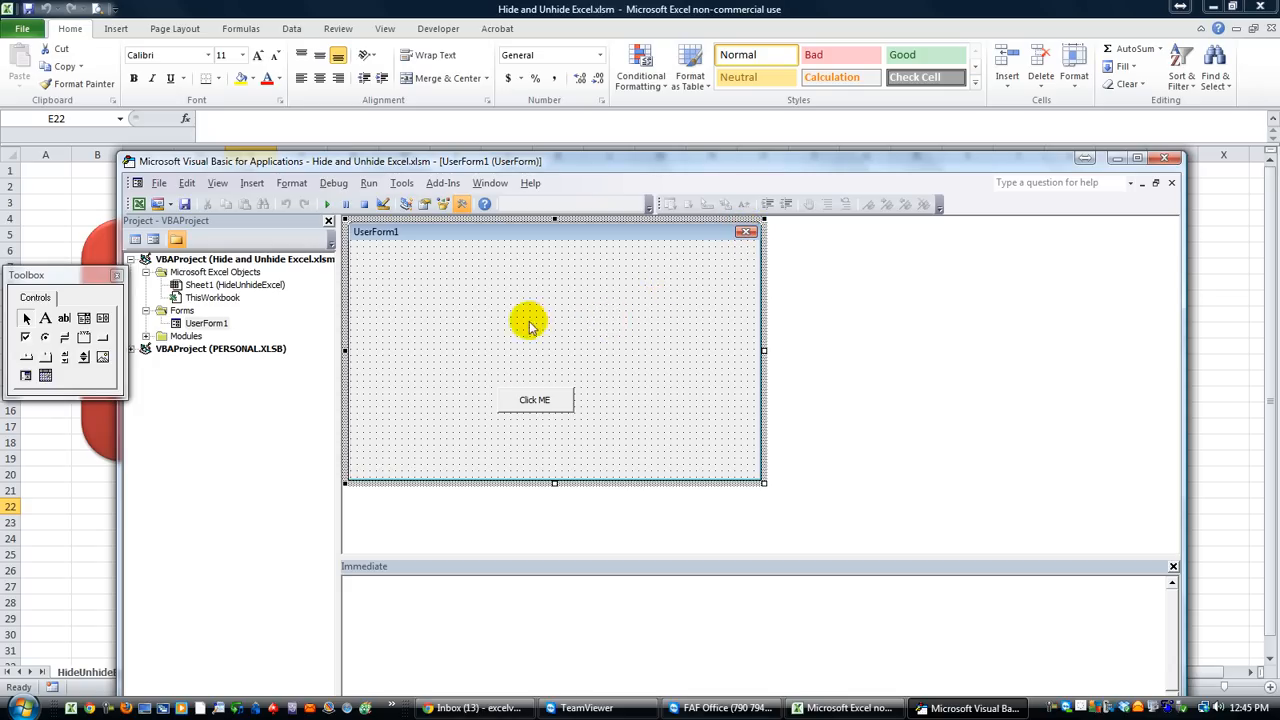
Step: Create a UserForm_QueryClose handler from the procedure dropdown and begin its body
double_click(530, 327)
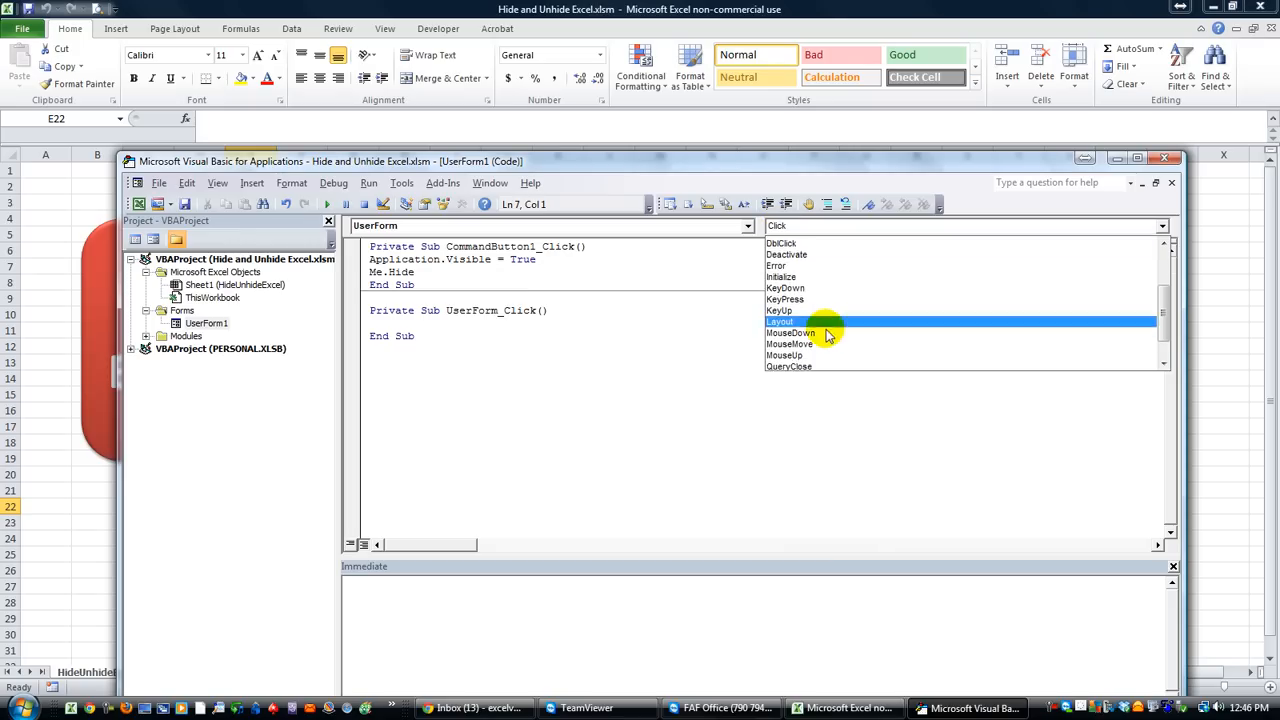
left_click(789, 366)
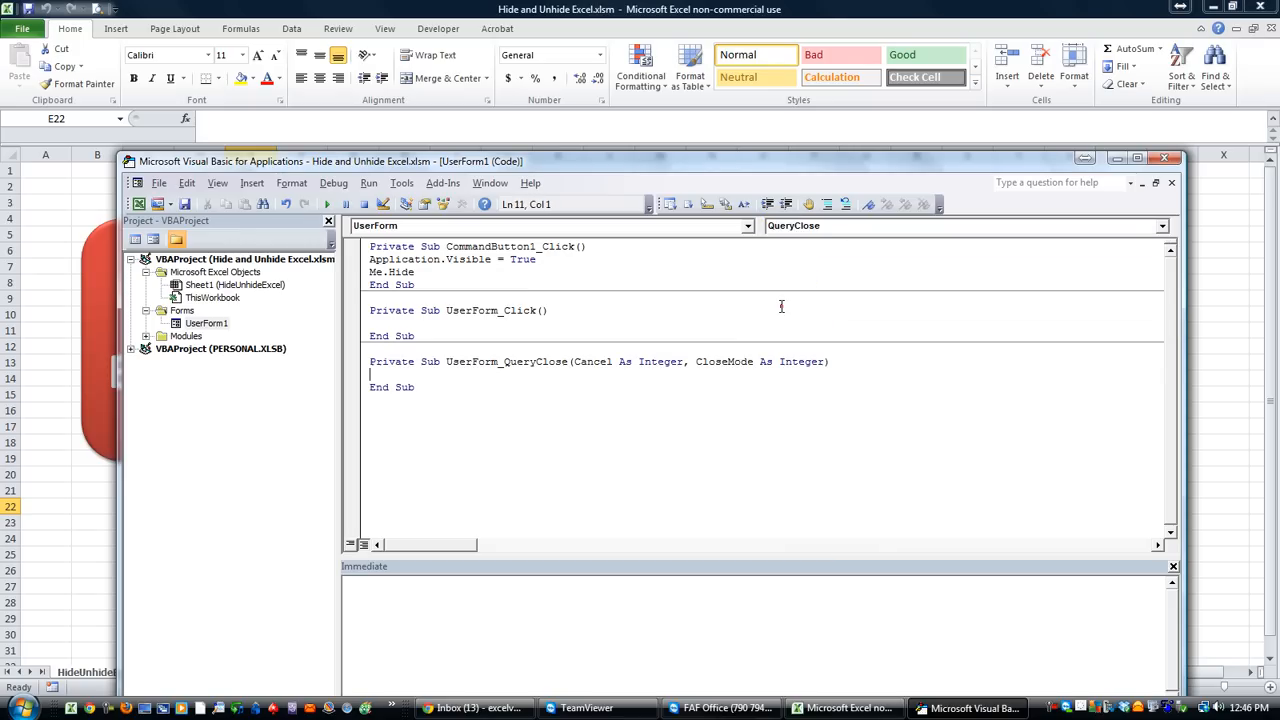
mouse_move(515, 373)
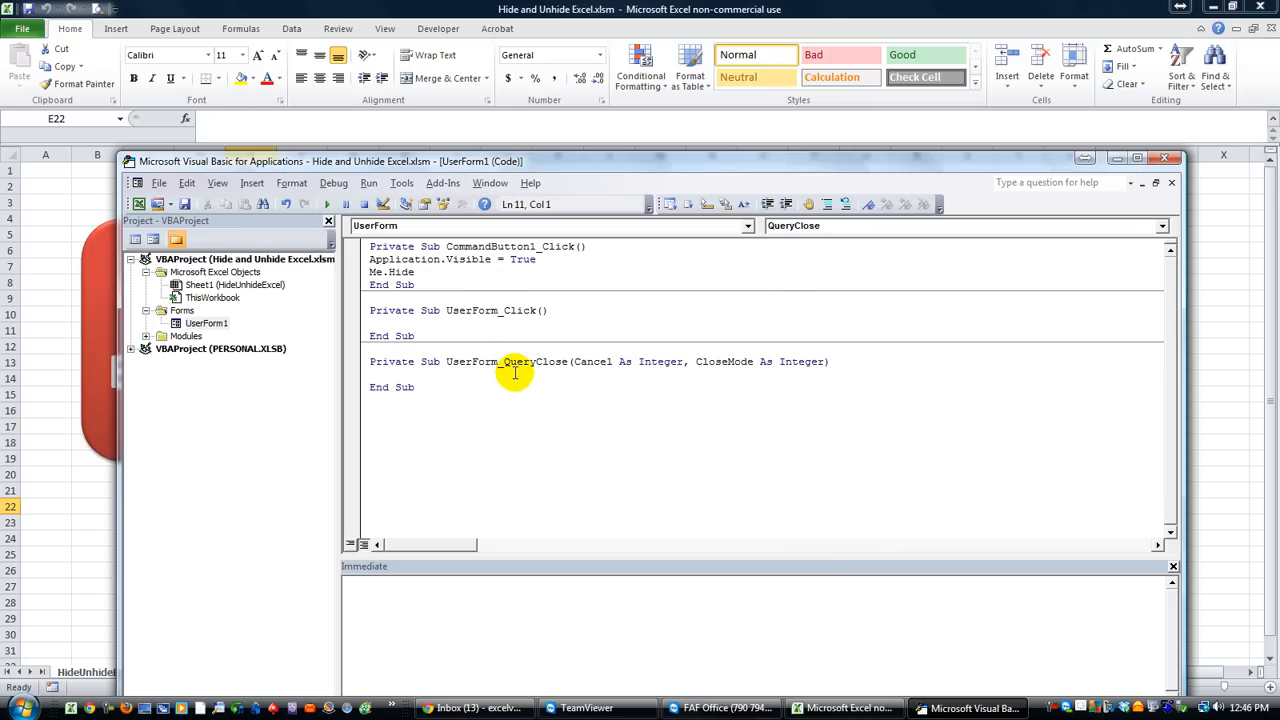
double_click(535, 361)
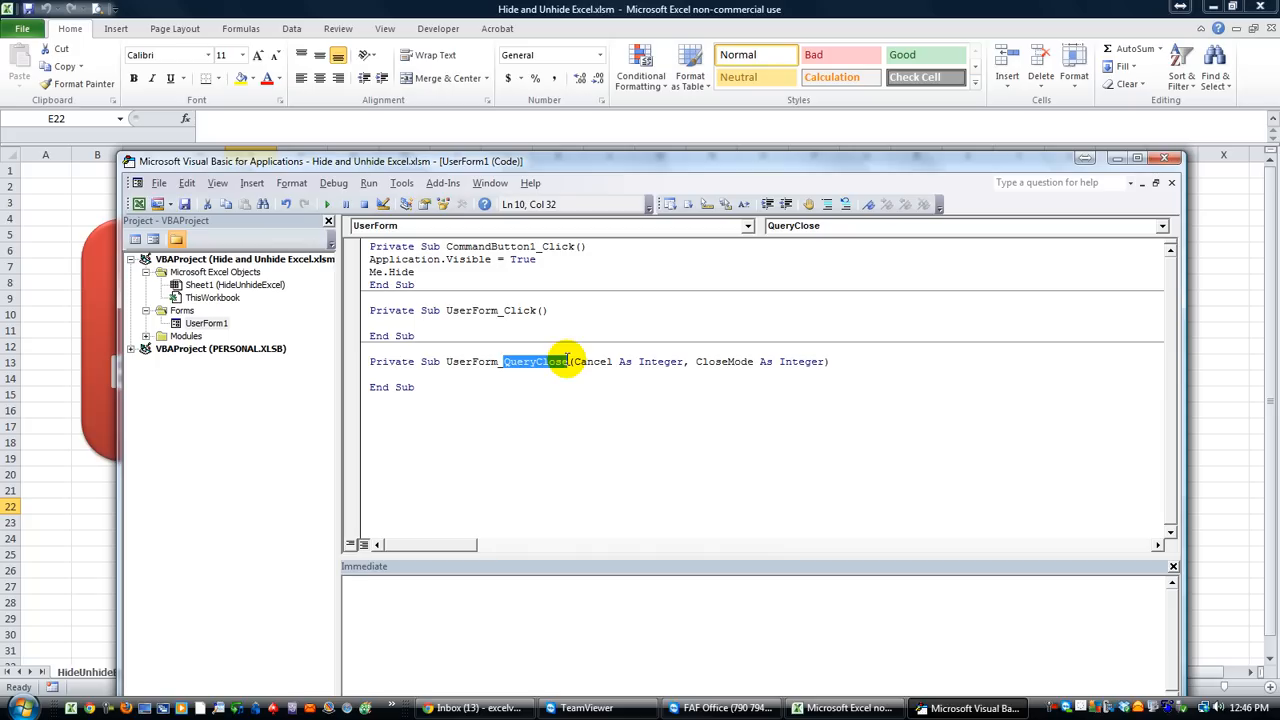
mouse_move(548, 378)
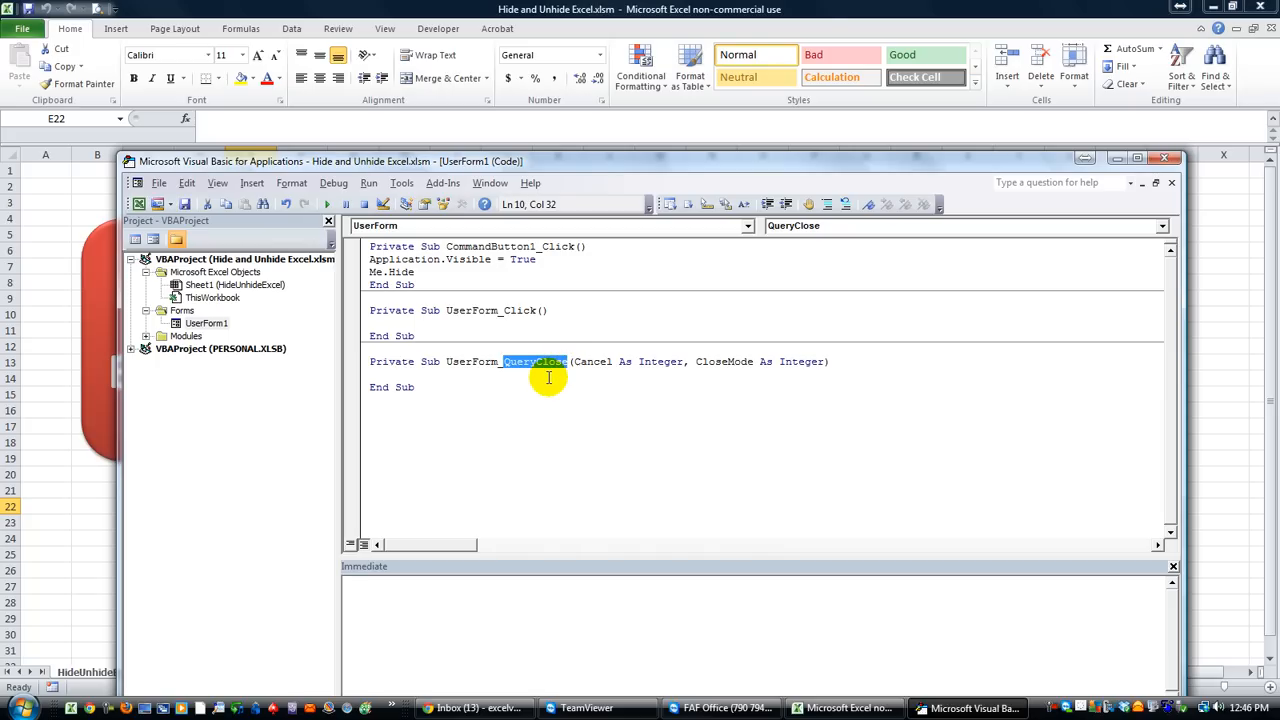
left_click(478, 374)
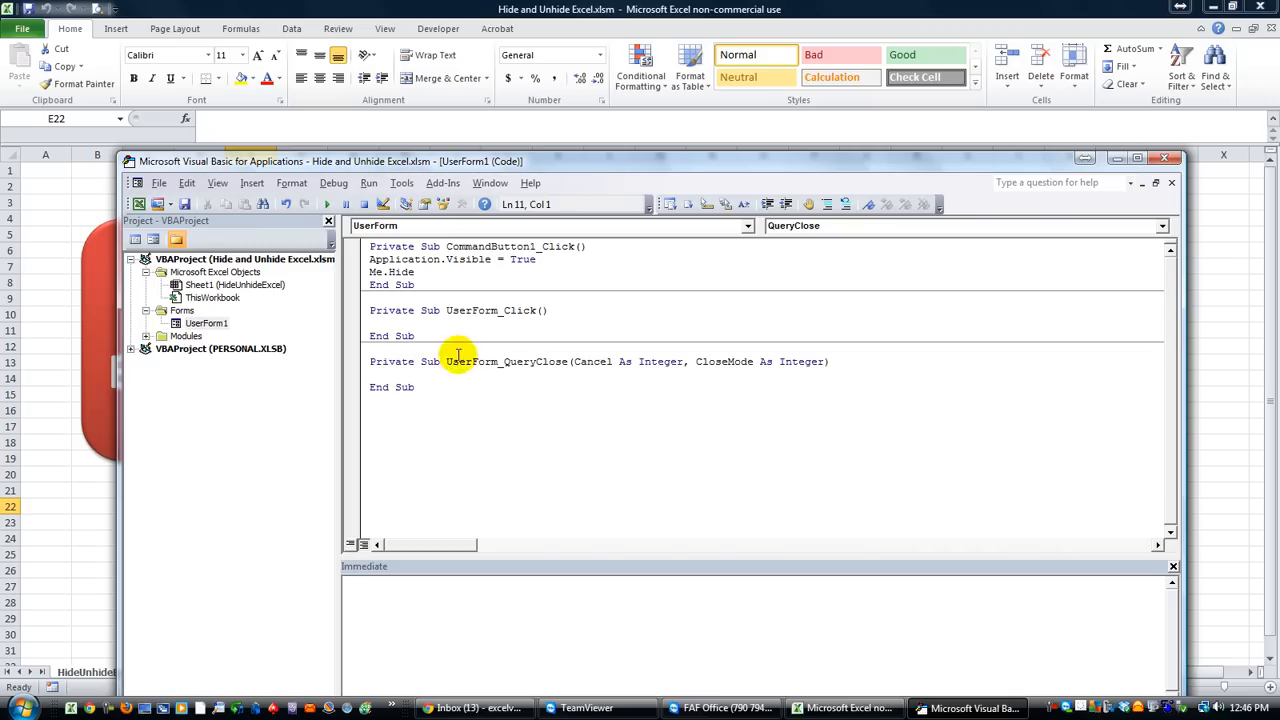
left_click(512, 376)
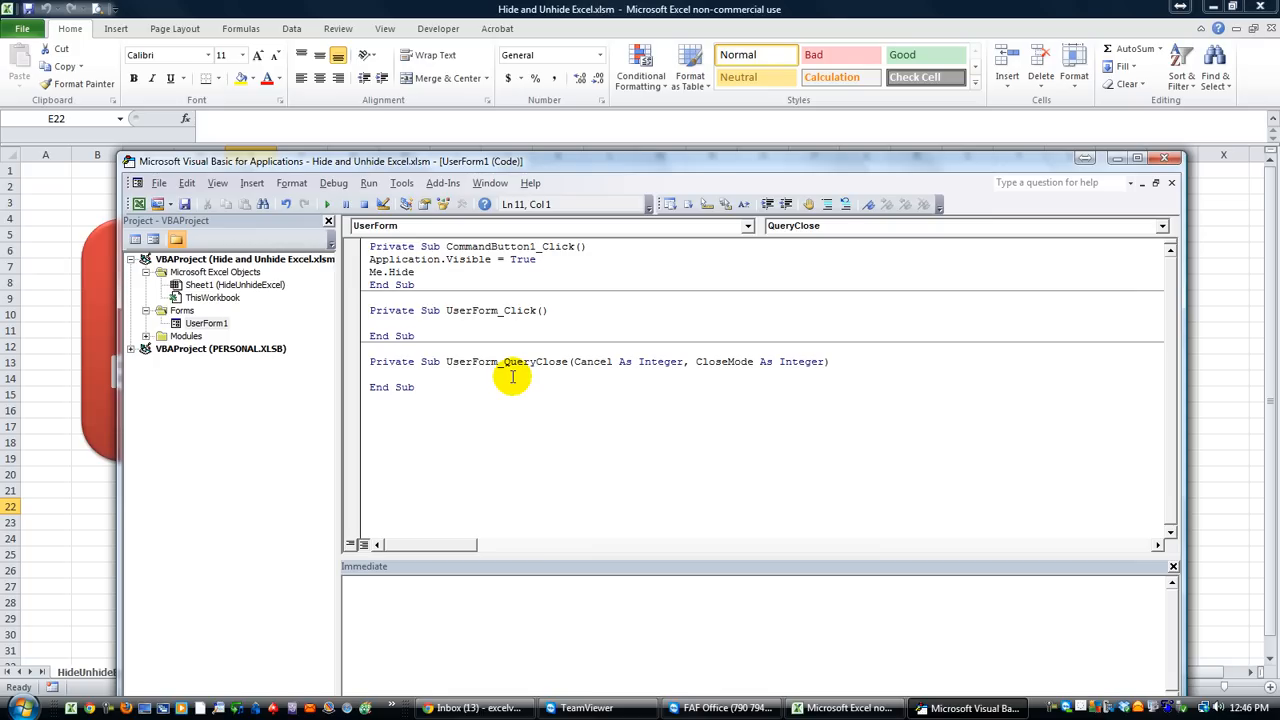
mouse_move(441, 289)
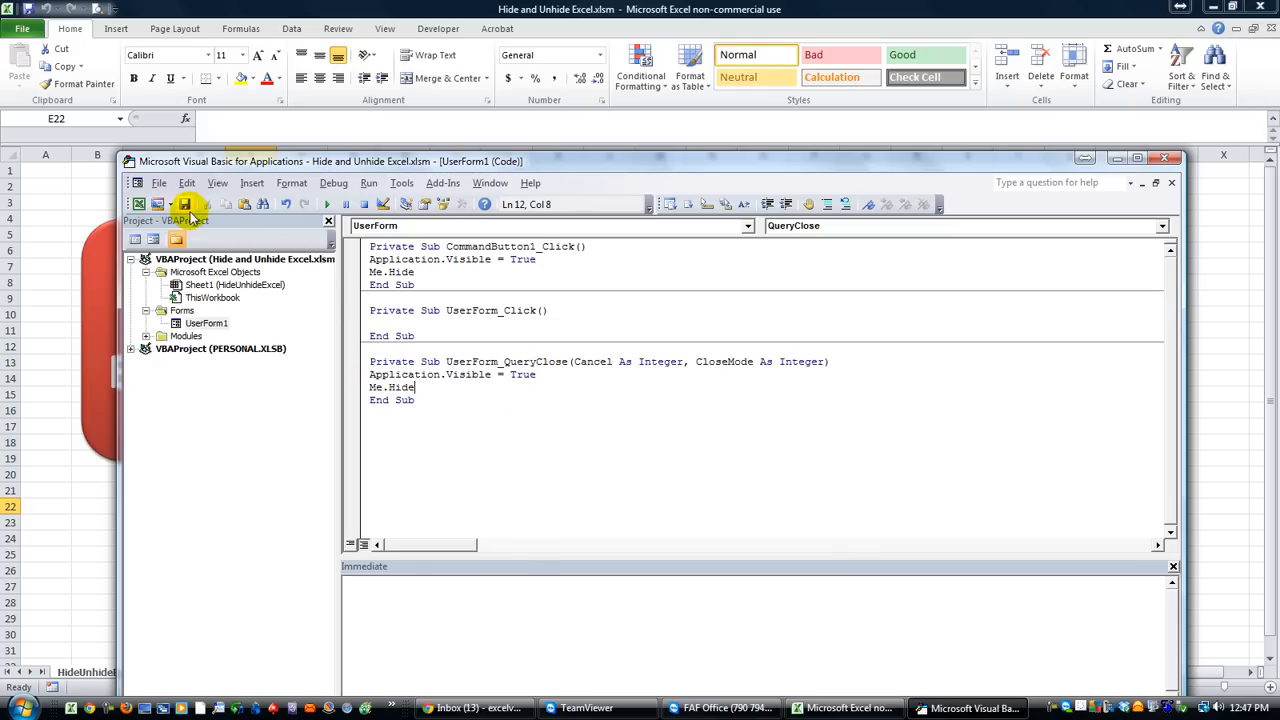
Step: Save the code, then close UserForm1 with its X to bring the Excel sheet back
left_click(848, 707)
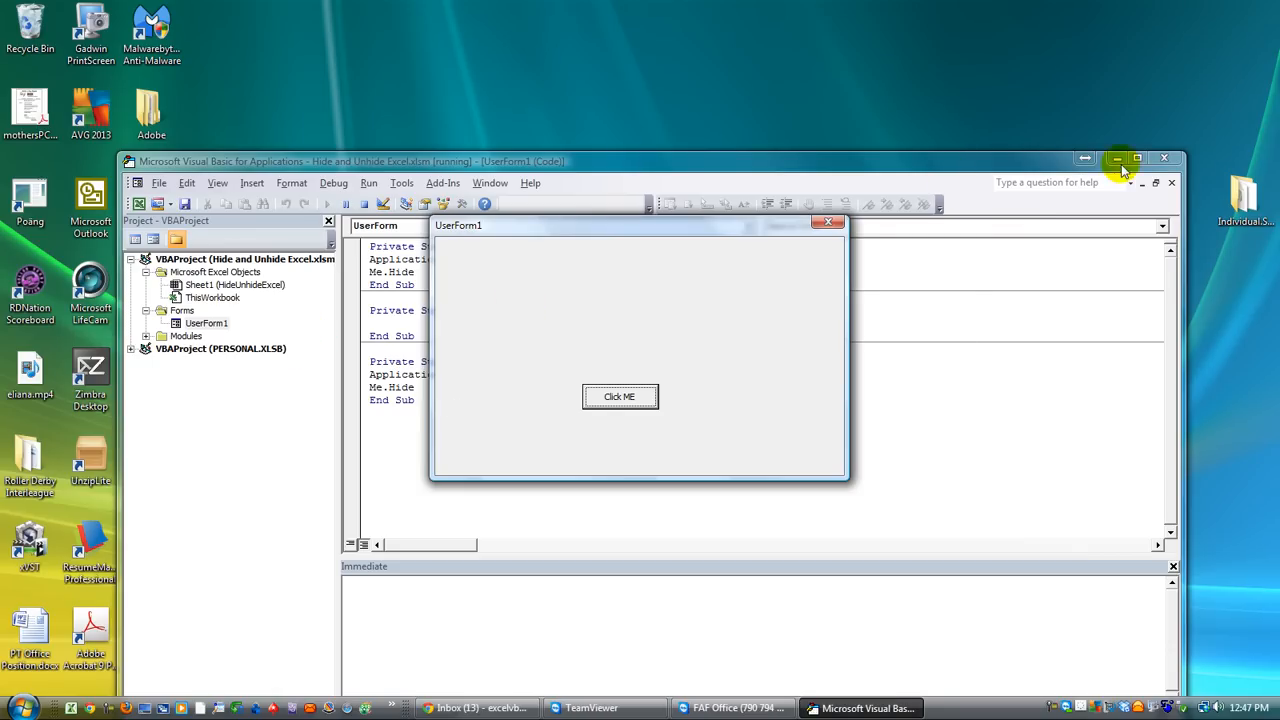
left_click(1120, 155)
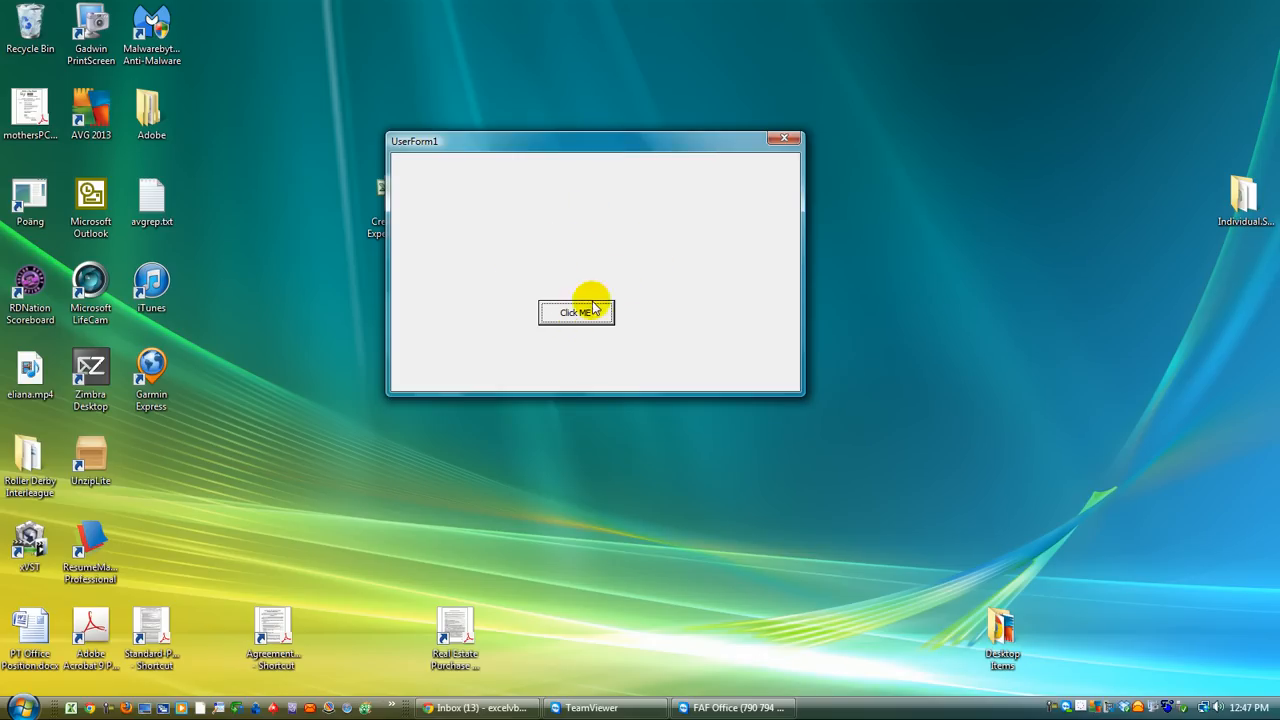
mouse_move(784, 138)
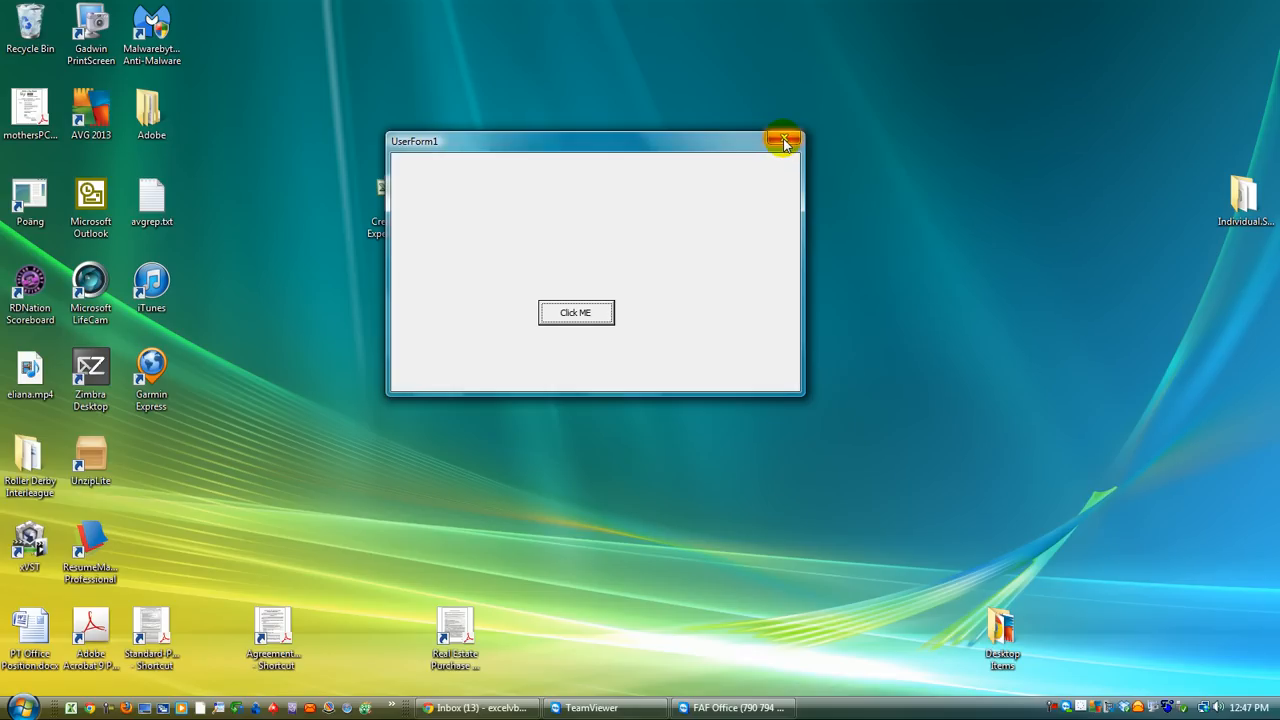
mouse_move(783, 138)
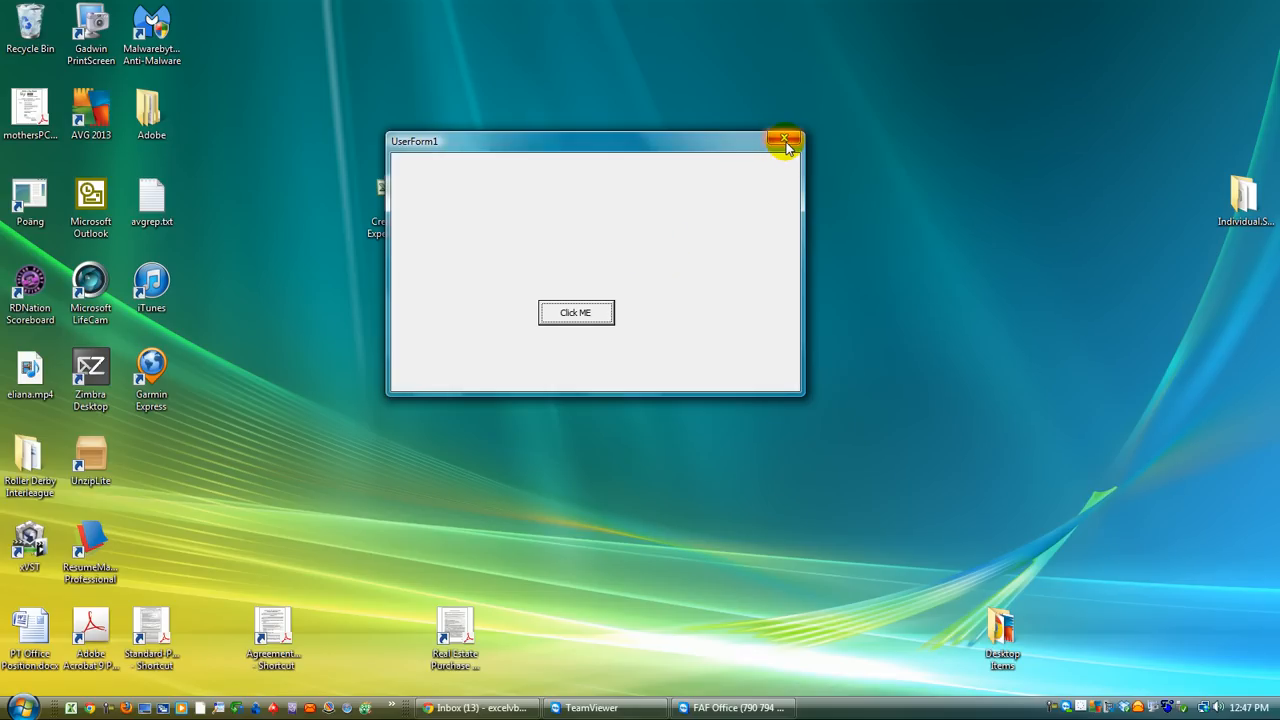
left_click(782, 138)
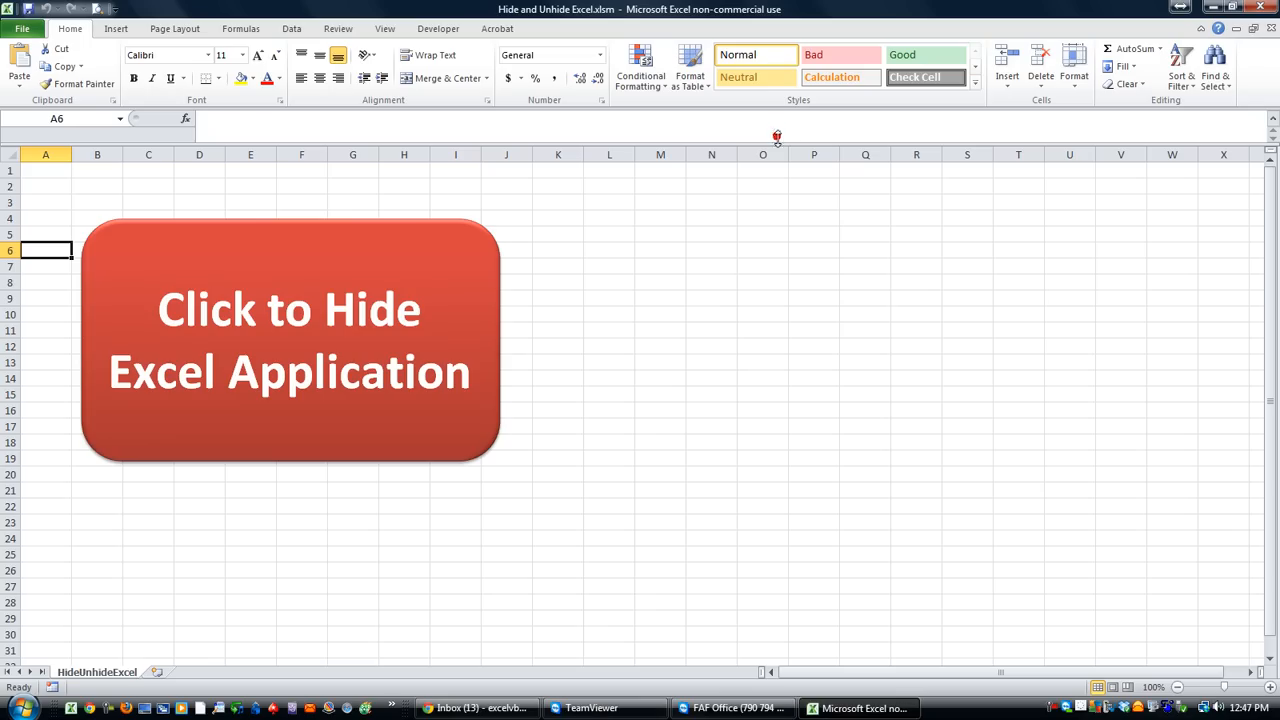
left_click(557, 442)
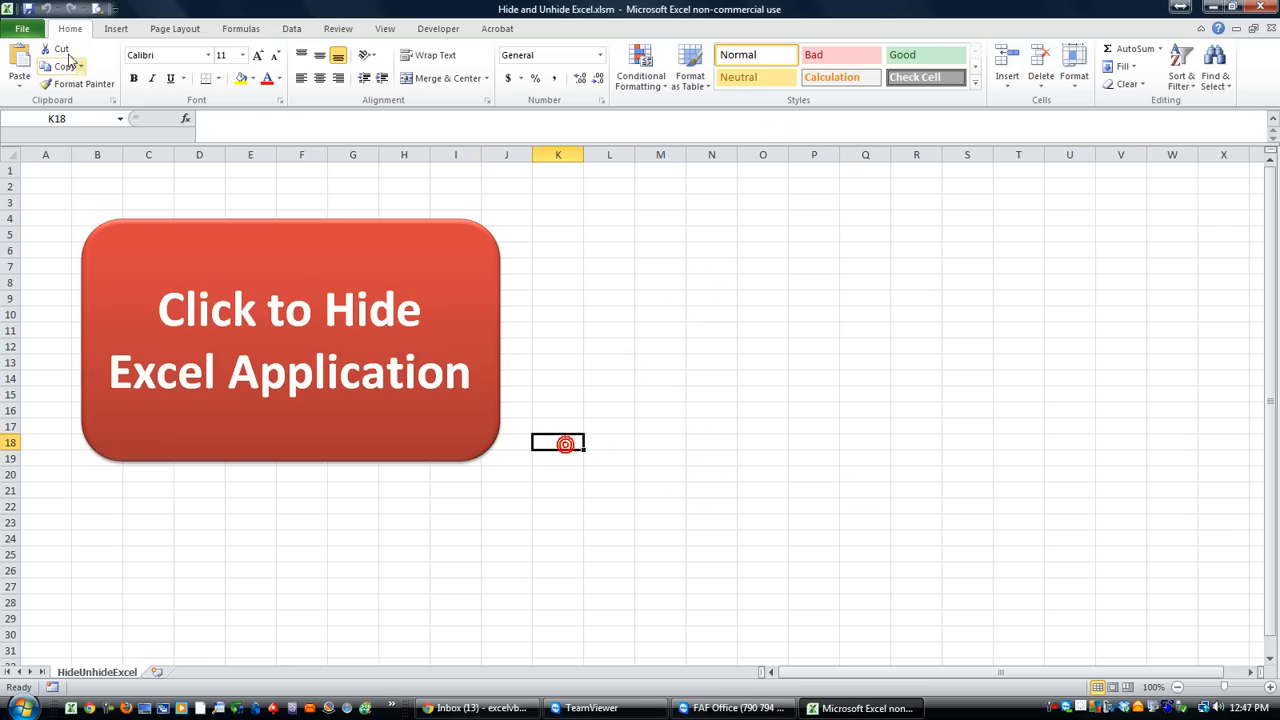
mouse_move(167, 237)
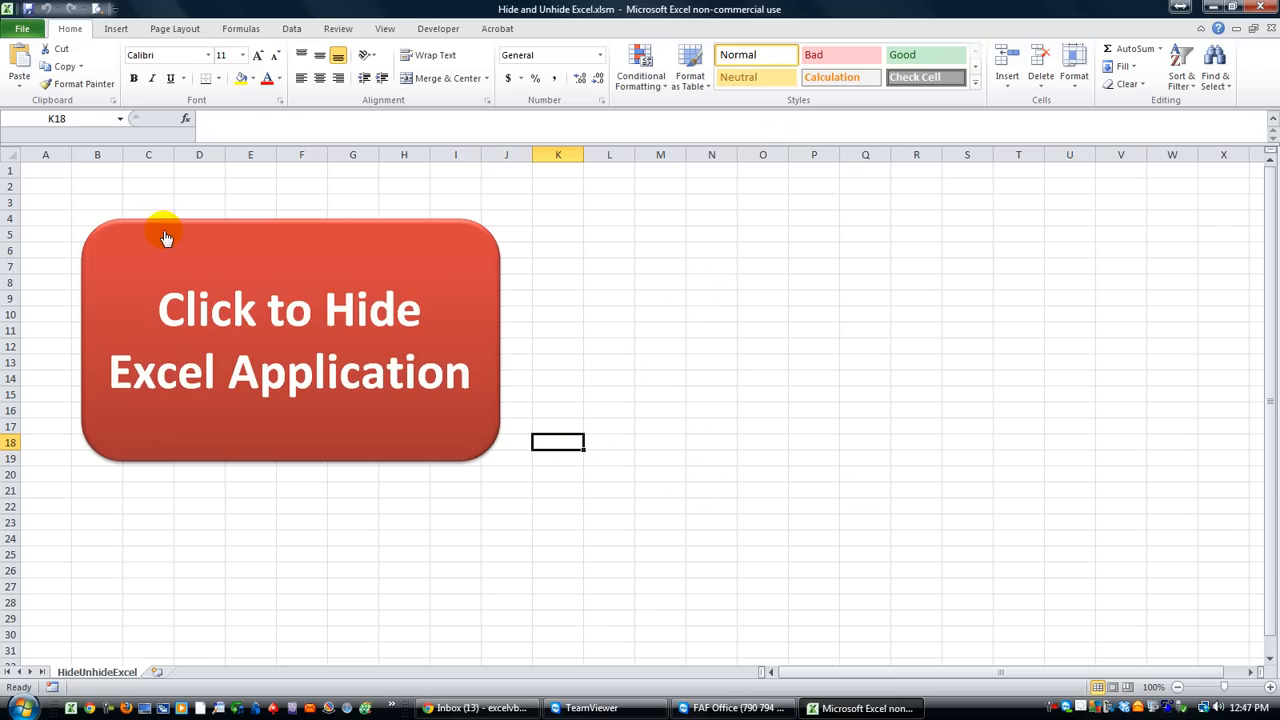
left_click(660, 267)
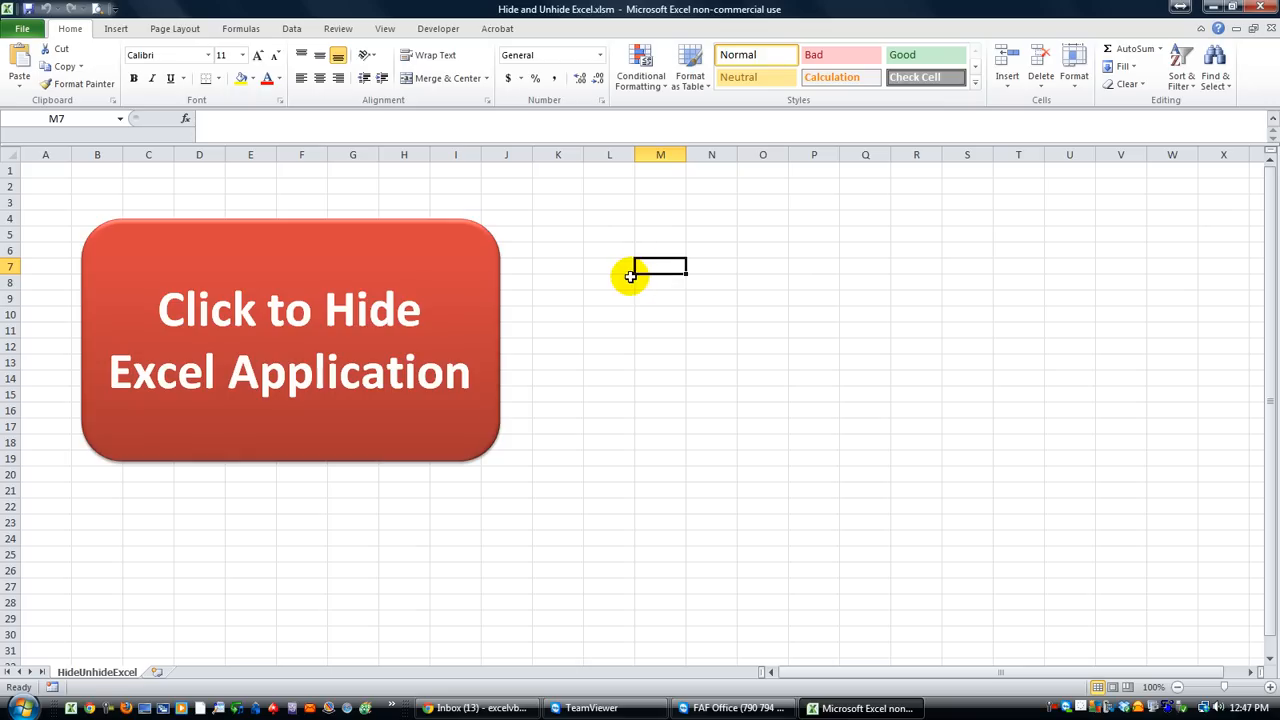
left_click(609, 265)
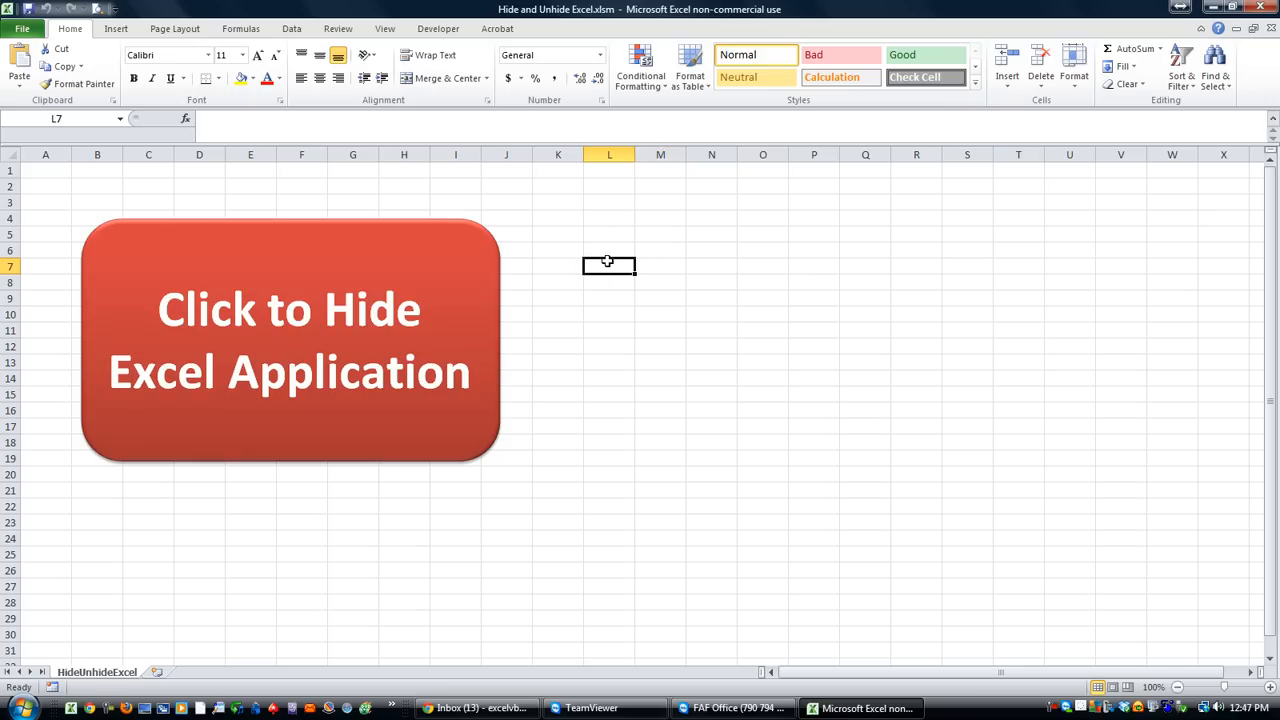
mouse_move(820, 454)
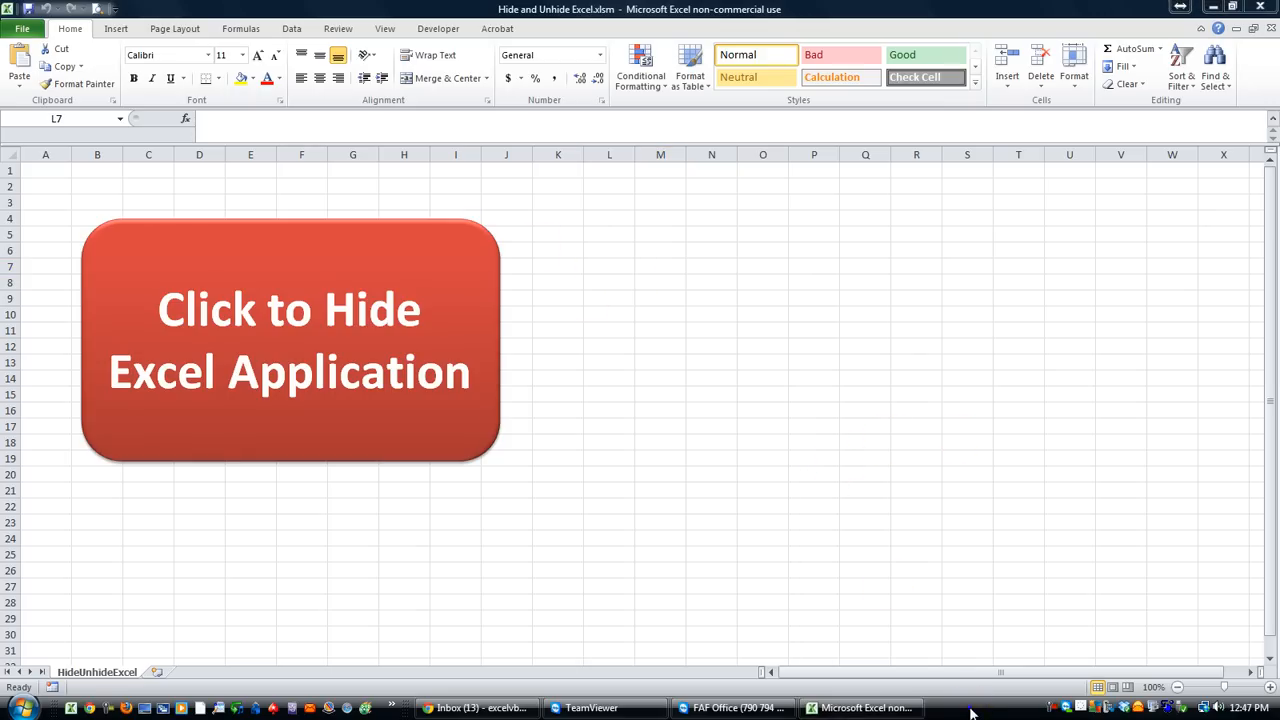
right_click(973, 708)
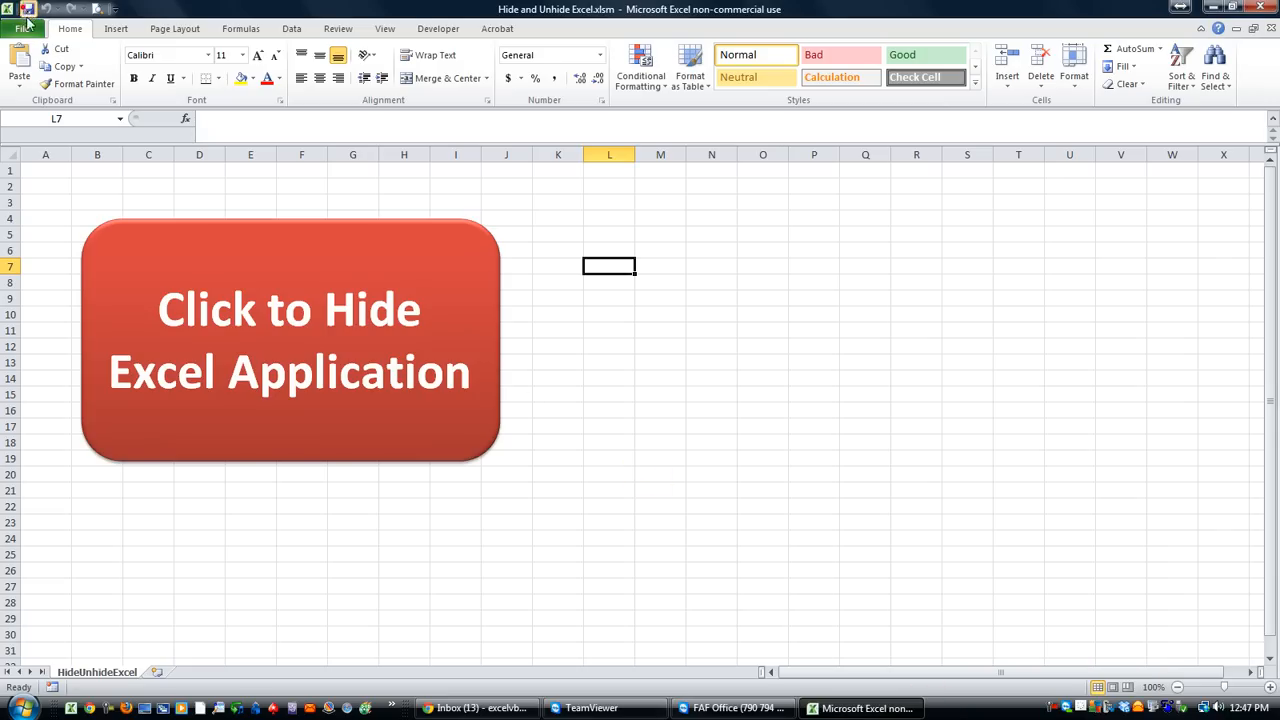
mouse_move(629, 408)
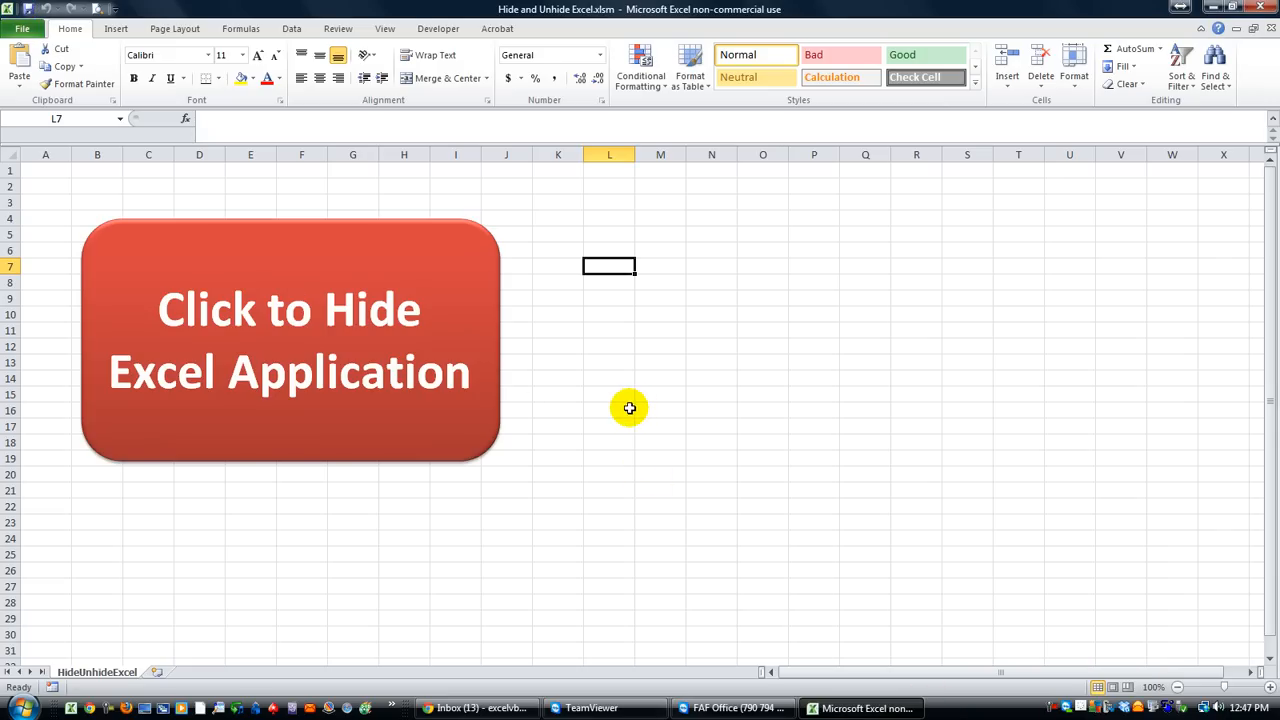
mouse_move(622, 412)
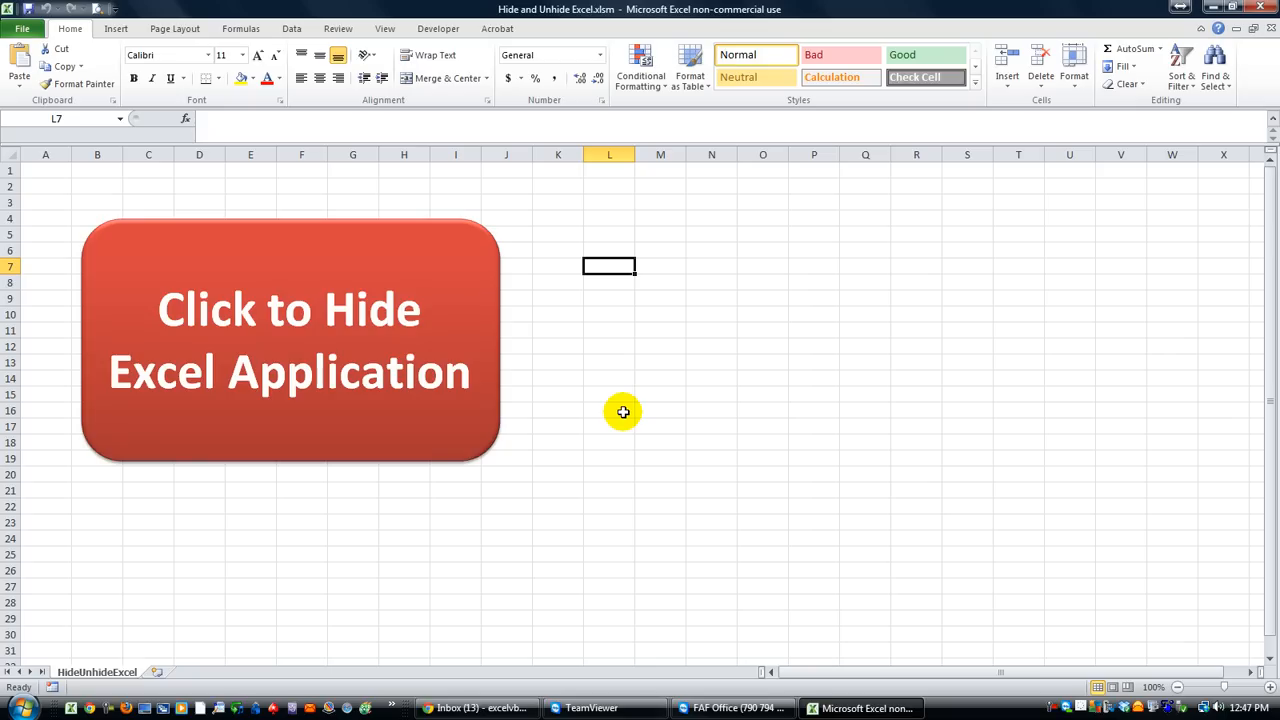
mouse_move(618, 415)
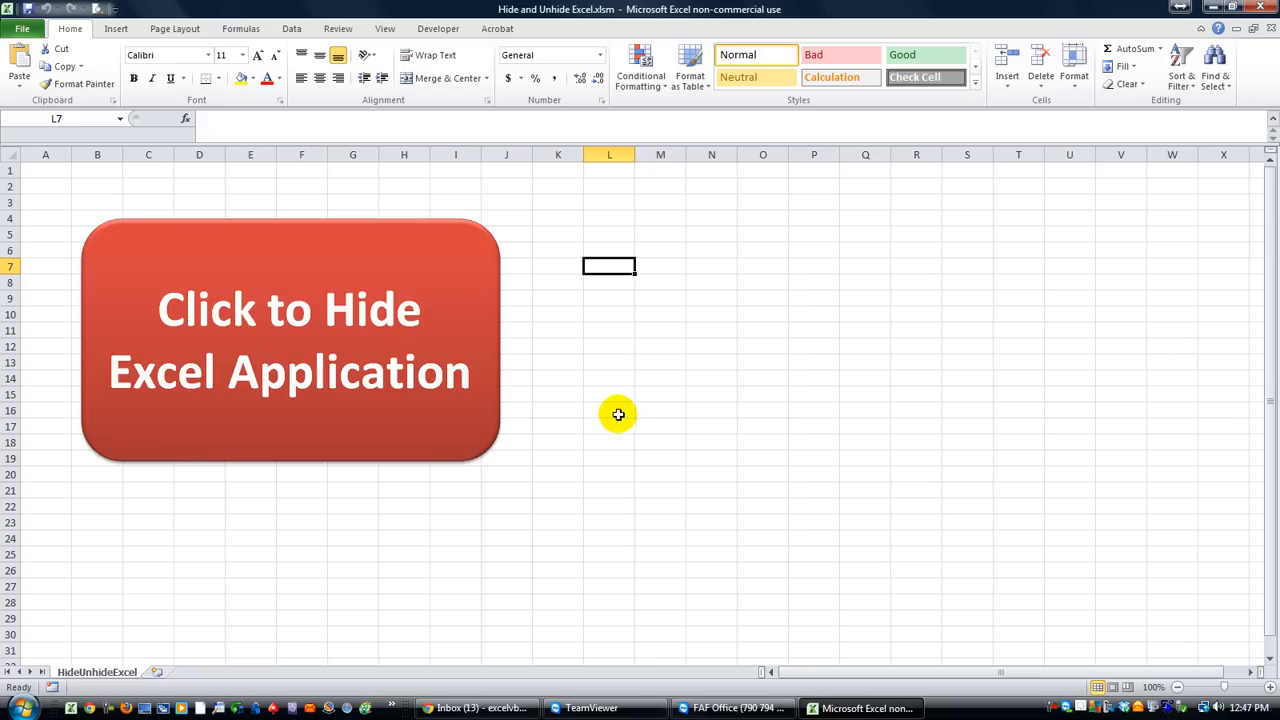